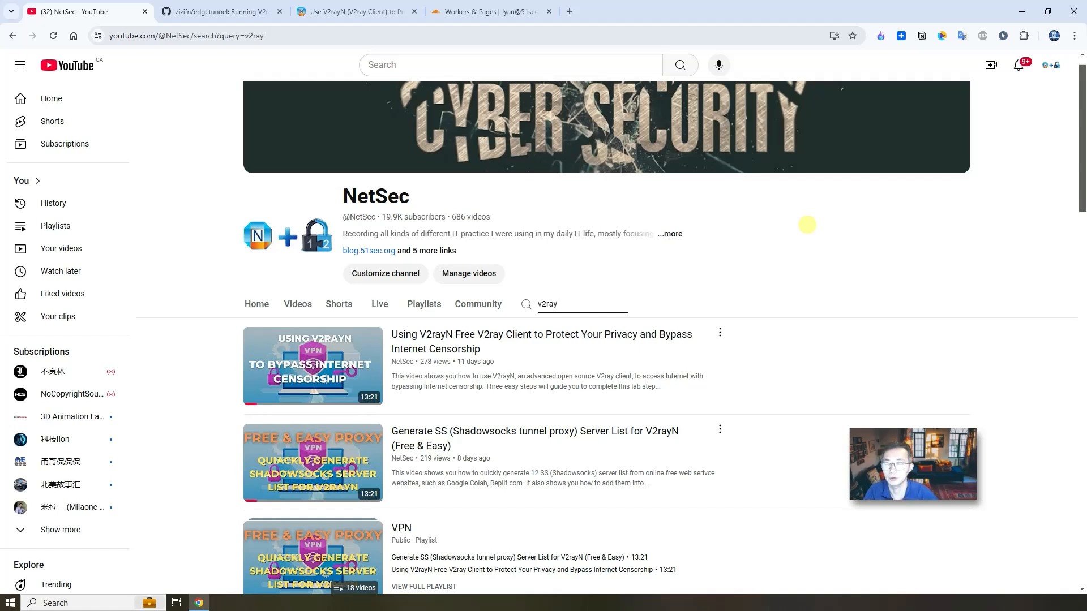
{"action": "mouse_move", "coordinate": [369, 86]}
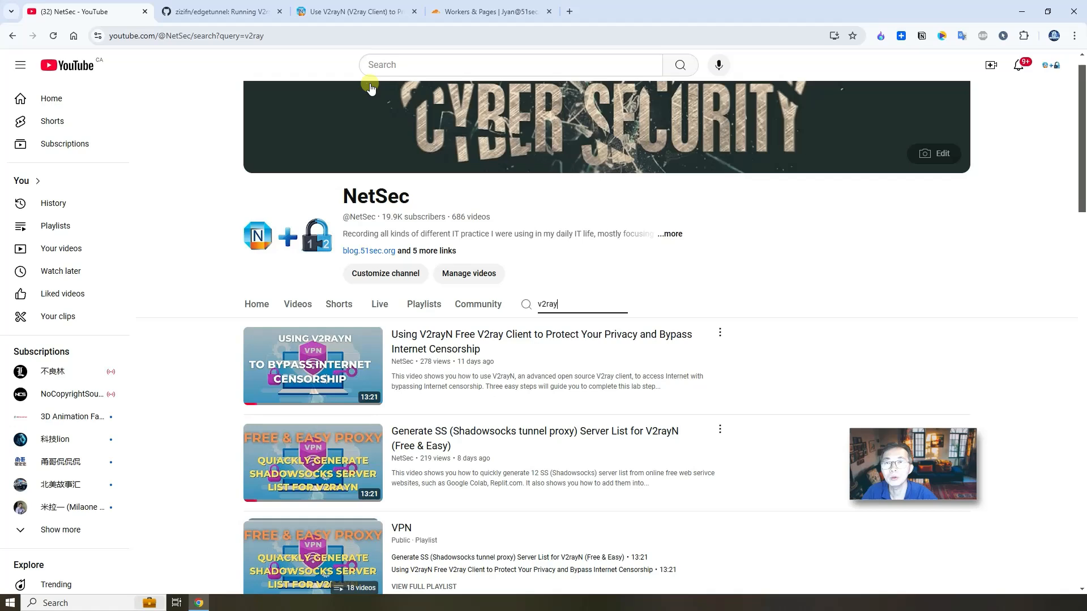
Switch from YouTube to the V2rayN blog article and scroll to its table of contents
{"action": "left_click", "coordinate": [346, 11]}
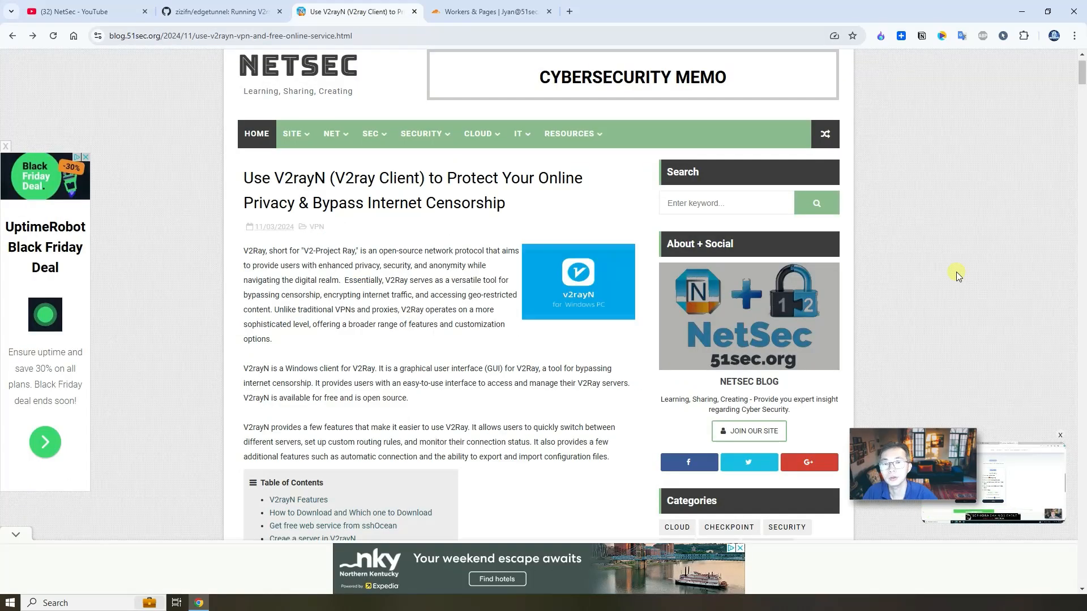
{"action": "mouse_move", "coordinate": [937, 306]}
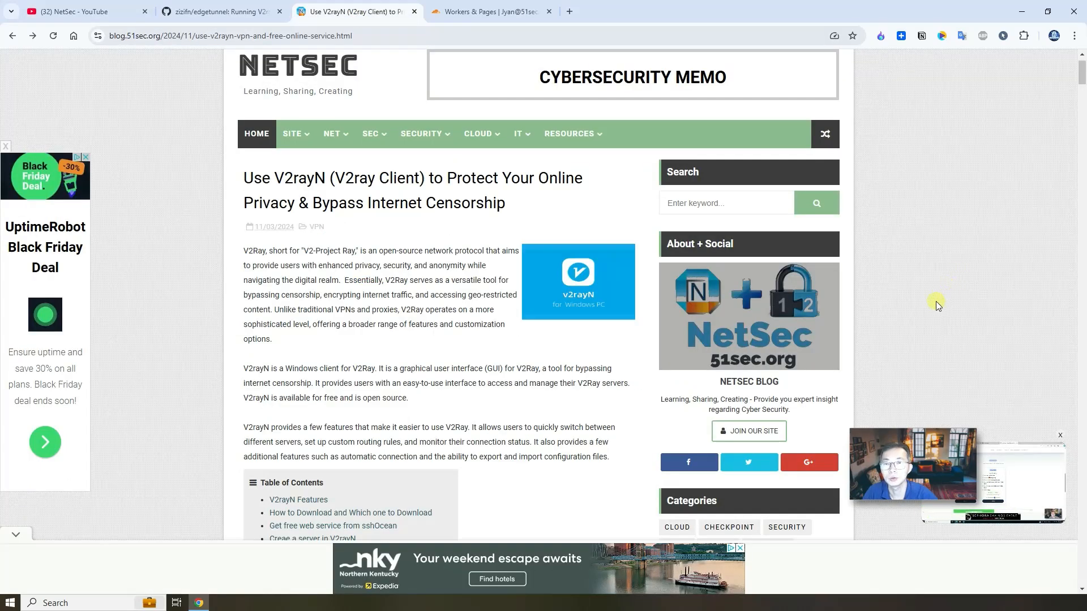
{"action": "mouse_move", "coordinate": [265, 323]}
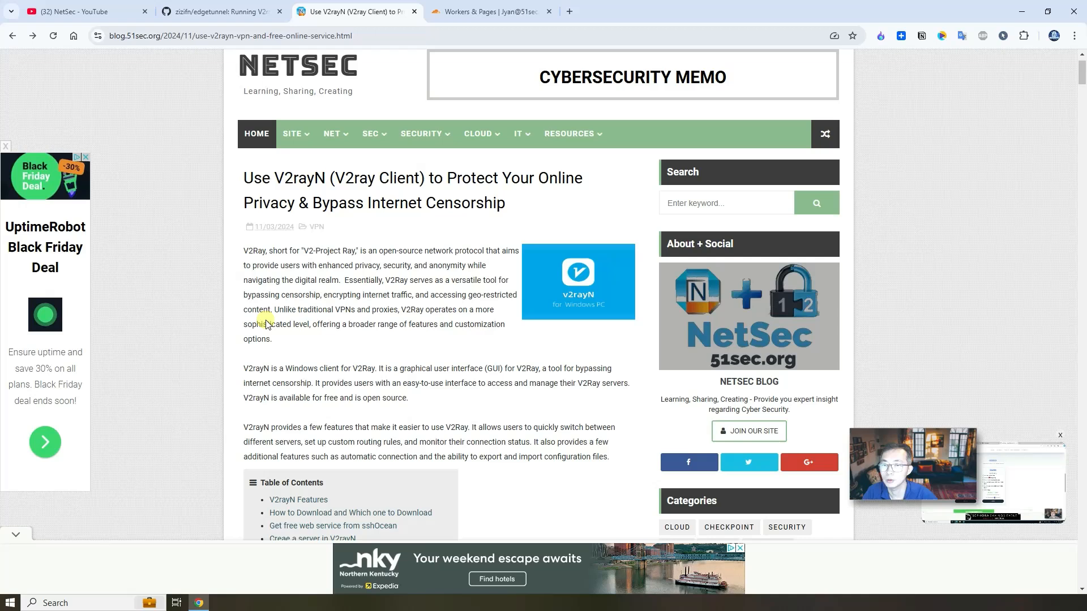
{"action": "scroll", "scroll_direction": "down", "scroll_amount": 3}
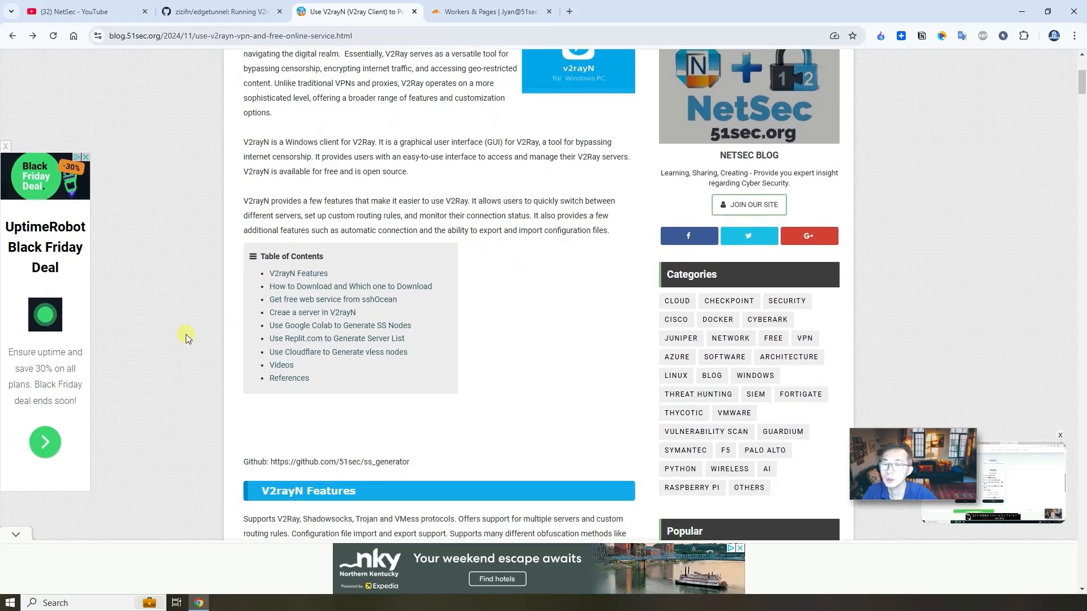
{"action": "mouse_move", "coordinate": [322, 353]}
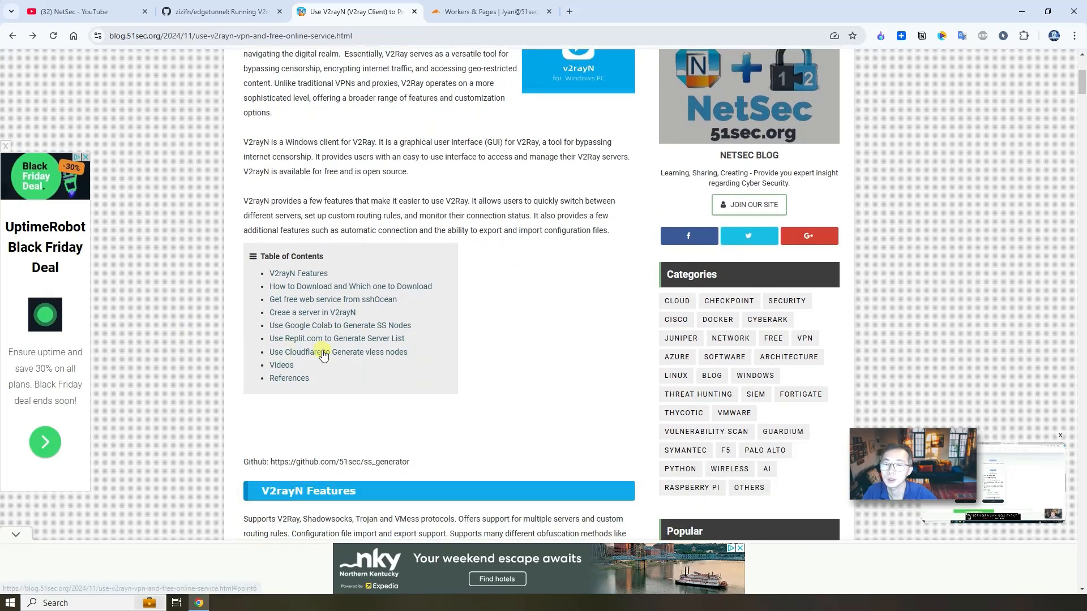
{"action": "mouse_move", "coordinate": [431, 373]}
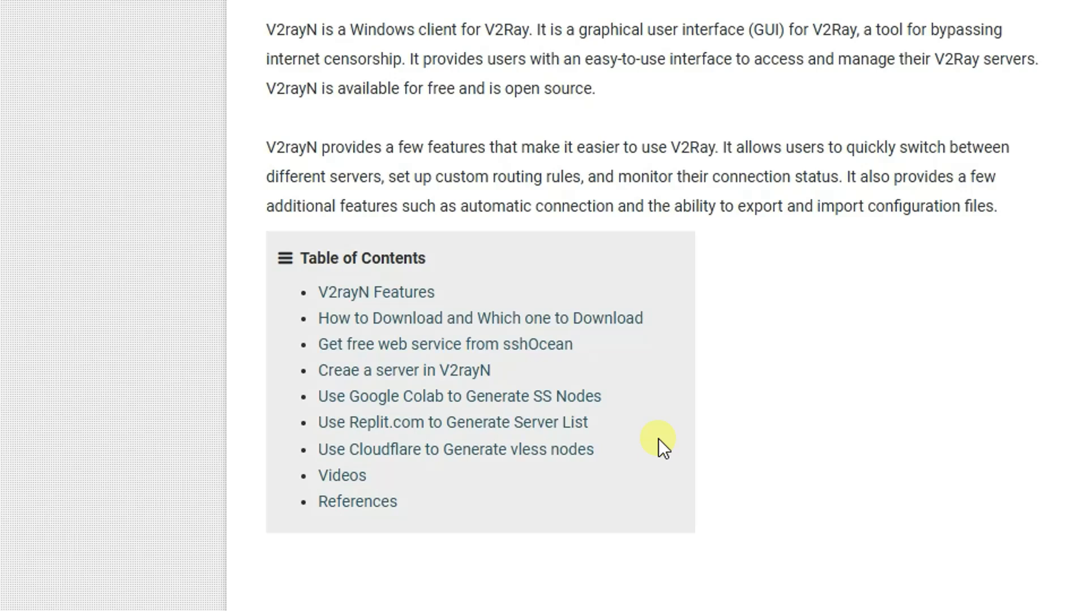
{"action": "mouse_move", "coordinate": [672, 427]}
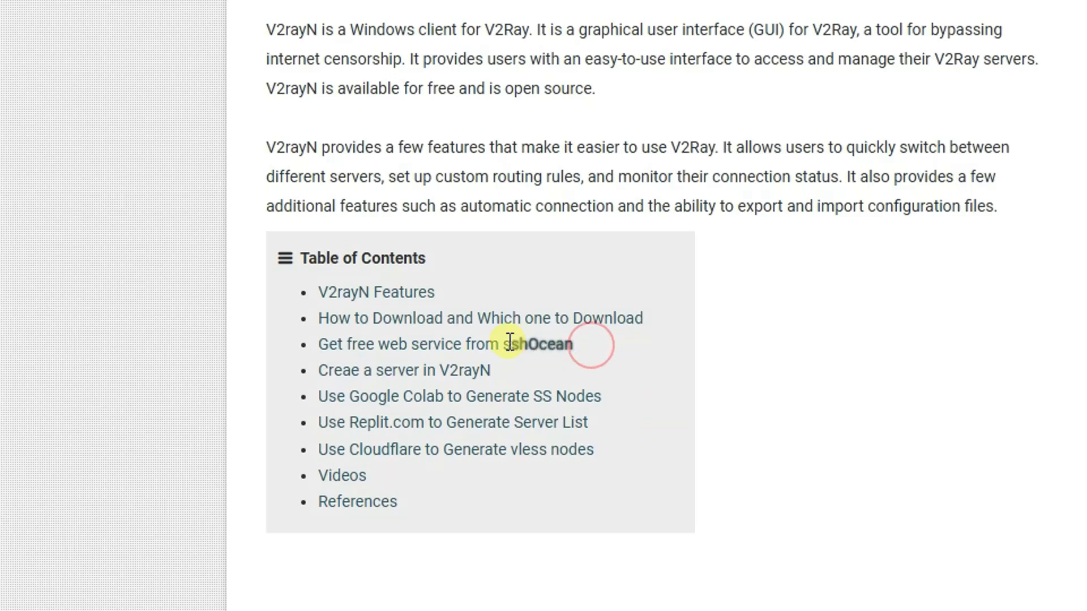
{"action": "mouse_move", "coordinate": [697, 380]}
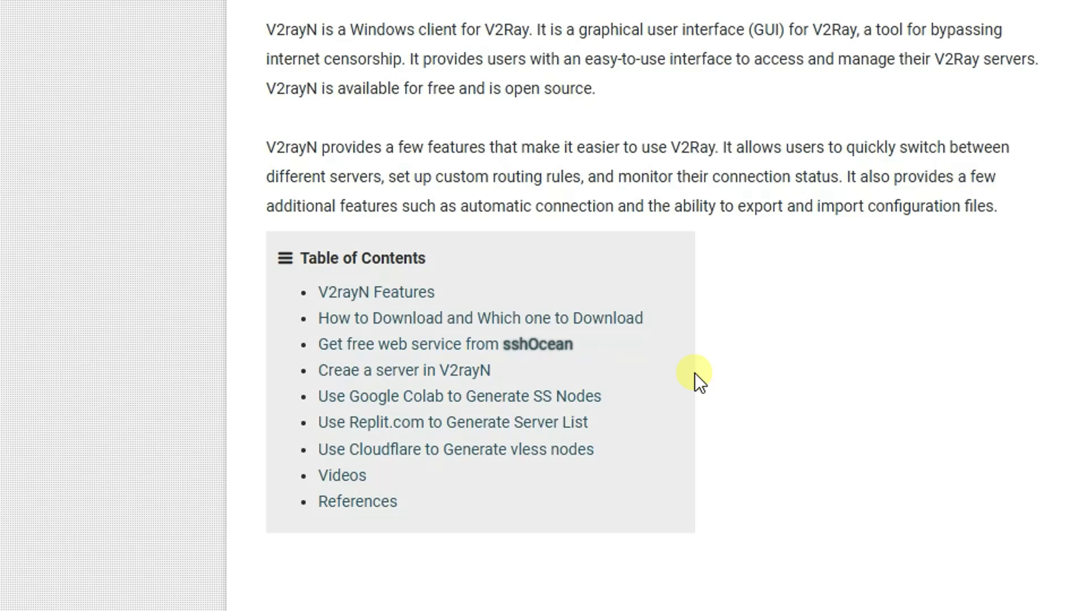
{"action": "mouse_move", "coordinate": [607, 383]}
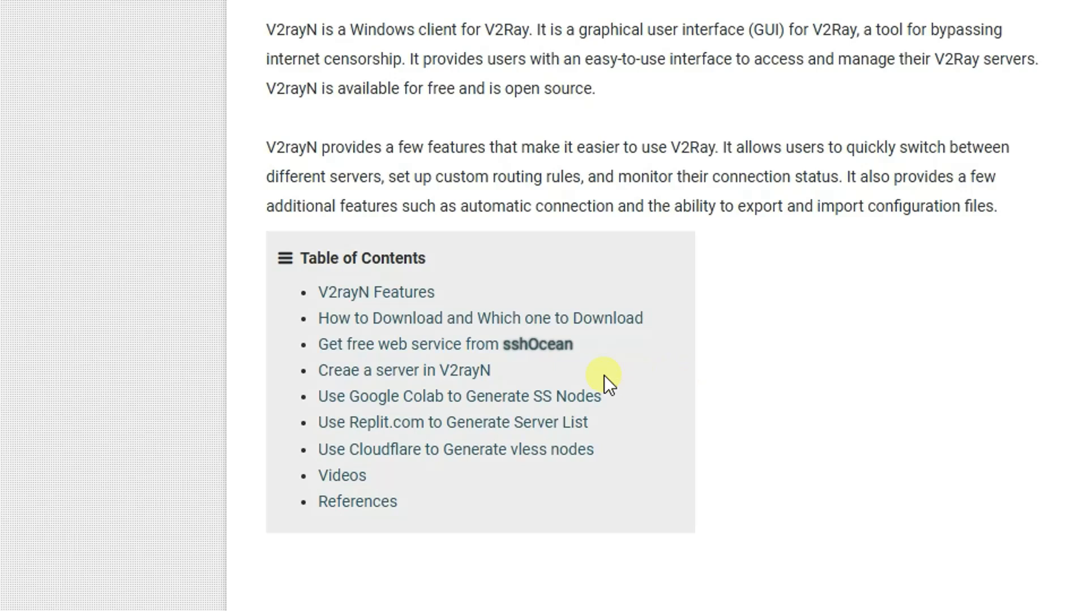
{"action": "mouse_move", "coordinate": [449, 412]}
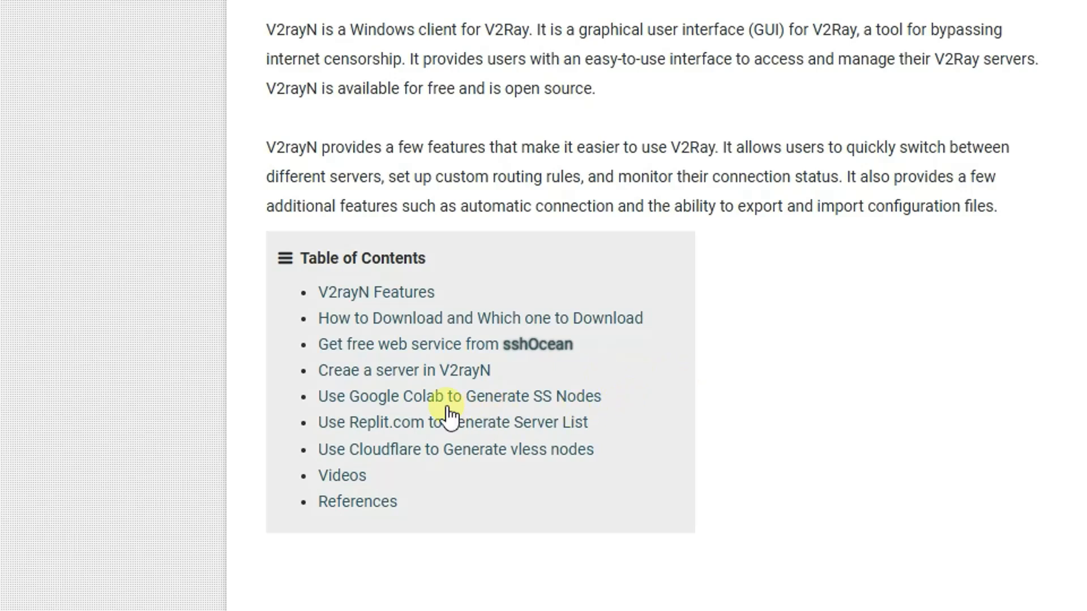
{"action": "mouse_move", "coordinate": [632, 423]}
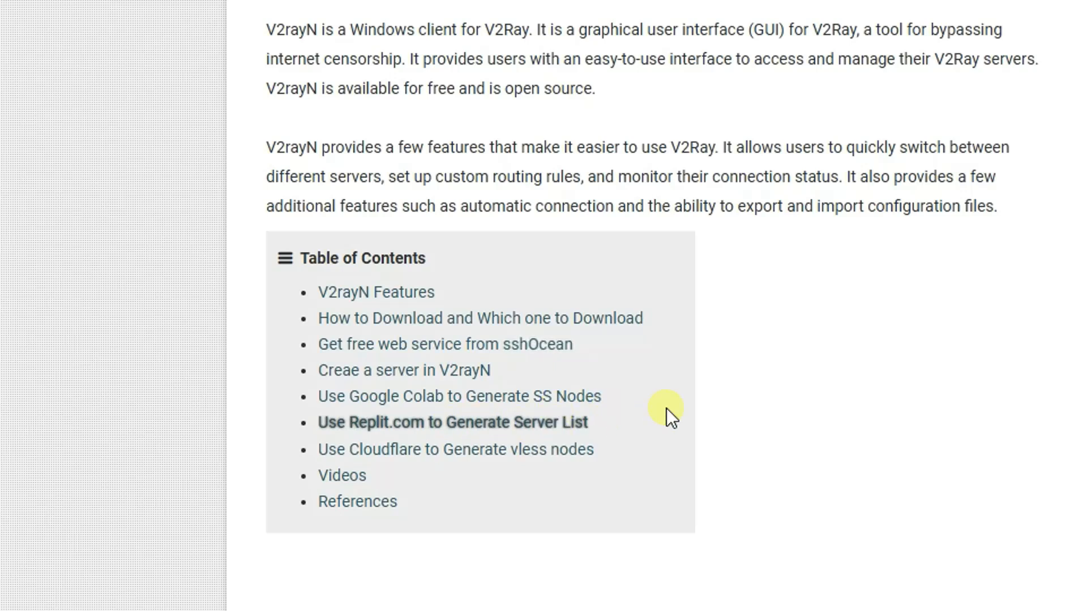
{"action": "mouse_move", "coordinate": [688, 426]}
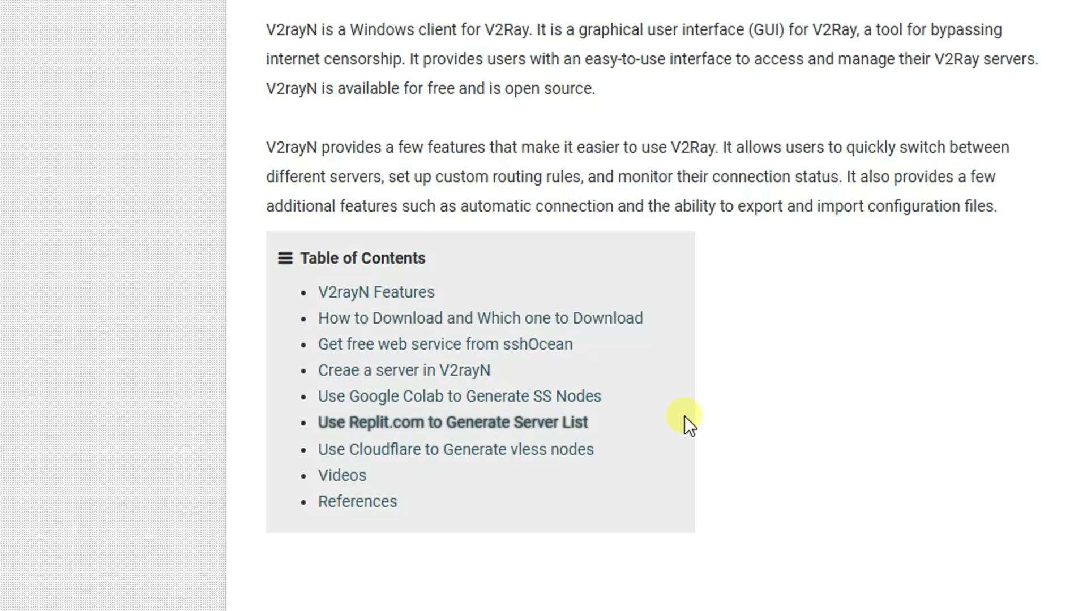
{"action": "scroll", "scroll_direction": "down", "scroll_amount": 3}
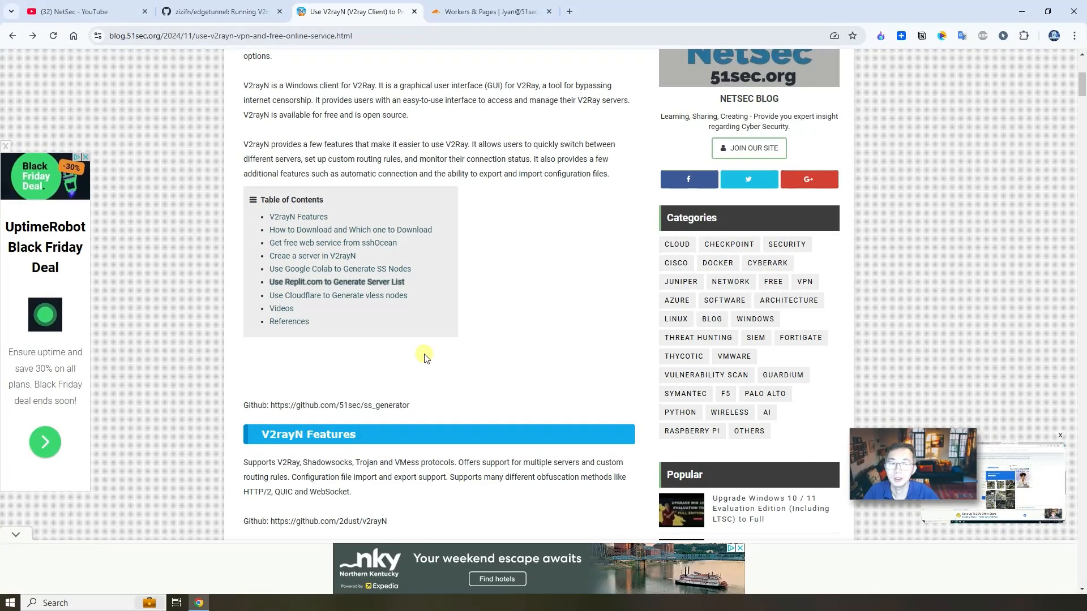
{"action": "mouse_move", "coordinate": [441, 366]}
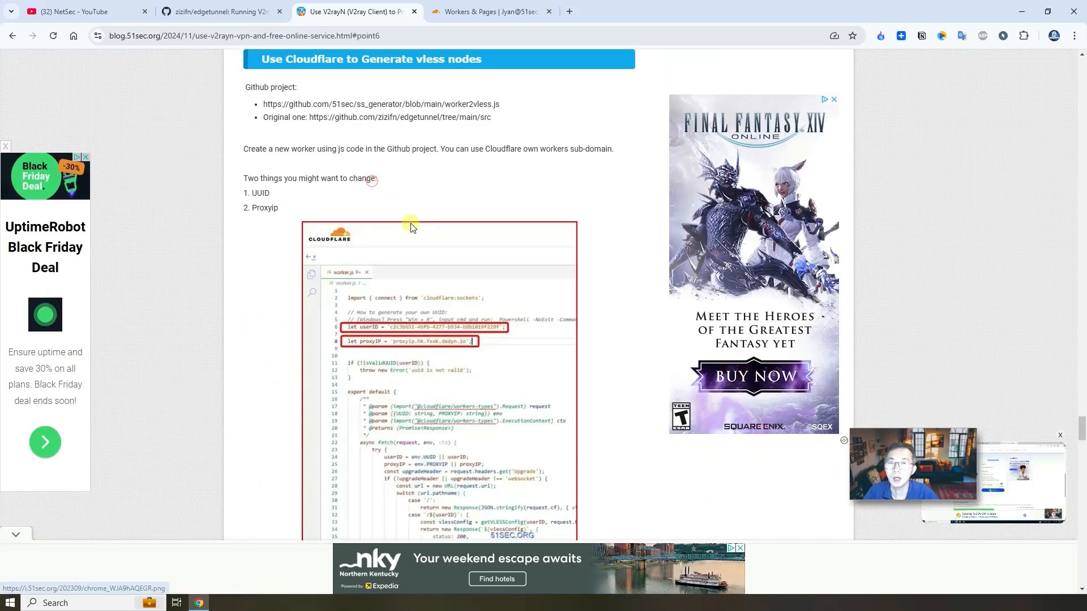
{"action": "mouse_move", "coordinate": [381, 194]}
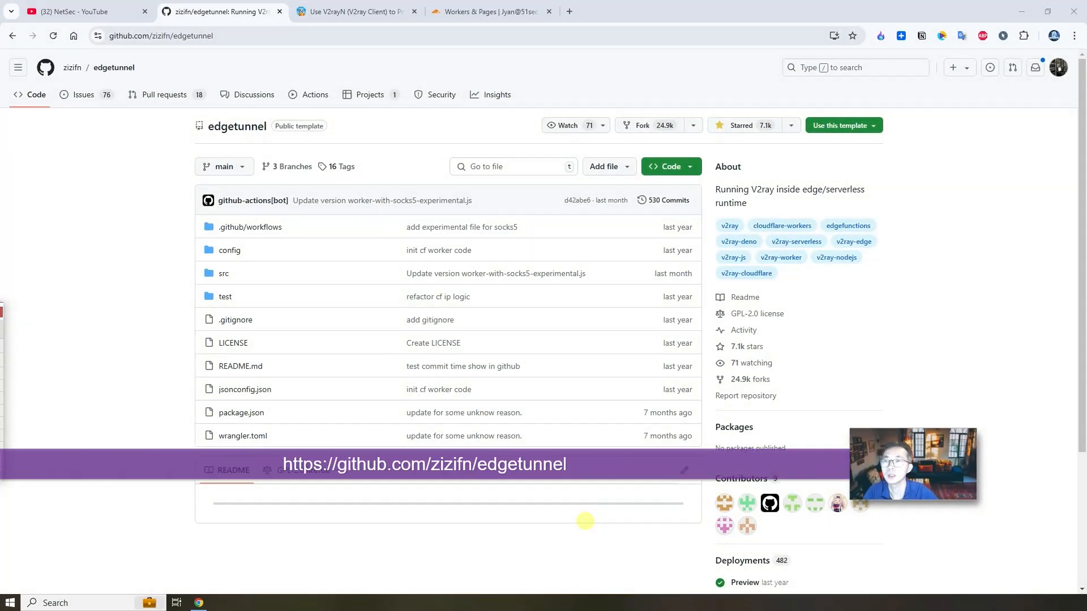
Enter the edgetunnel repository's src folder and view worker-vless.js
{"action": "left_click", "coordinate": [160, 35]}
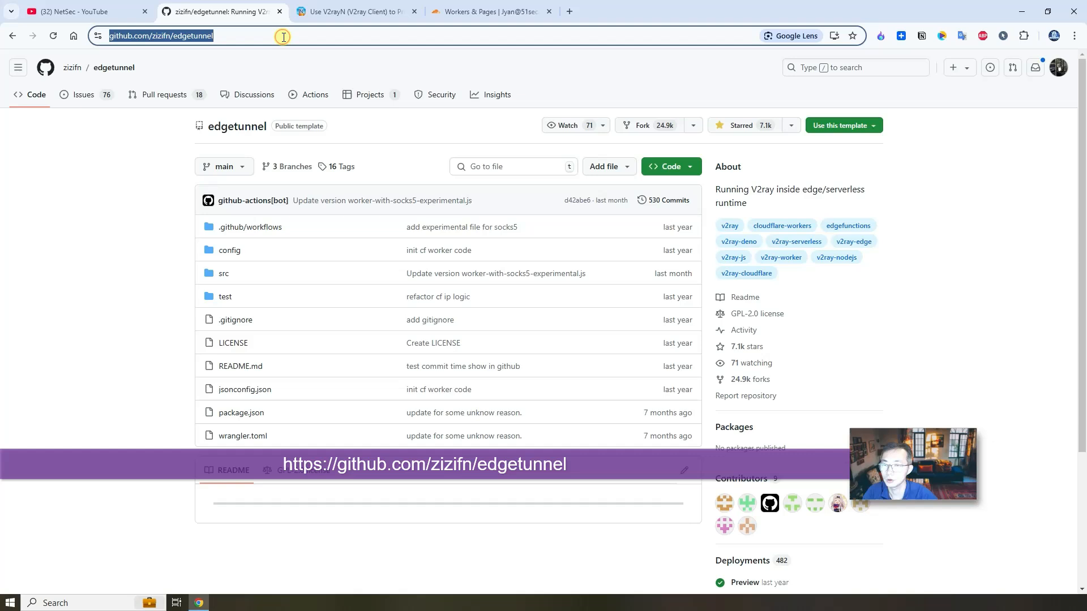
{"action": "mouse_move", "coordinate": [384, 160]}
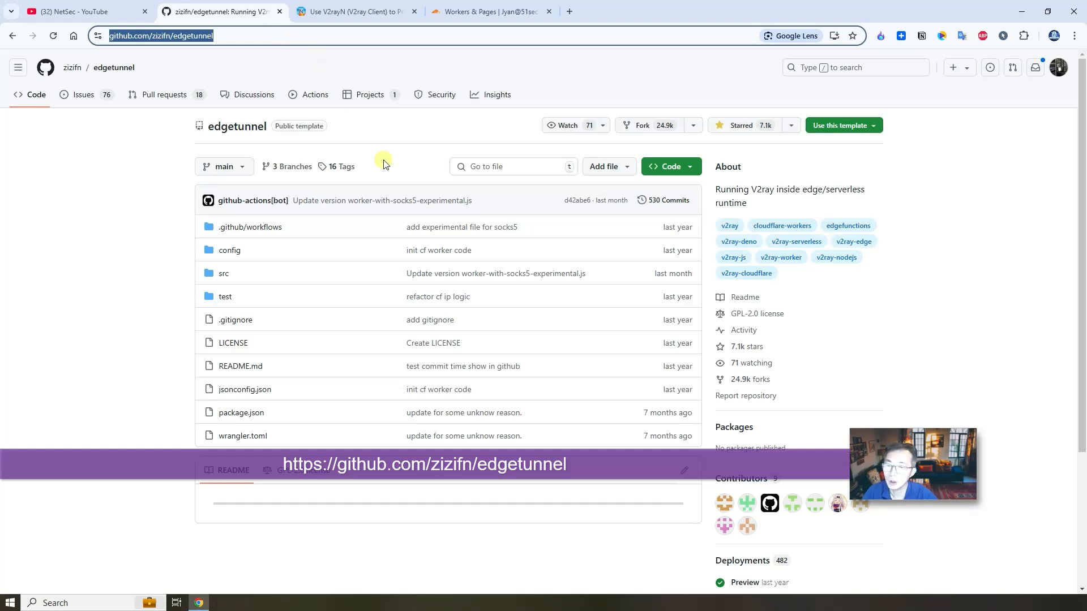
{"action": "mouse_move", "coordinate": [353, 500]}
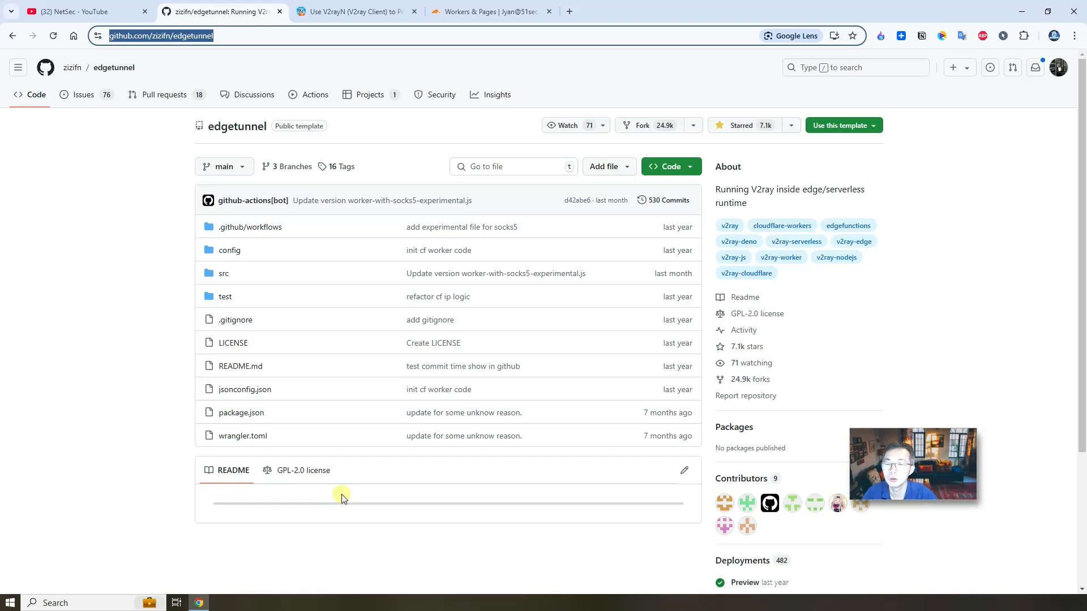
{"action": "mouse_move", "coordinate": [224, 273]}
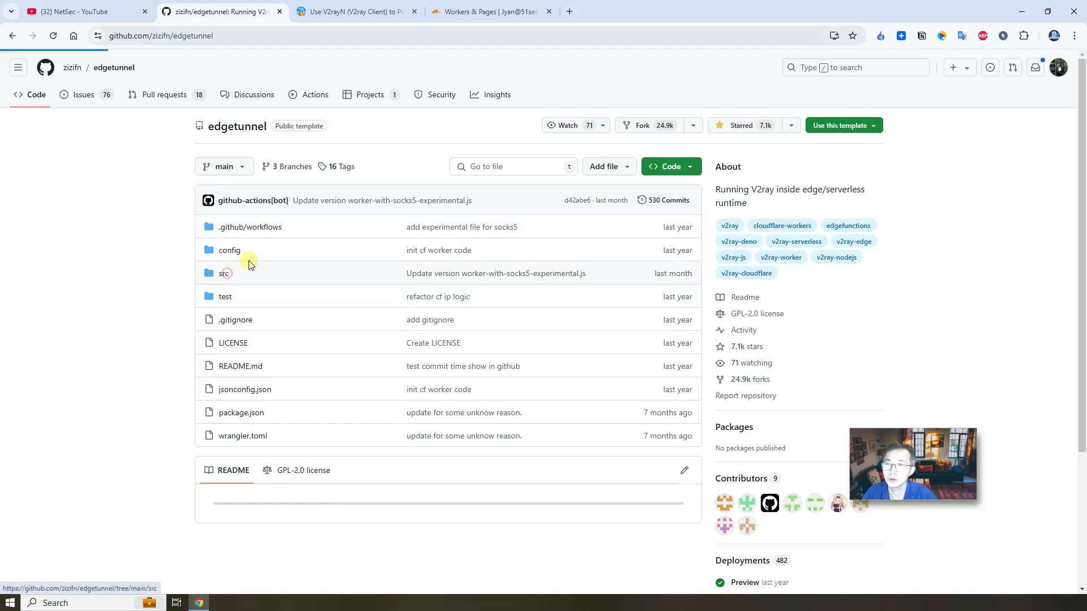
{"action": "left_click", "coordinate": [230, 273]}
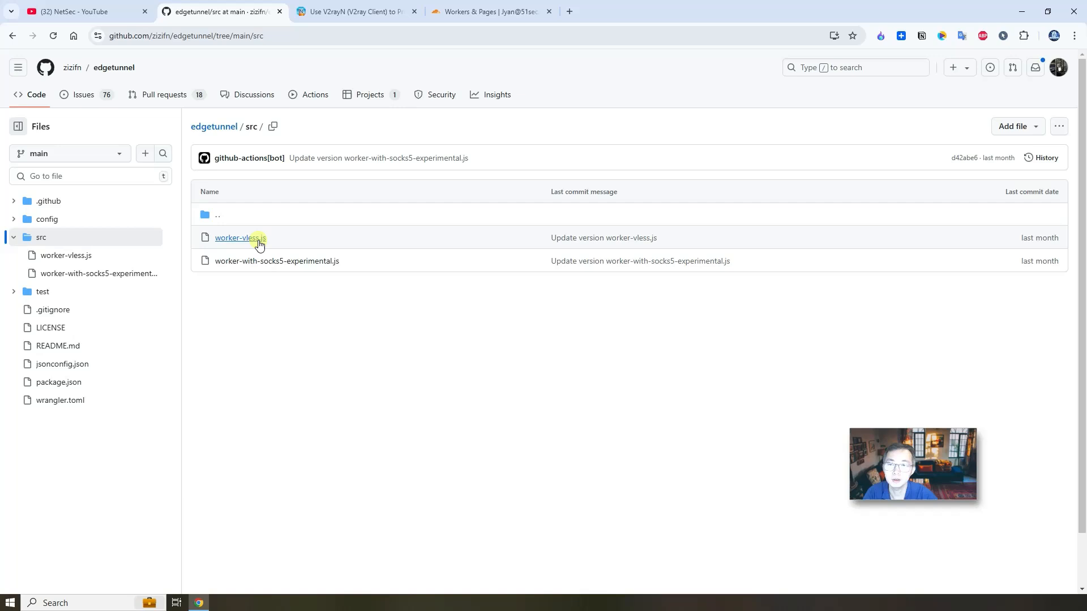
{"action": "left_click", "coordinate": [240, 238]}
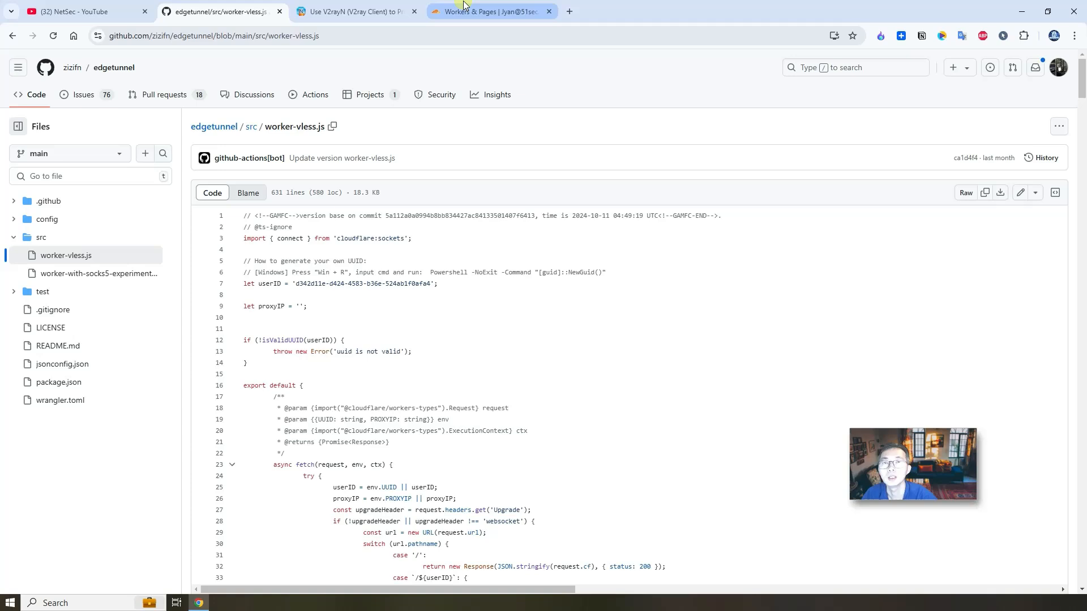
Review the Cloudflare Workers & Pages overview and the blog, ending on the YouTube channel's Cloudflare videos
{"action": "left_click", "coordinate": [490, 11]}
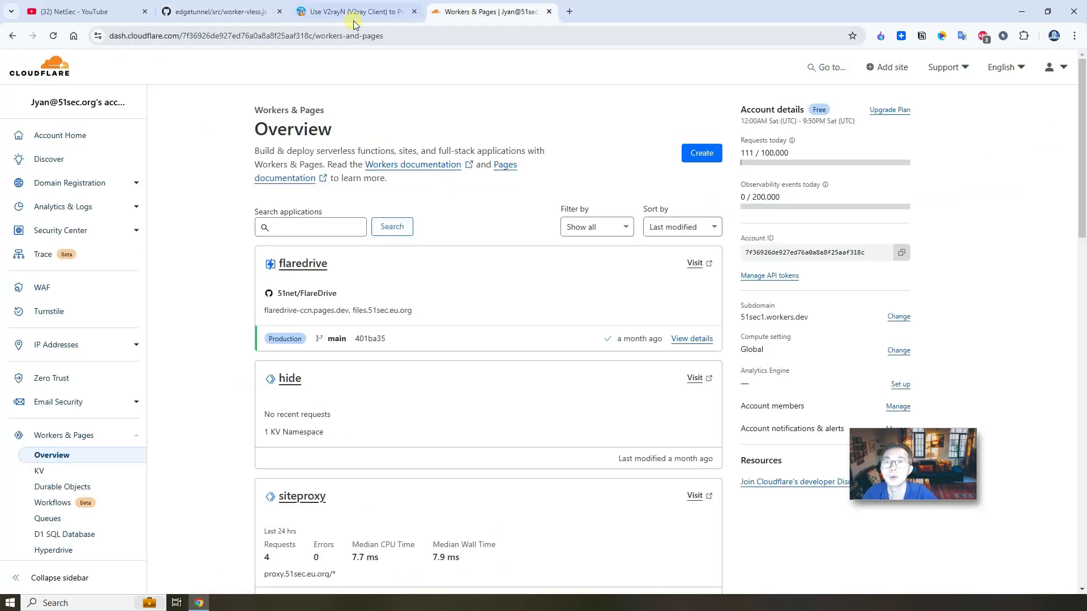
{"action": "left_click", "coordinate": [353, 11]}
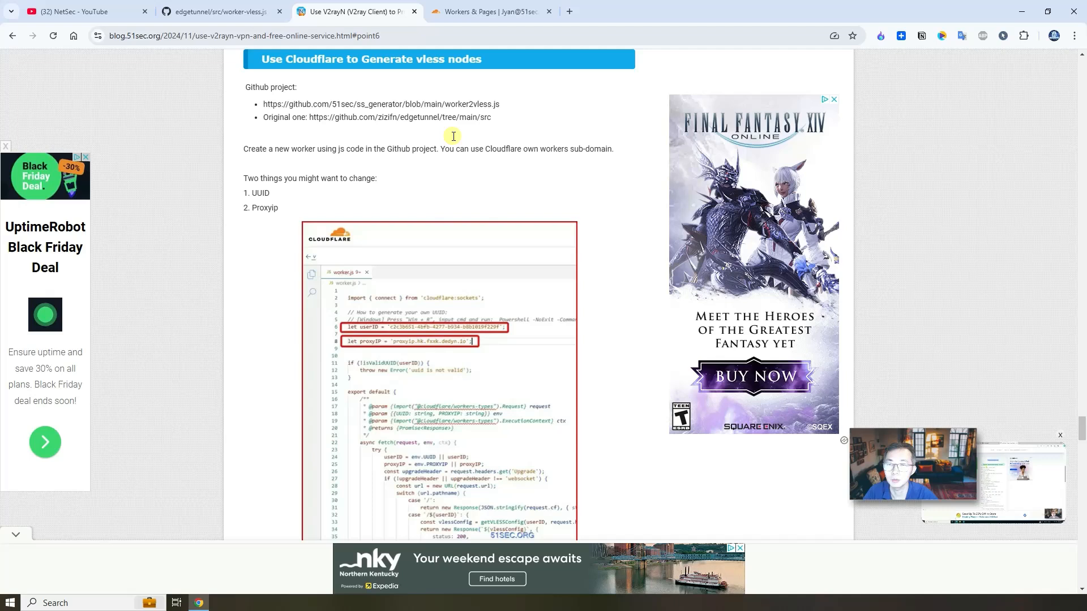
{"action": "mouse_move", "coordinate": [471, 75]}
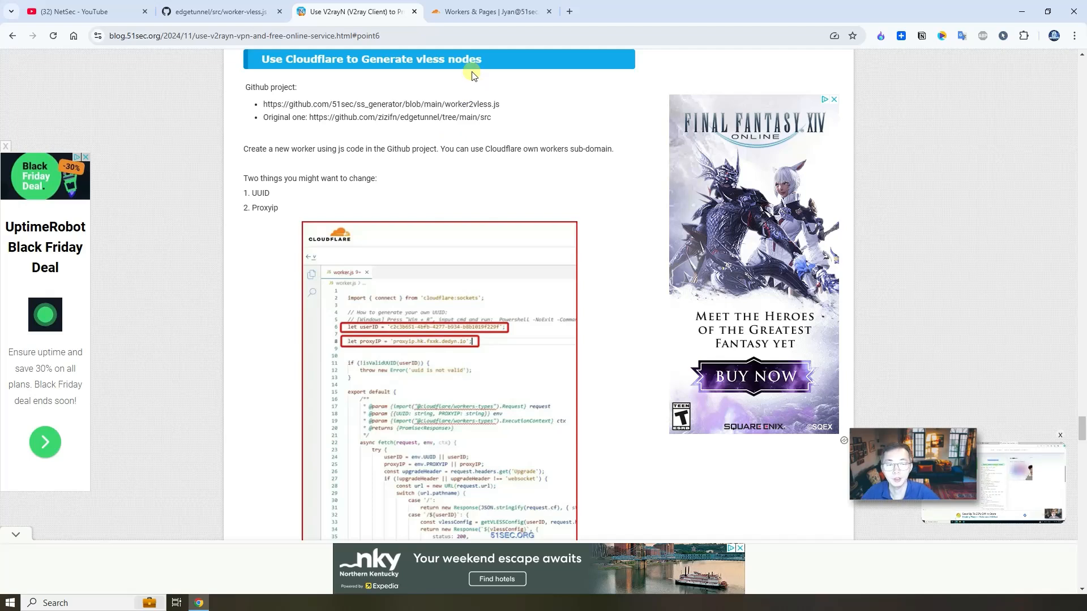
{"action": "mouse_move", "coordinate": [486, 11]}
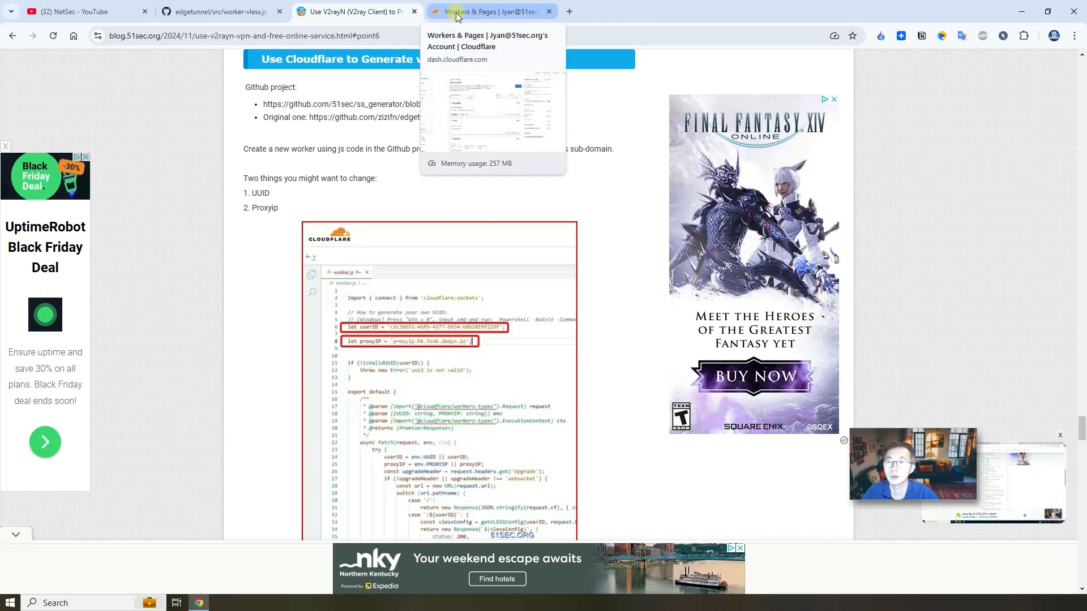
{"action": "left_click", "coordinate": [486, 11]}
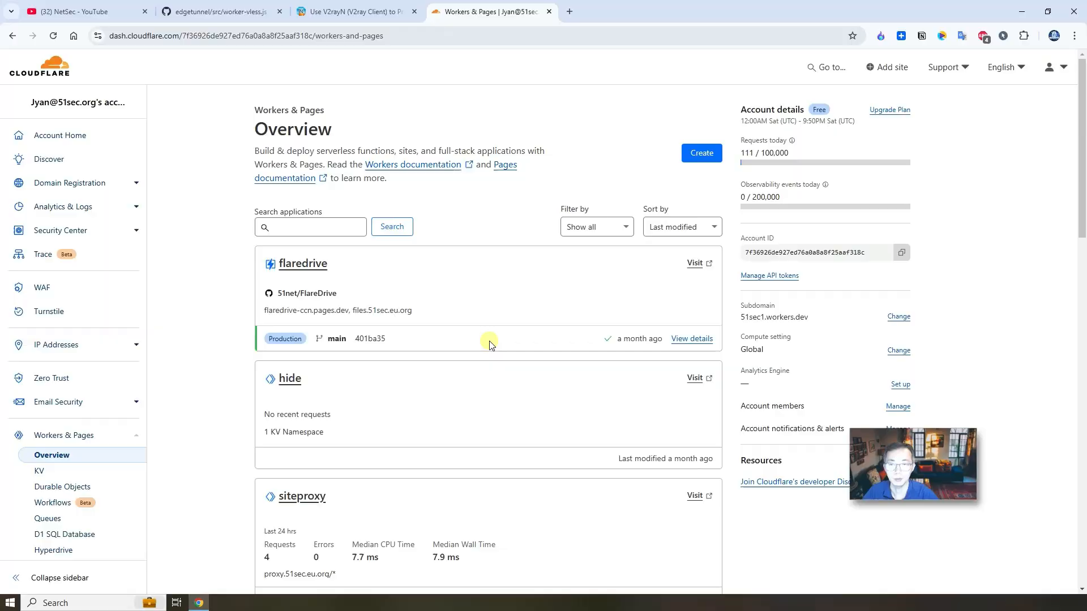
{"action": "left_click", "coordinate": [83, 12]}
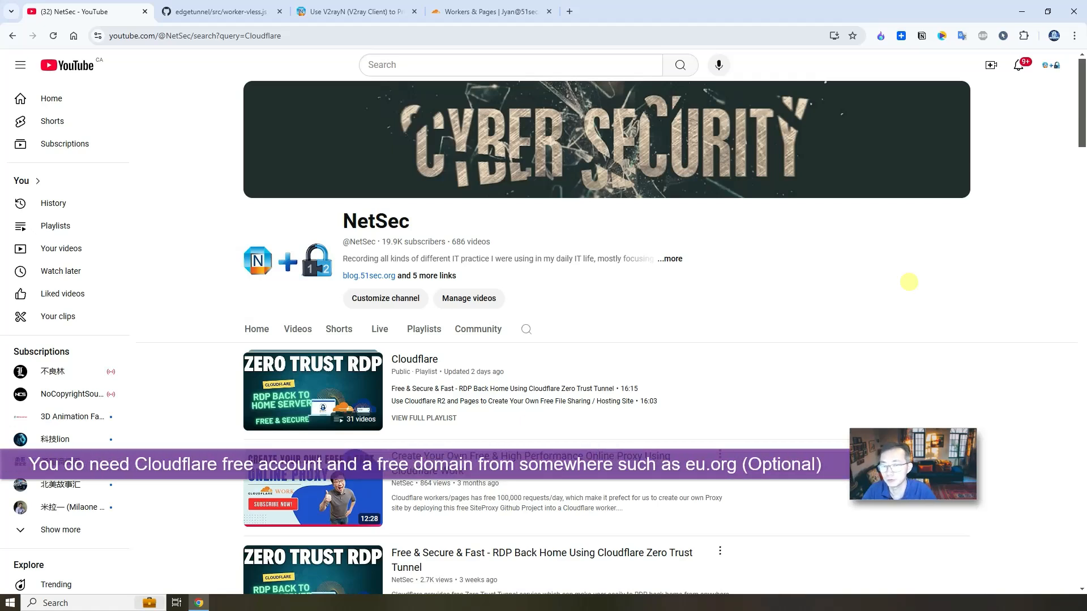
{"action": "mouse_move", "coordinate": [715, 344]}
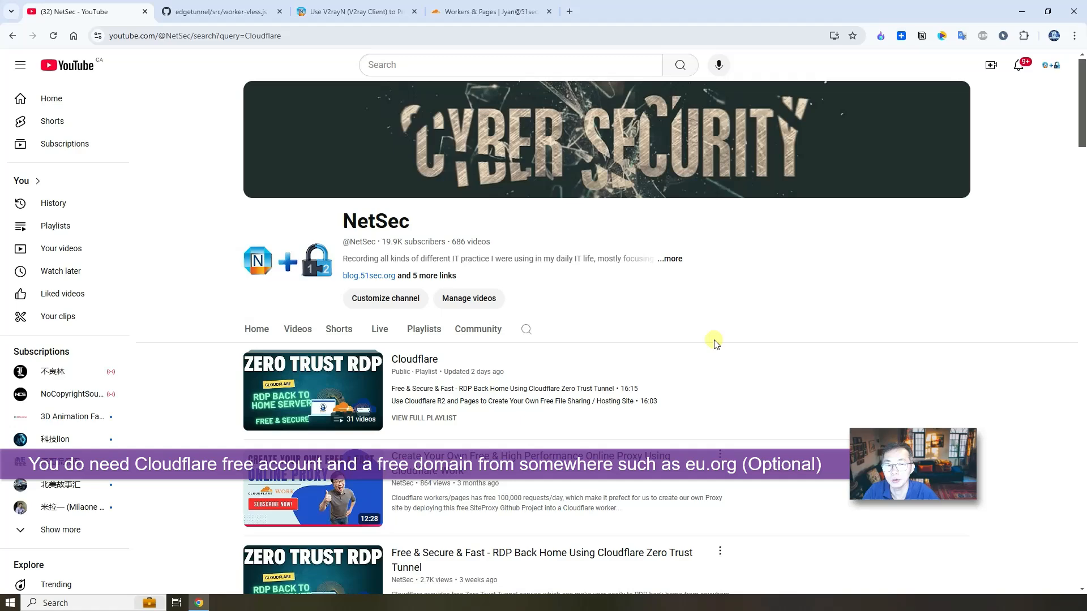
{"action": "scroll", "scroll_direction": "down", "scroll_amount": 3}
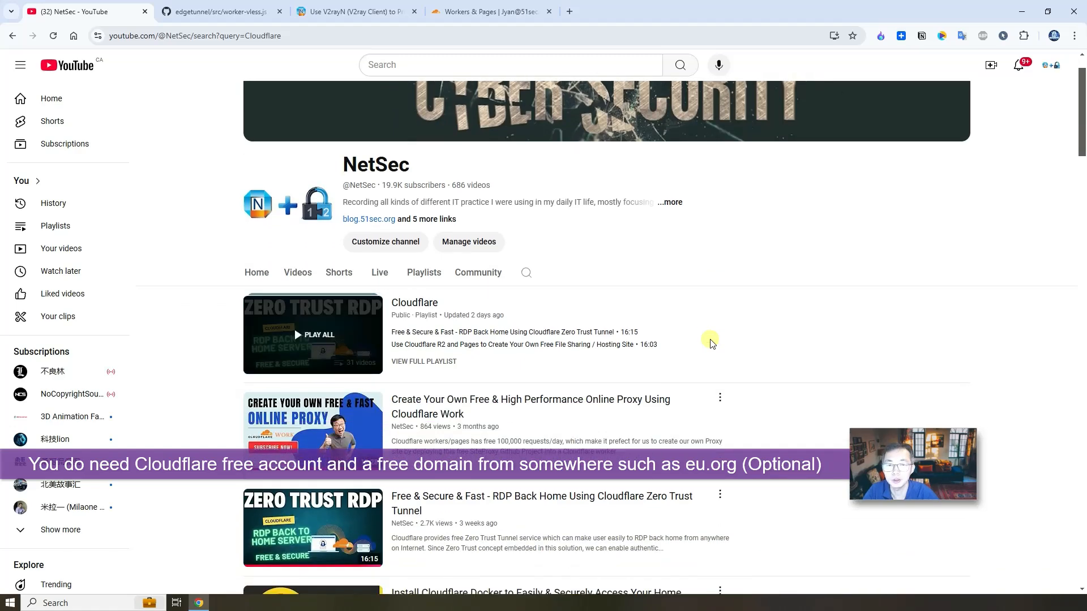
{"action": "scroll", "scroll_direction": "down", "scroll_amount": 3}
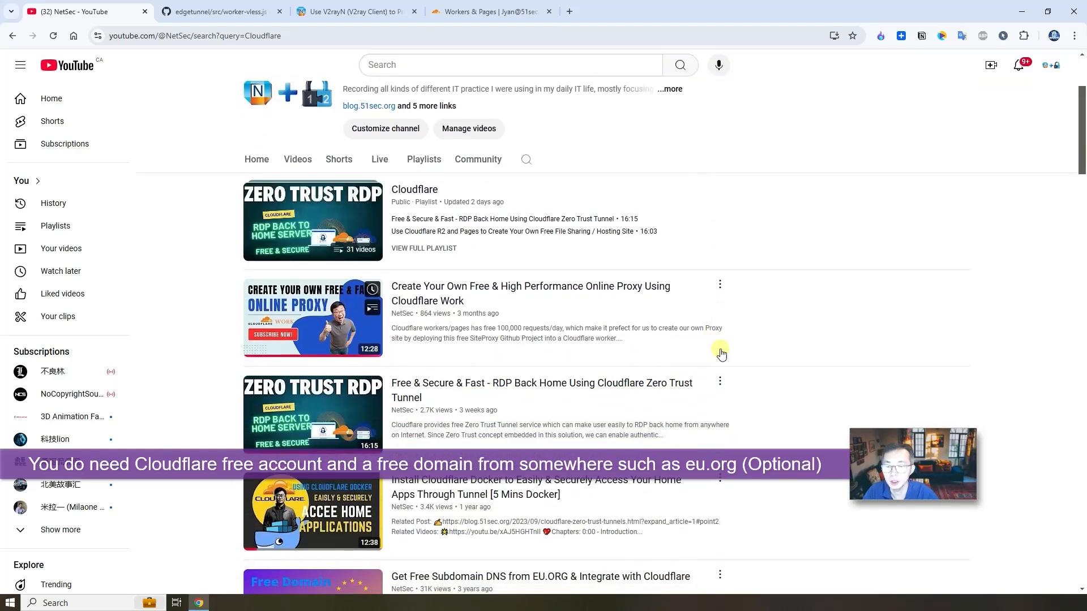
{"action": "scroll", "scroll_direction": "down", "scroll_amount": 3}
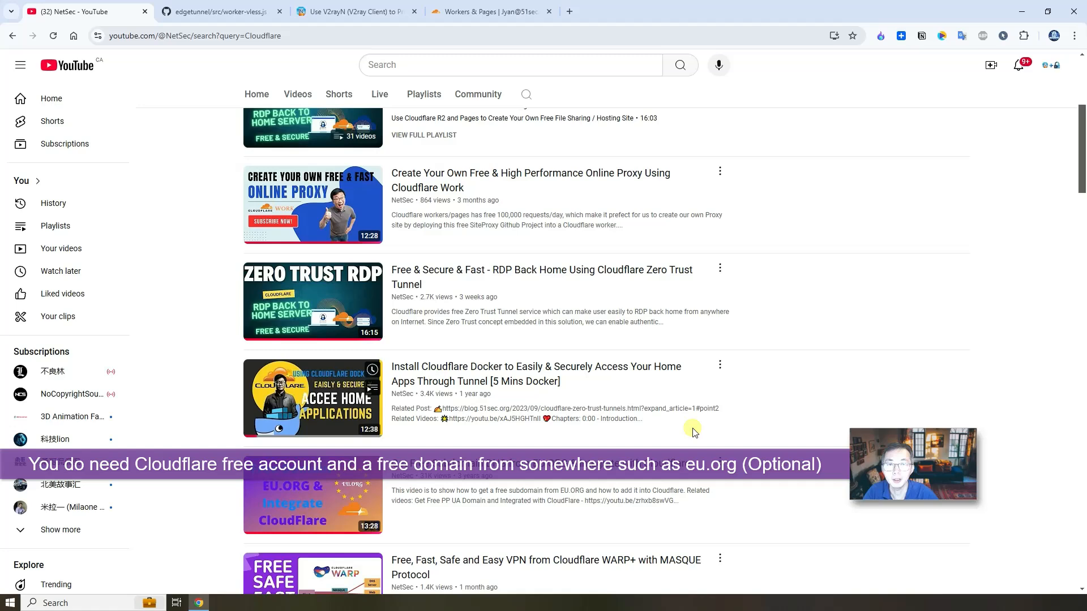
{"action": "scroll", "scroll_direction": "up", "scroll_amount": 3}
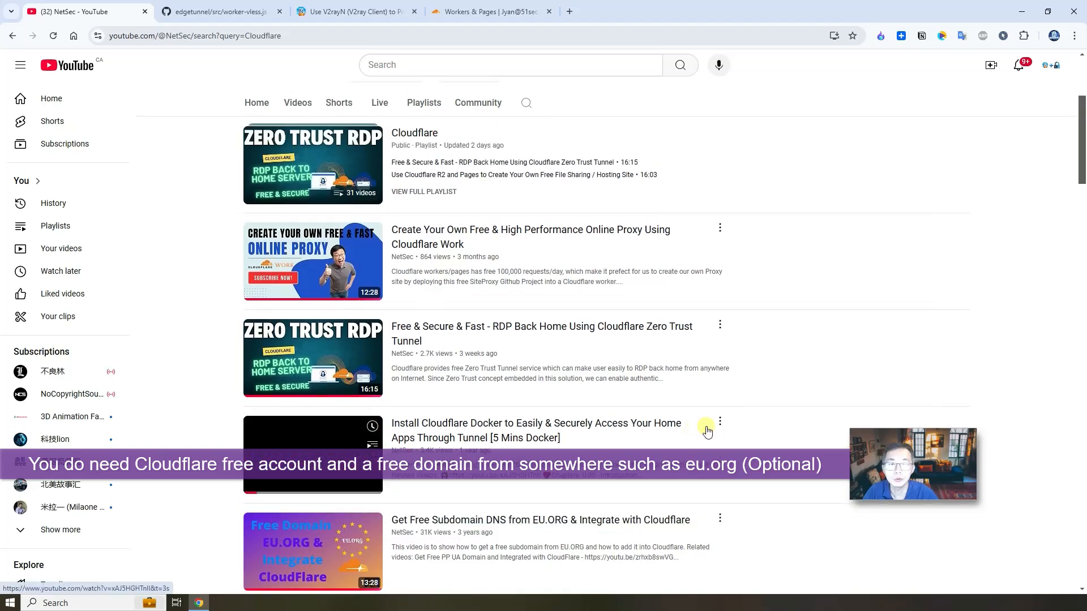
{"action": "scroll", "scroll_direction": "down", "scroll_amount": 3}
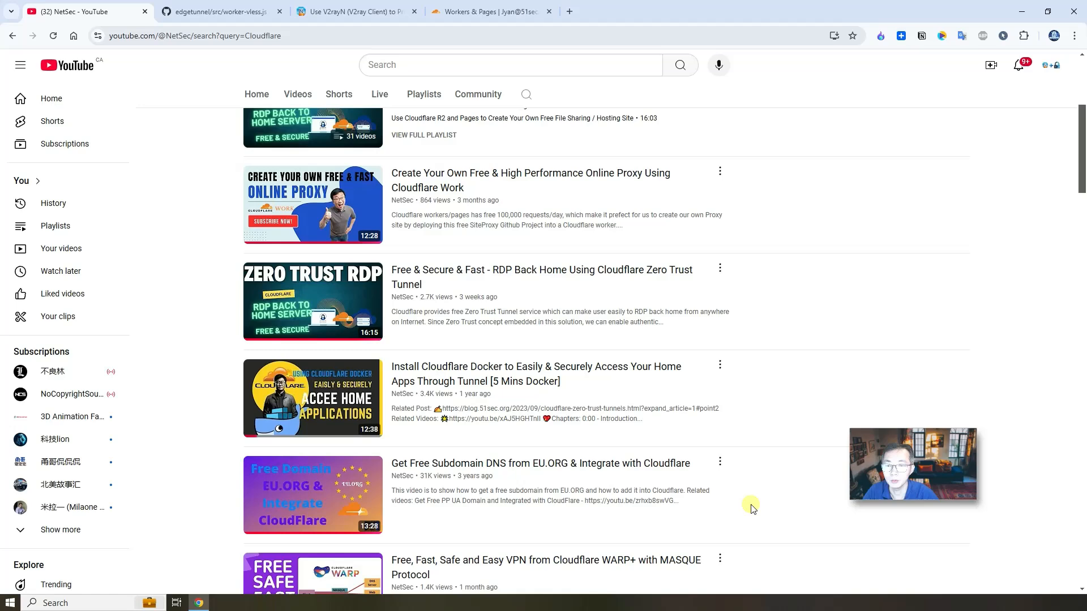
{"action": "scroll", "scroll_direction": "up", "scroll_amount": 3}
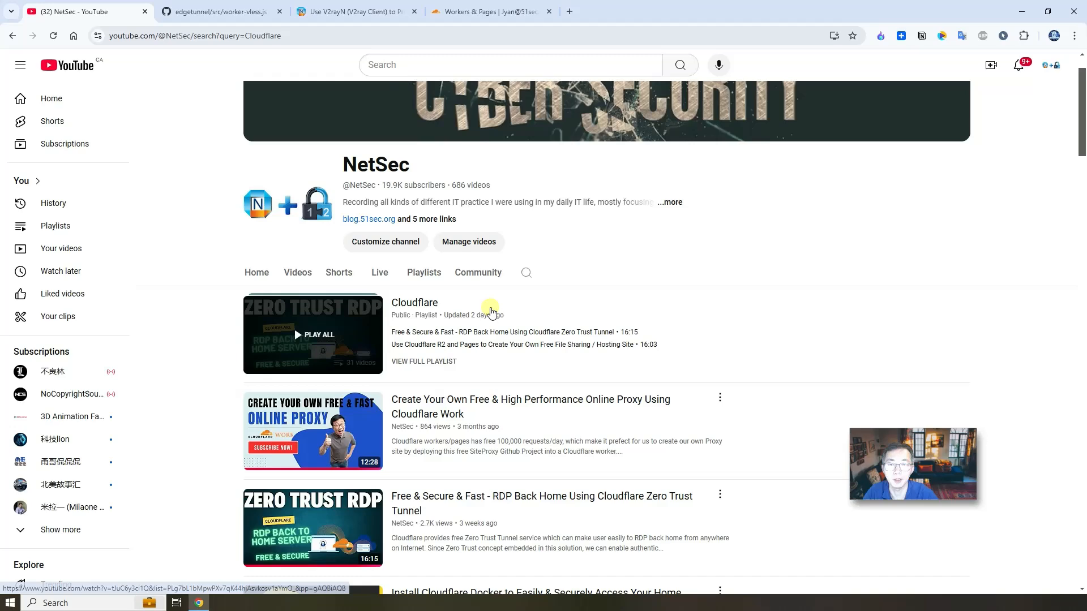
{"action": "mouse_move", "coordinate": [664, 400]}
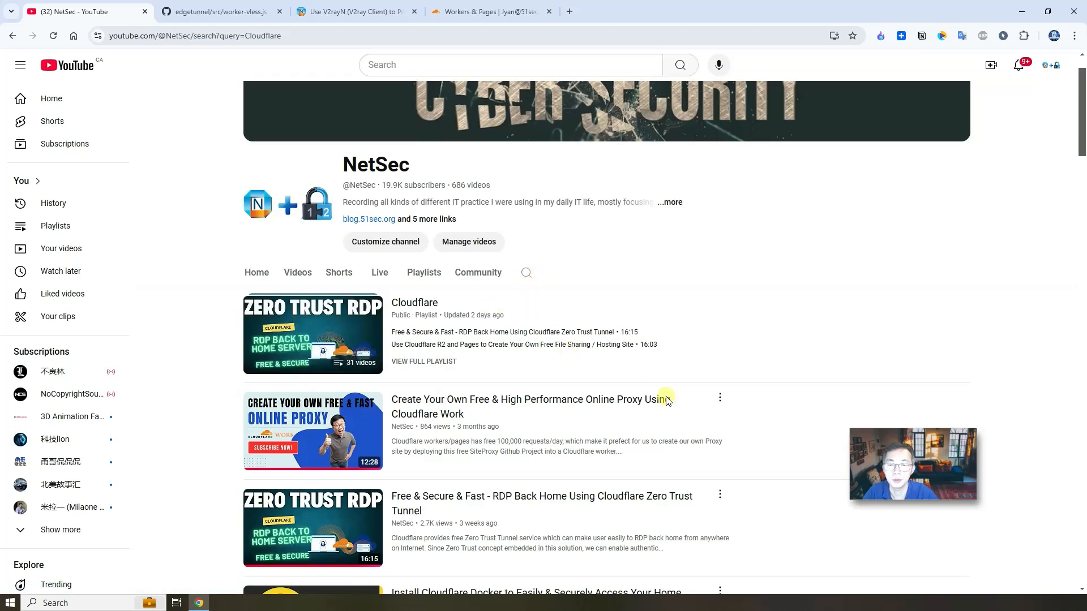
{"action": "scroll", "scroll_direction": "down", "scroll_amount": 3}
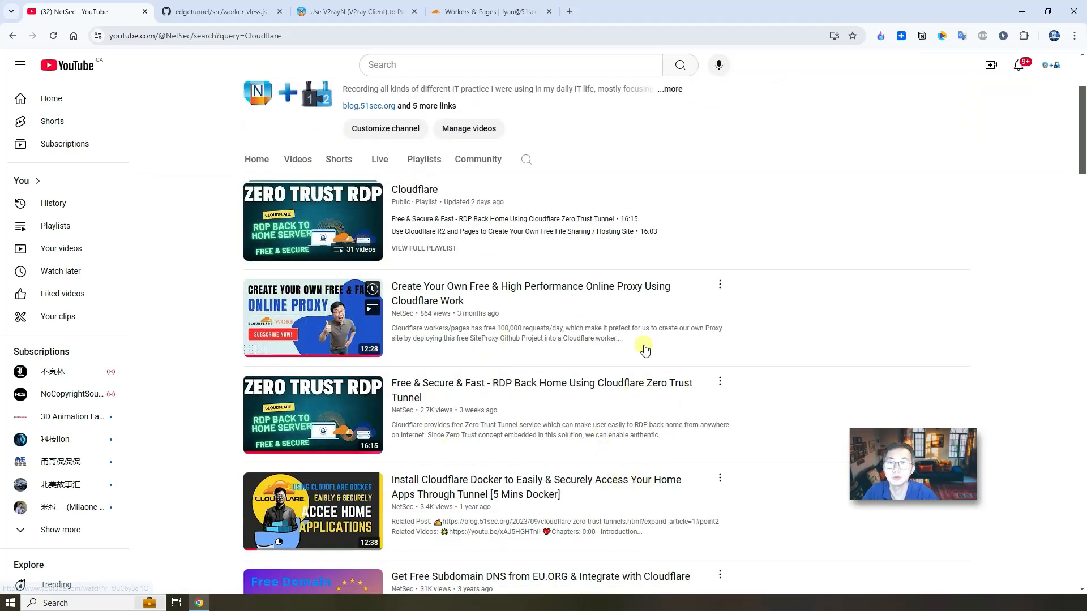
{"action": "mouse_move", "coordinate": [768, 453]}
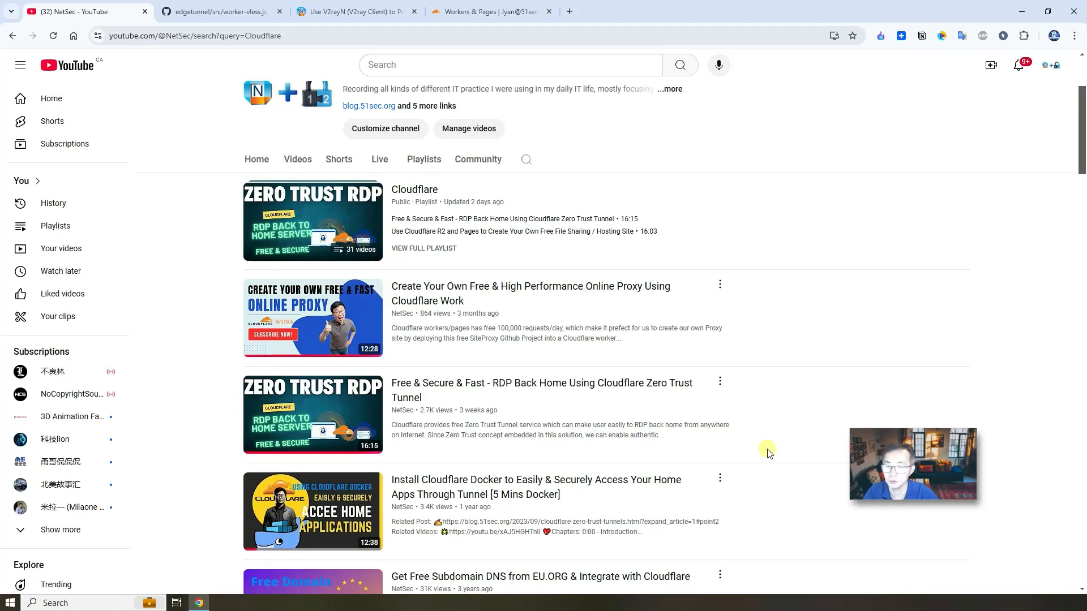
{"action": "scroll", "scroll_direction": "down", "scroll_amount": 3}
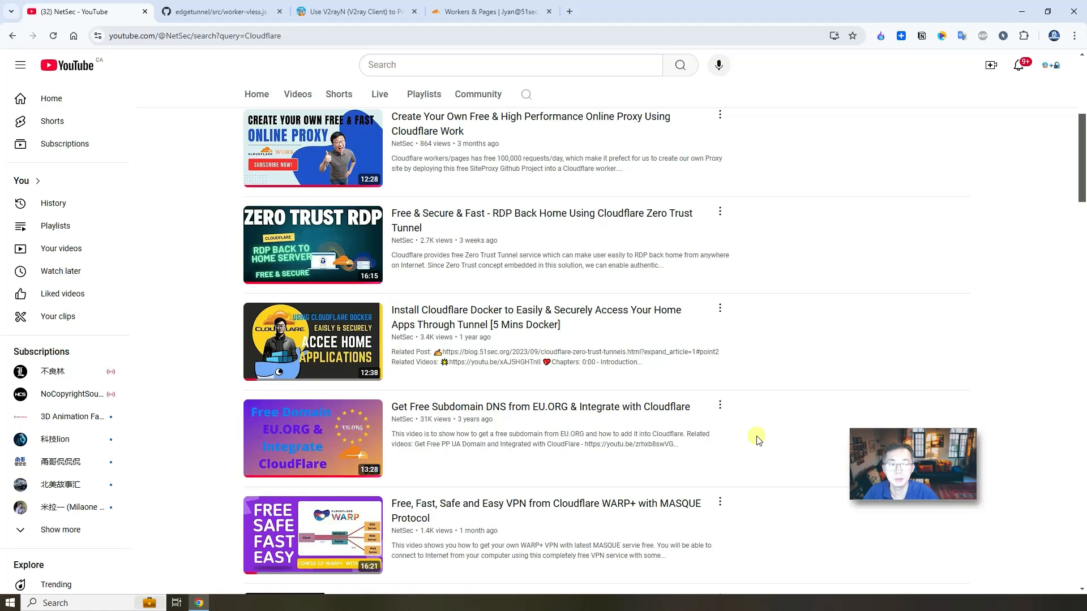
{"action": "mouse_move", "coordinate": [739, 327]}
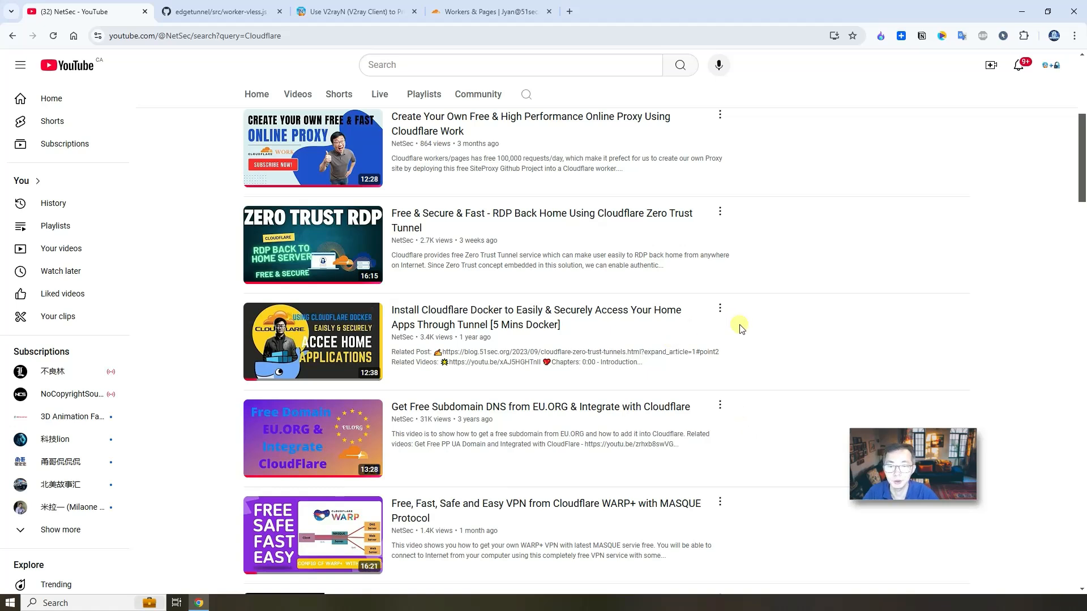
{"action": "mouse_move", "coordinate": [487, 29]}
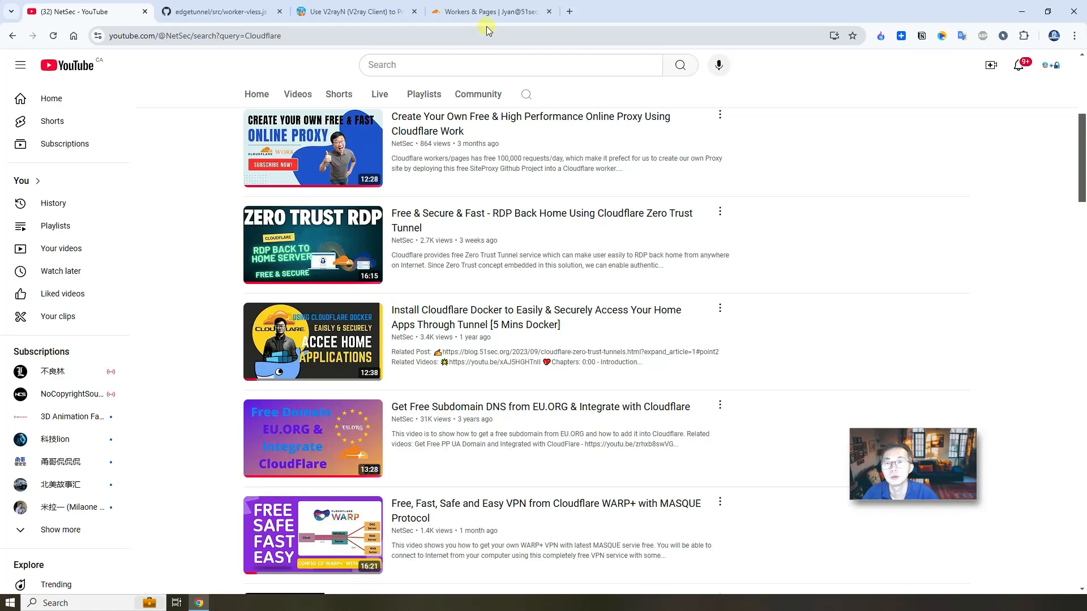
{"action": "mouse_move", "coordinate": [464, 26]}
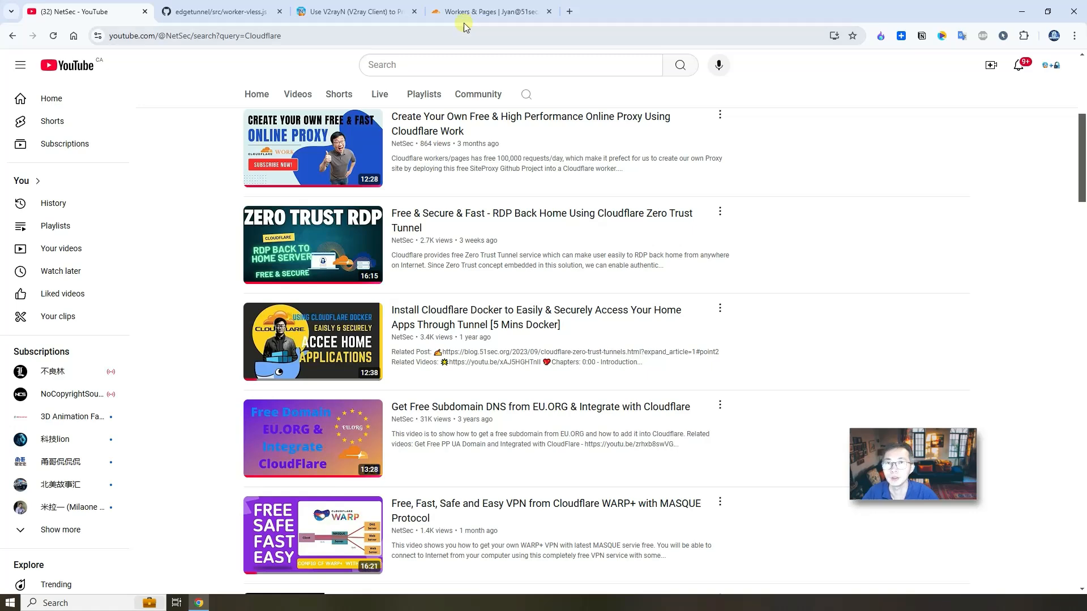
Create a Hello World worker in Workers & Pages, rename it to vless and deploy it
{"action": "left_click", "coordinate": [486, 11]}
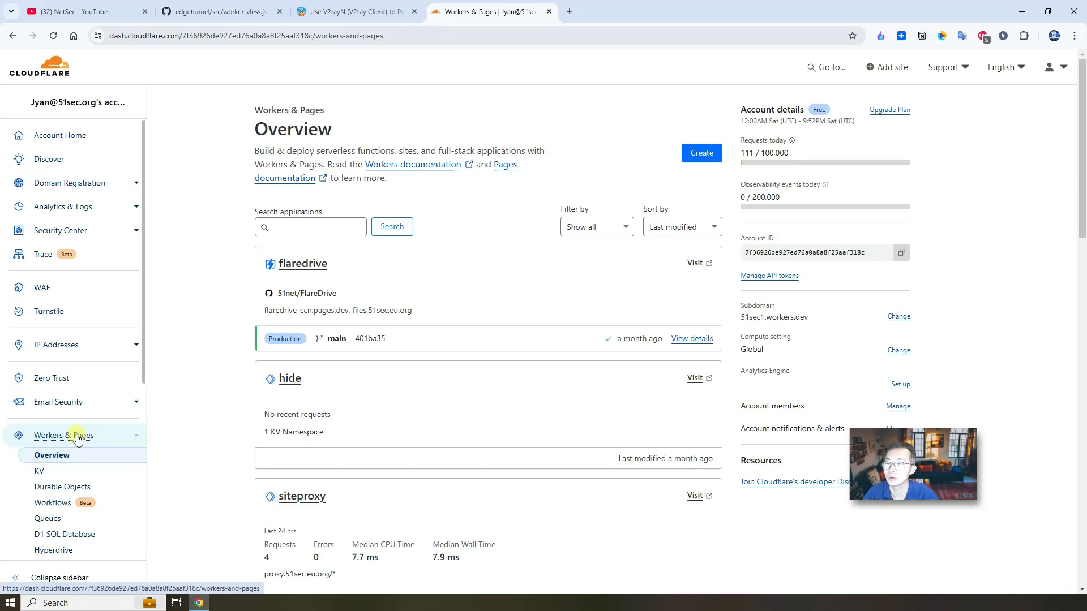
{"action": "mouse_move", "coordinate": [102, 440]}
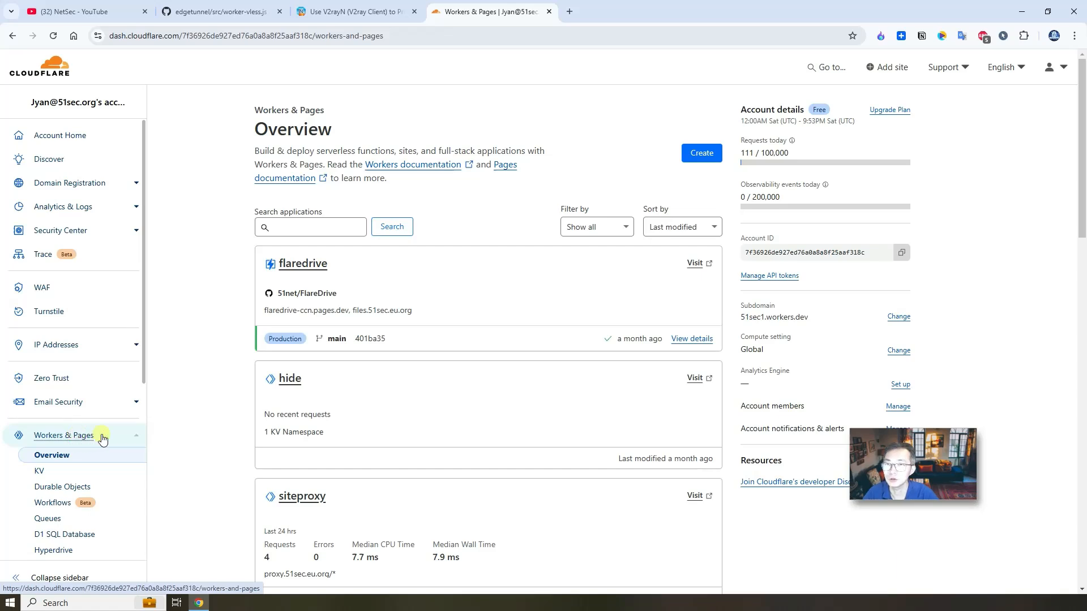
{"action": "mouse_move", "coordinate": [457, 234]}
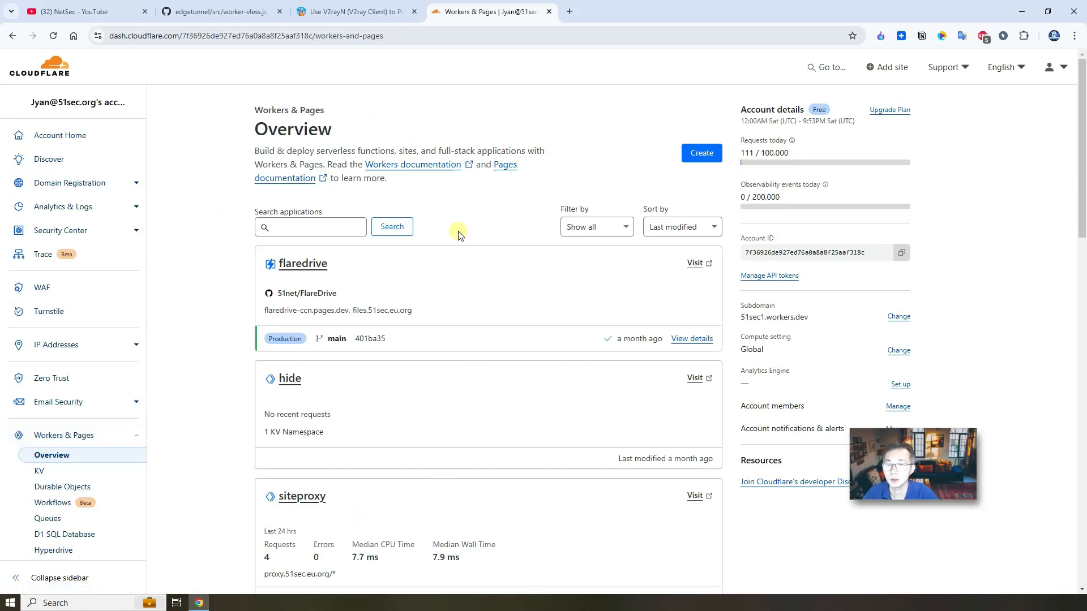
{"action": "mouse_move", "coordinate": [511, 511]}
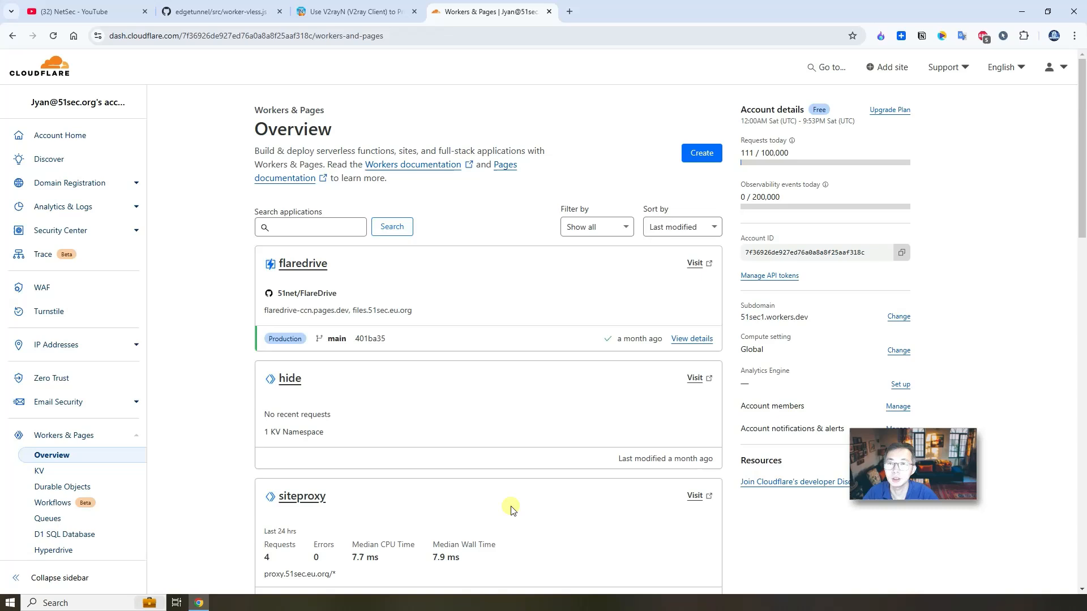
{"action": "mouse_move", "coordinate": [527, 396]}
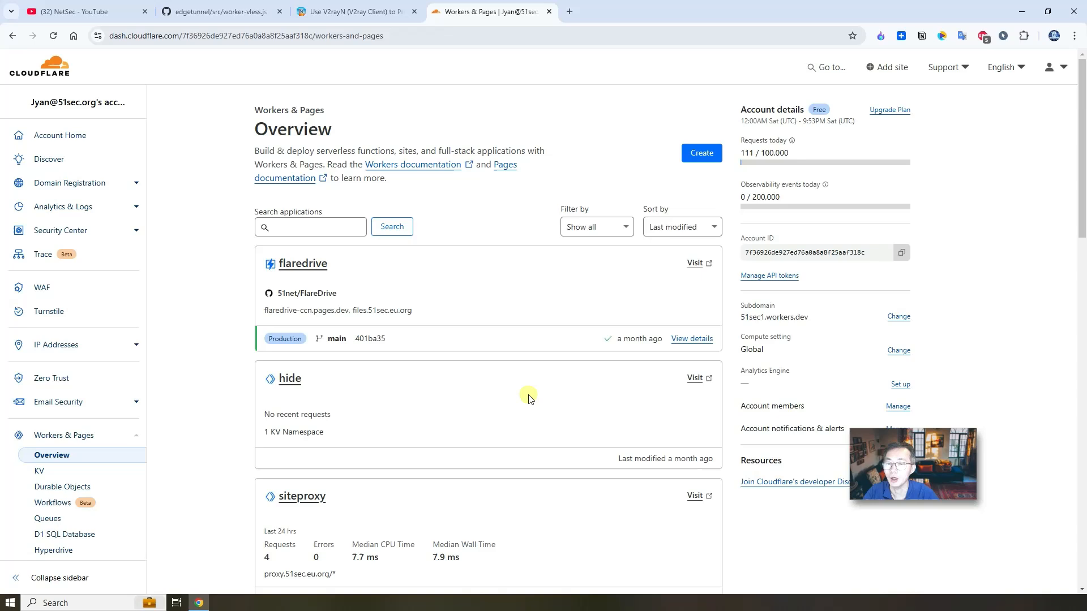
{"action": "mouse_move", "coordinate": [528, 356]}
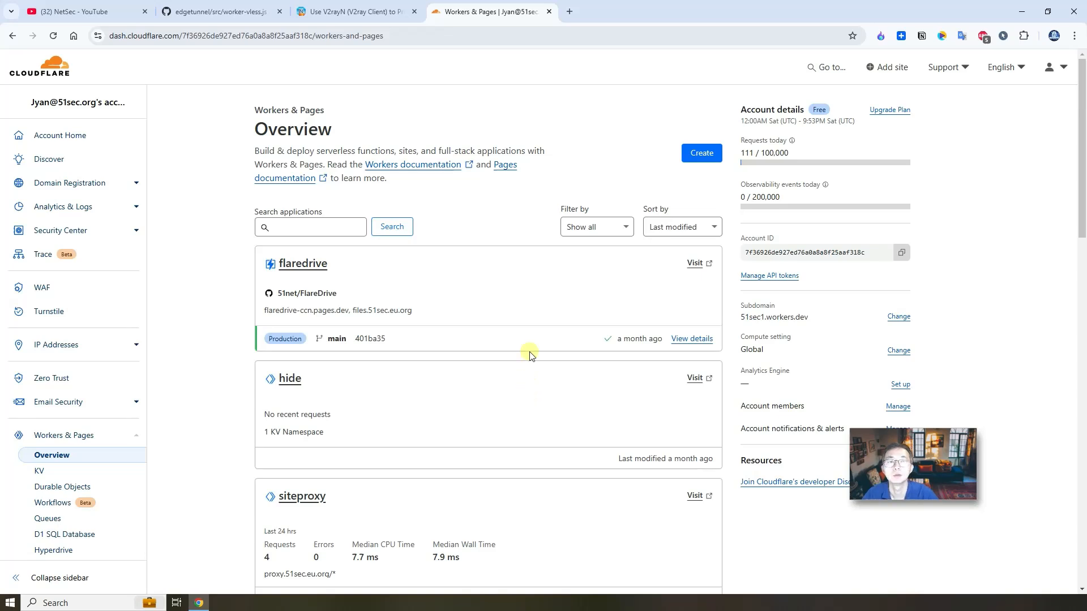
{"action": "left_click", "coordinate": [701, 152]}
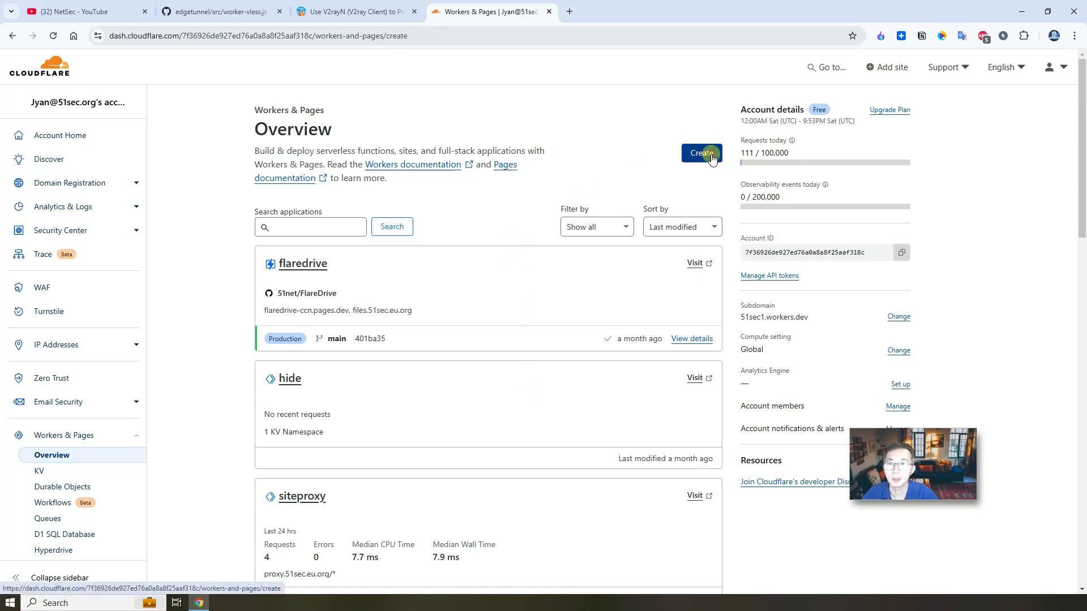
{"action": "left_click", "coordinate": [701, 153]}
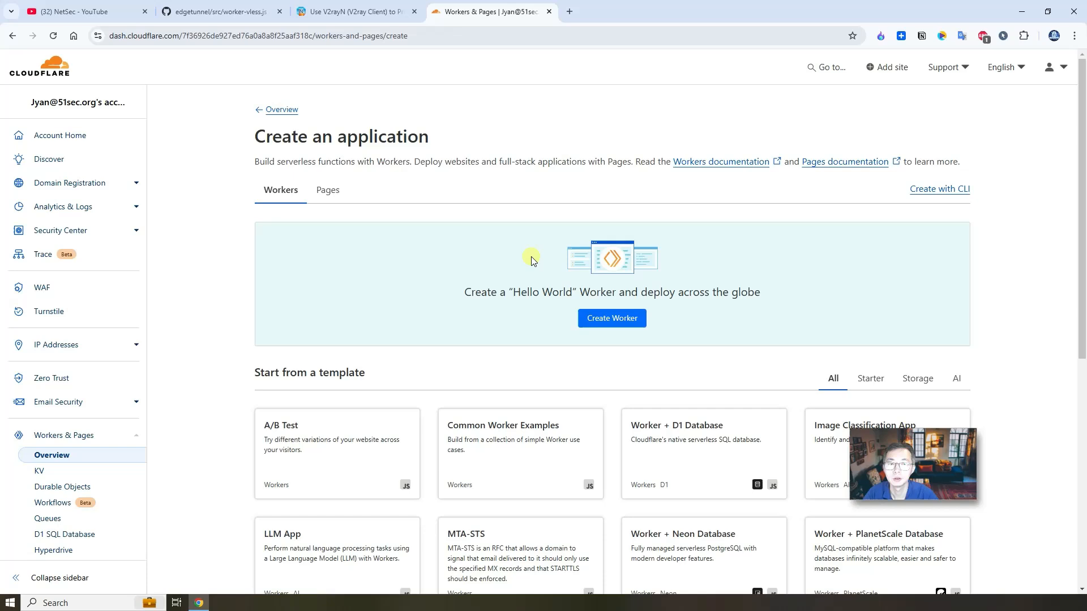
{"action": "left_click", "coordinate": [611, 319]}
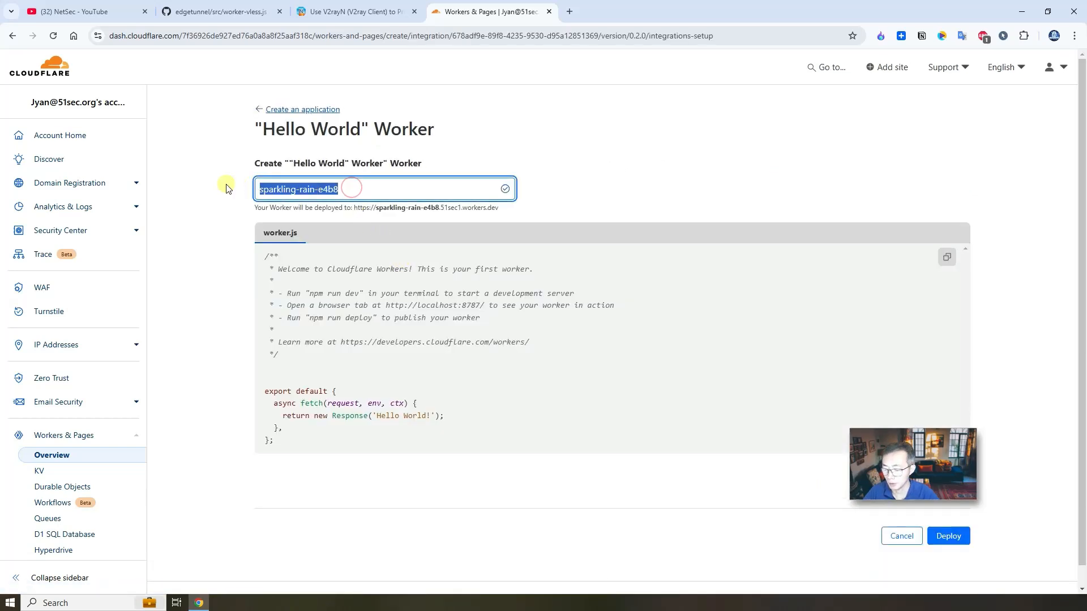
{"action": "type", "text": "vle"}
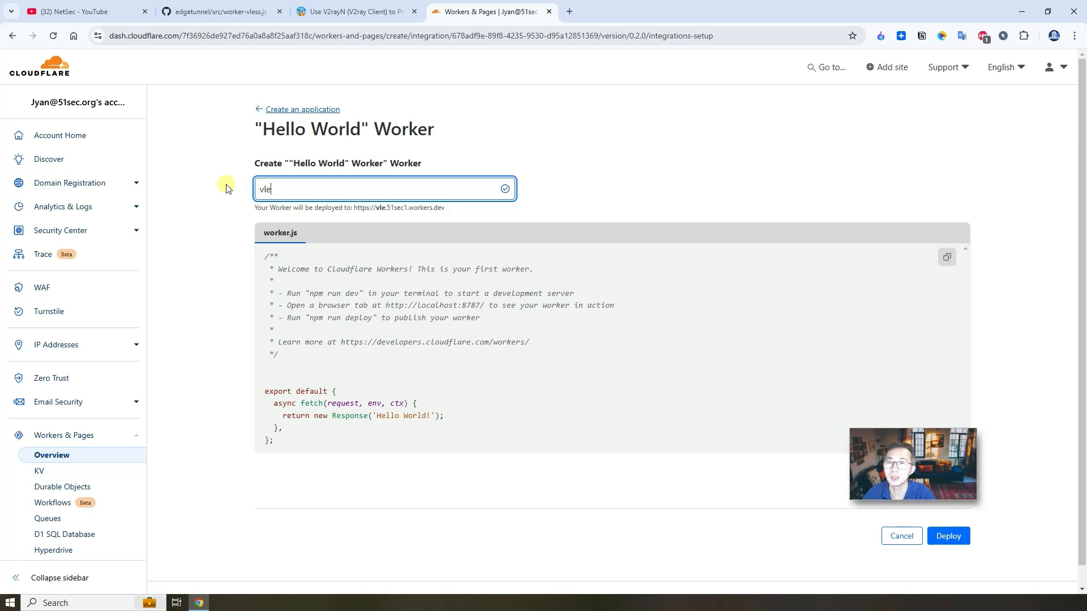
{"action": "type", "text": "ss"}
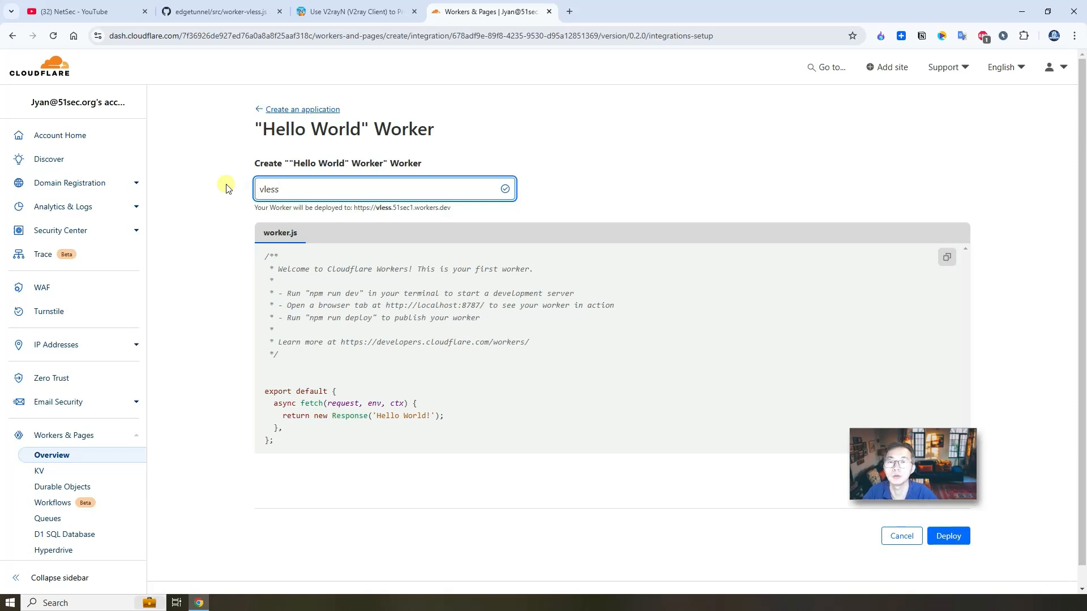
{"action": "mouse_move", "coordinate": [372, 209]}
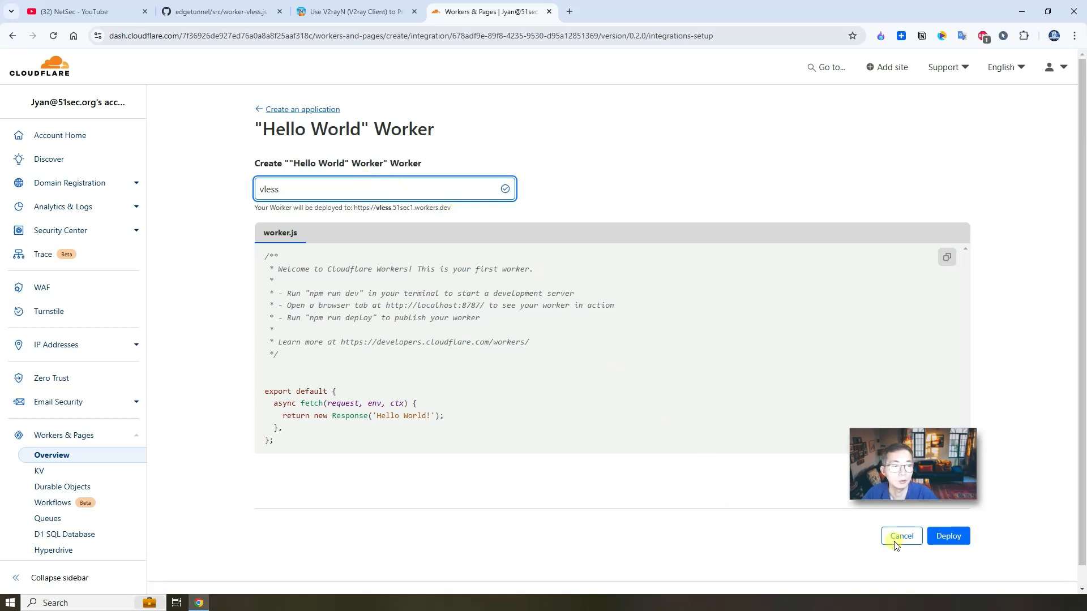
{"action": "left_click", "coordinate": [948, 536]}
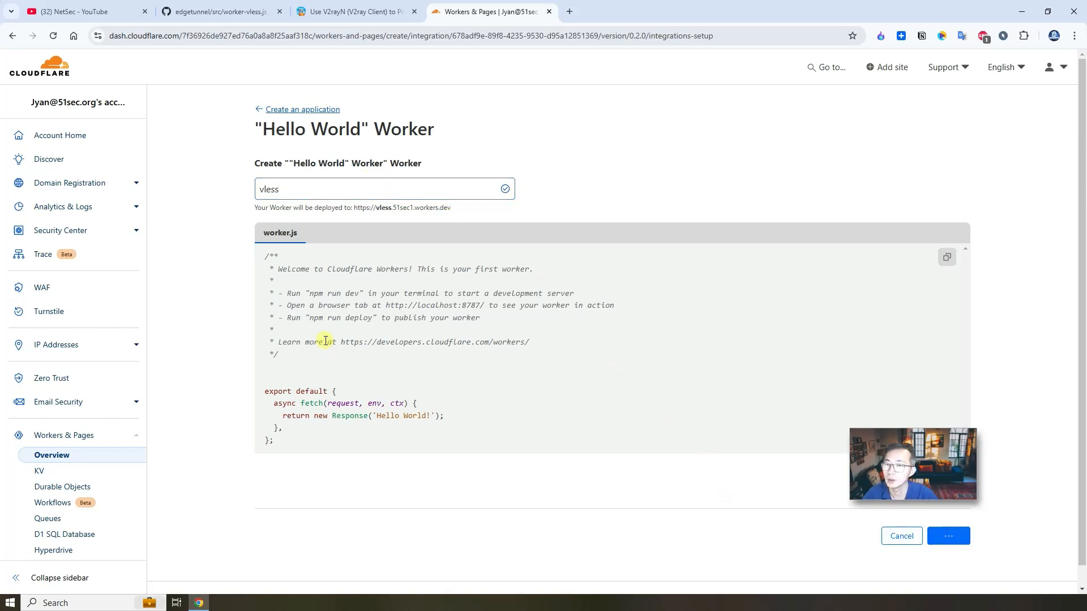
Enter the deployed vless worker's code editor and review the worker-vless.js source on GitHub
{"action": "left_click", "coordinate": [948, 535]}
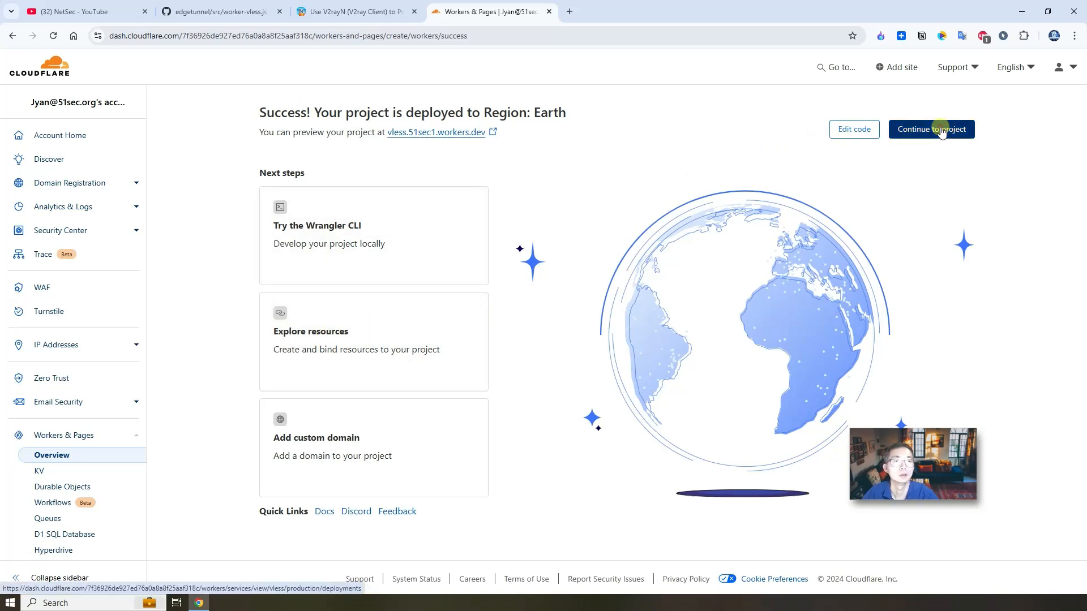
{"action": "left_click", "coordinate": [931, 129]}
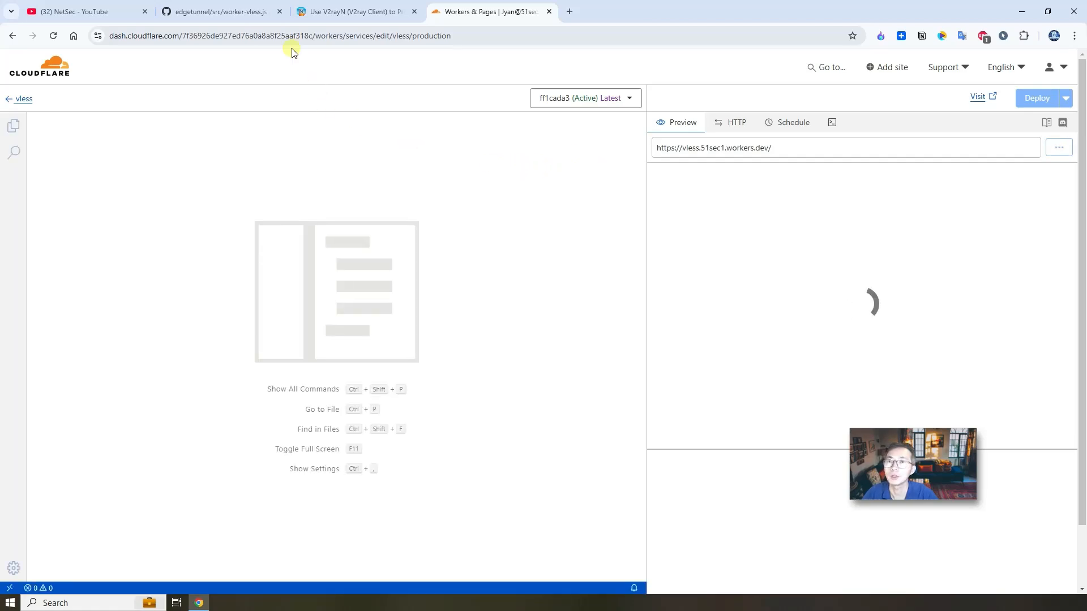
{"action": "left_click", "coordinate": [221, 11]}
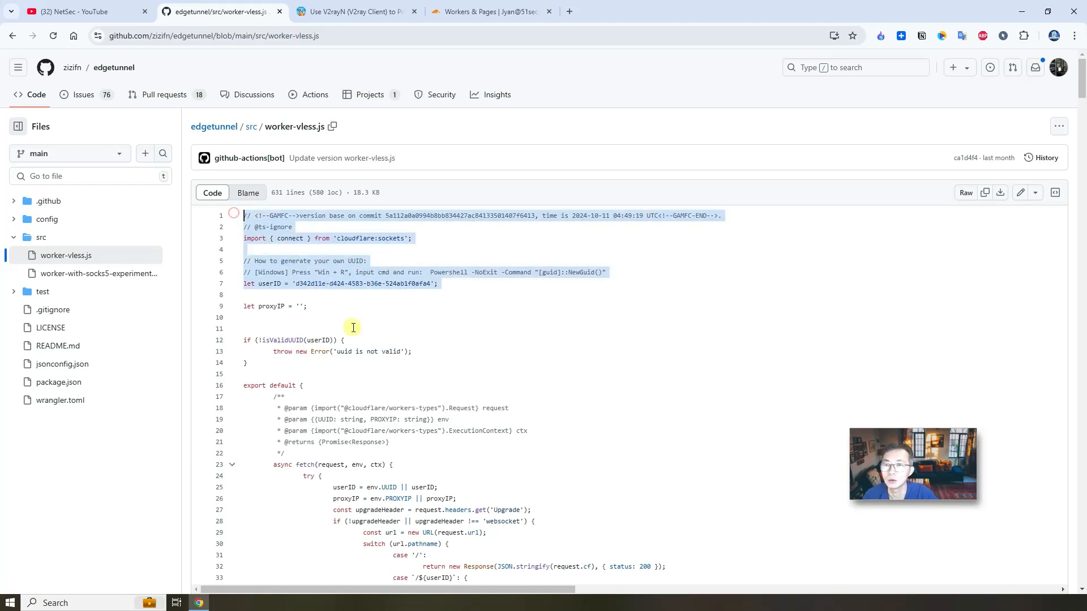
{"action": "scroll", "scroll_direction": "down", "scroll_amount": 3}
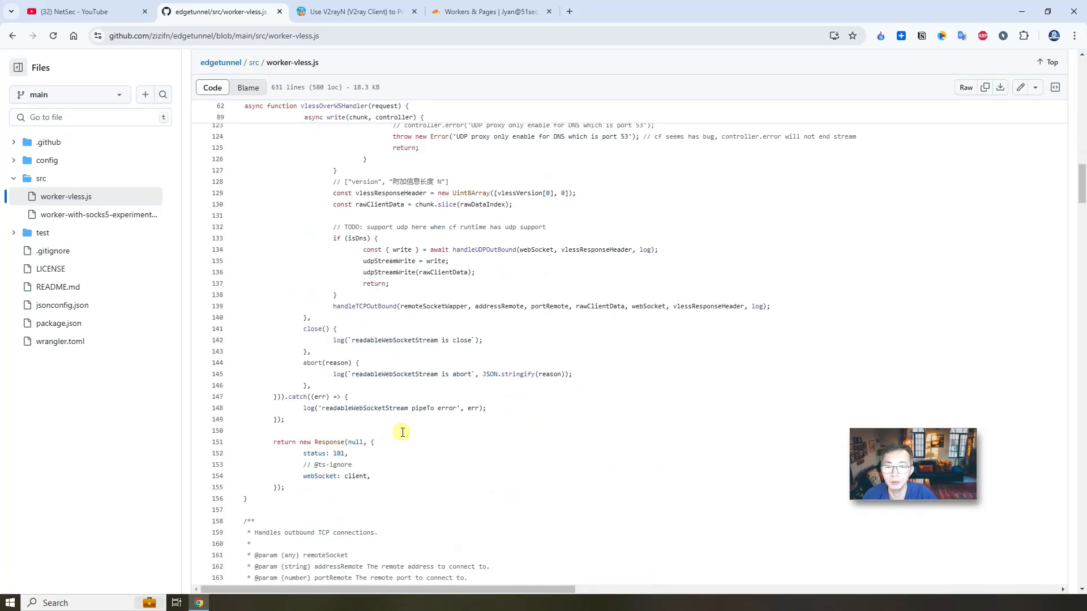
{"action": "scroll", "scroll_direction": "down", "scroll_amount": 3}
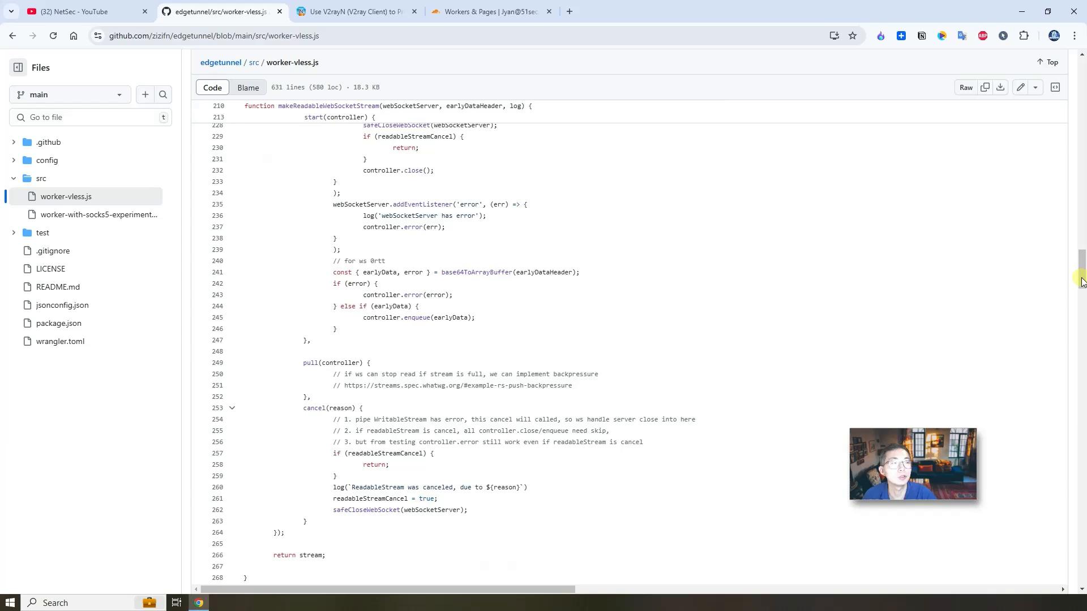
{"action": "scroll", "scroll_direction": "down", "scroll_amount": 3}
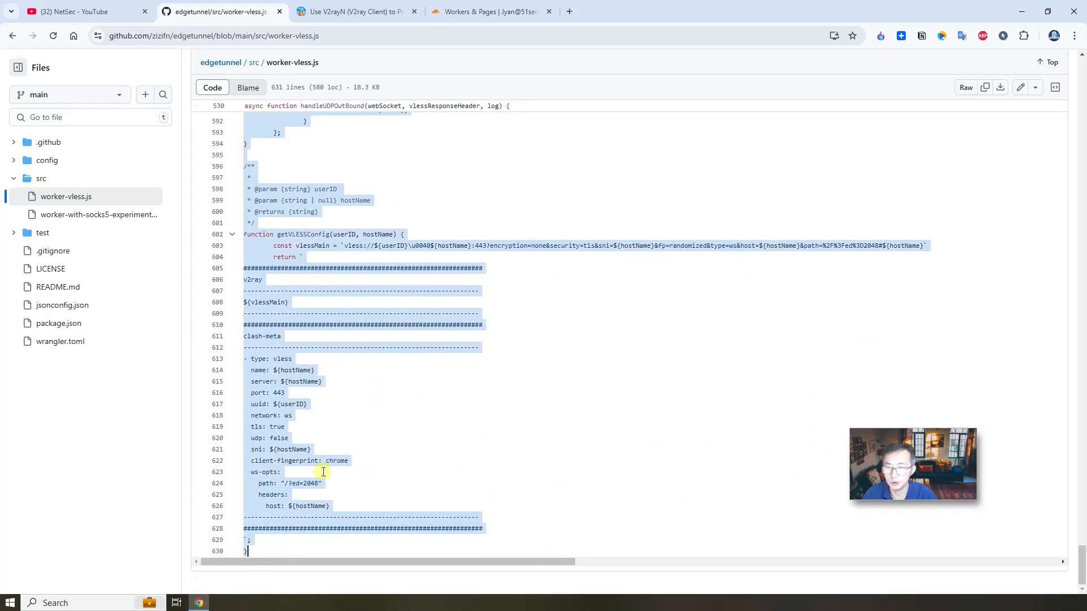
Select all the default Hello World code and paste the copied vless script over it
{"action": "left_click", "coordinate": [486, 11]}
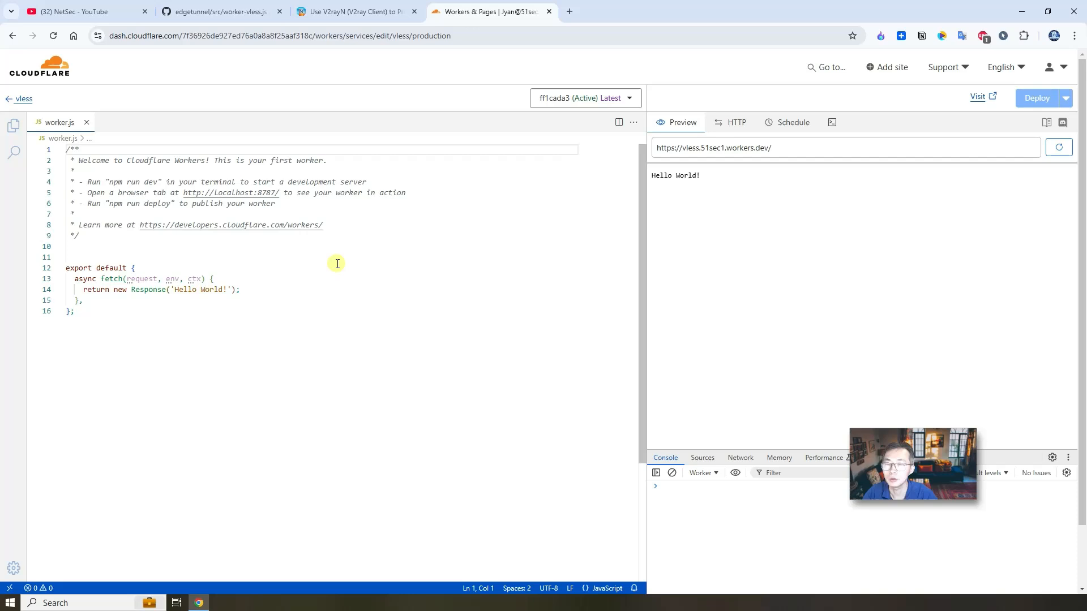
{"action": "key", "text": "ctrl+a"}
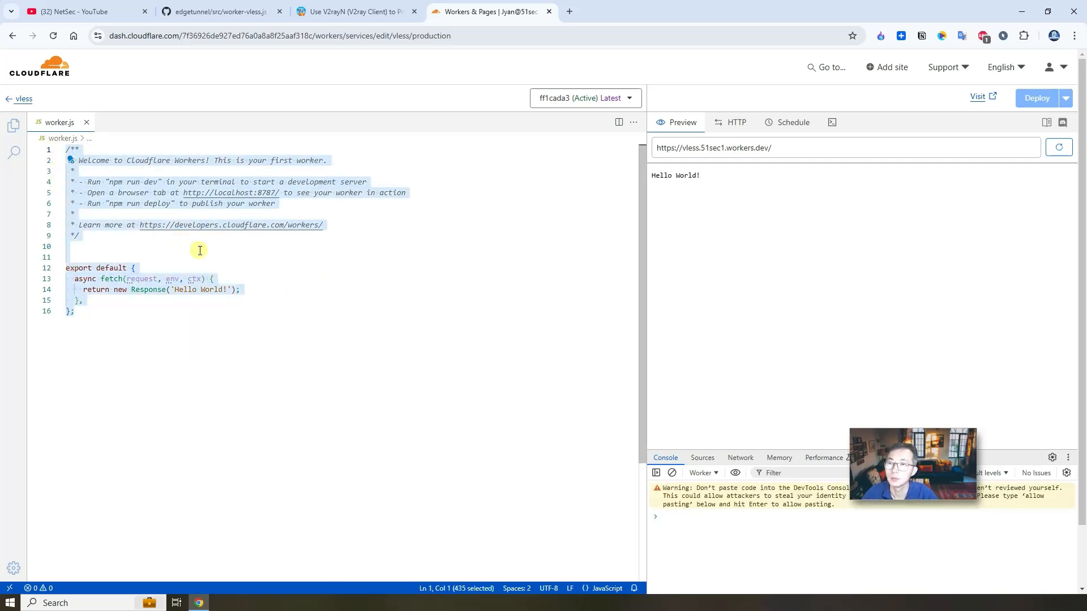
{"action": "mouse_move", "coordinate": [109, 303]}
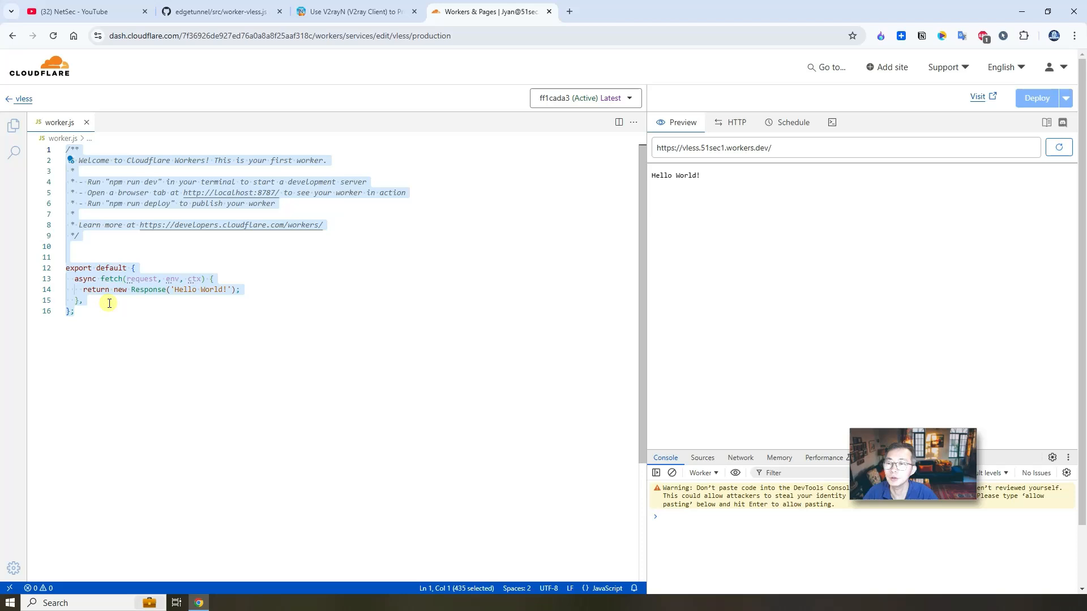
{"action": "right_click", "coordinate": [109, 303]}
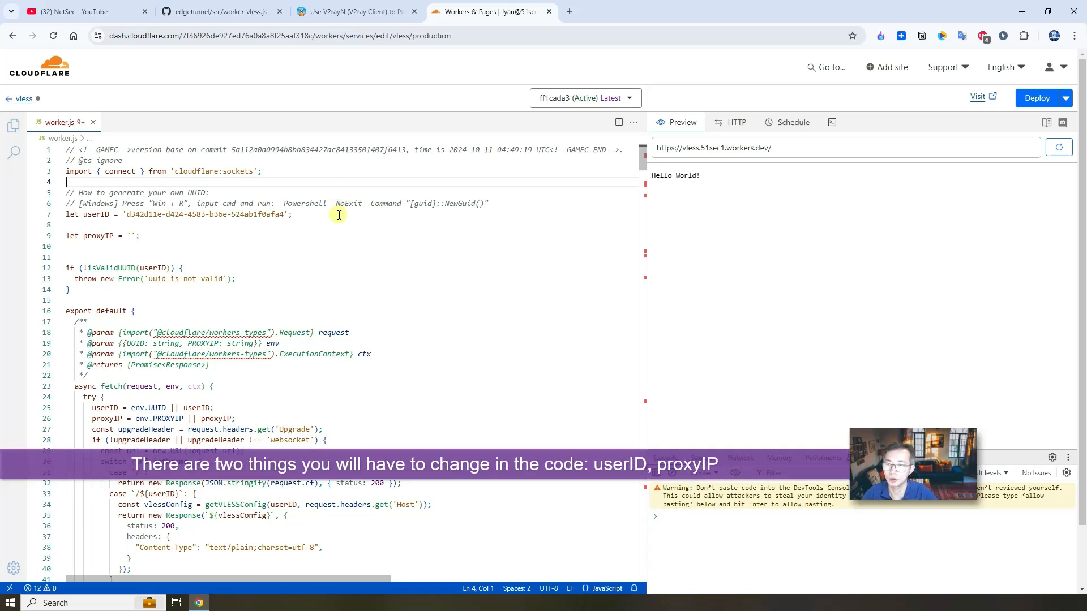
{"action": "mouse_move", "coordinate": [181, 235]}
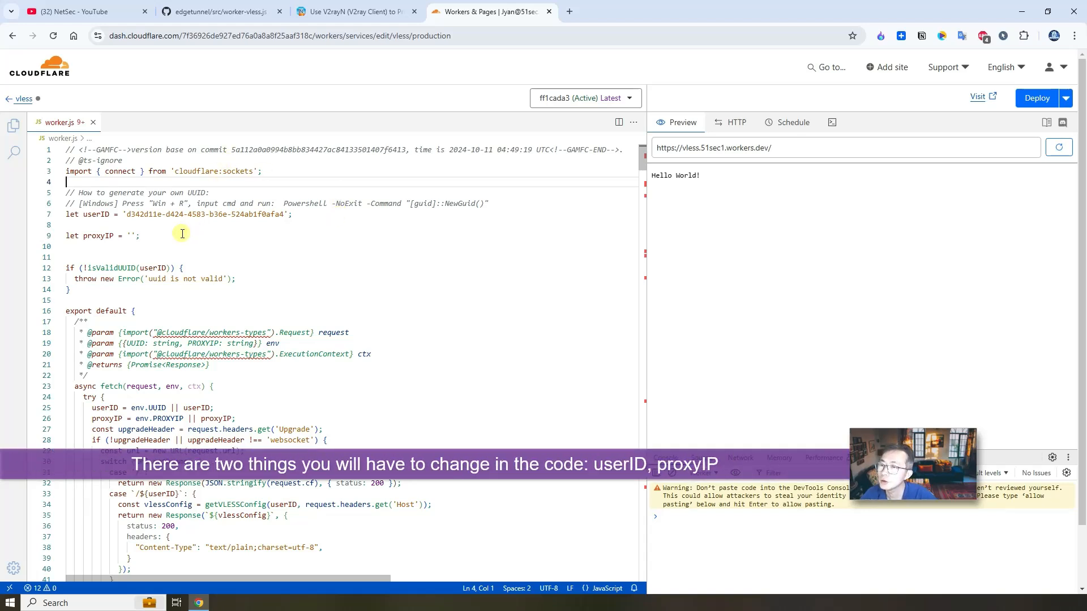
{"action": "mouse_move", "coordinate": [91, 214]}
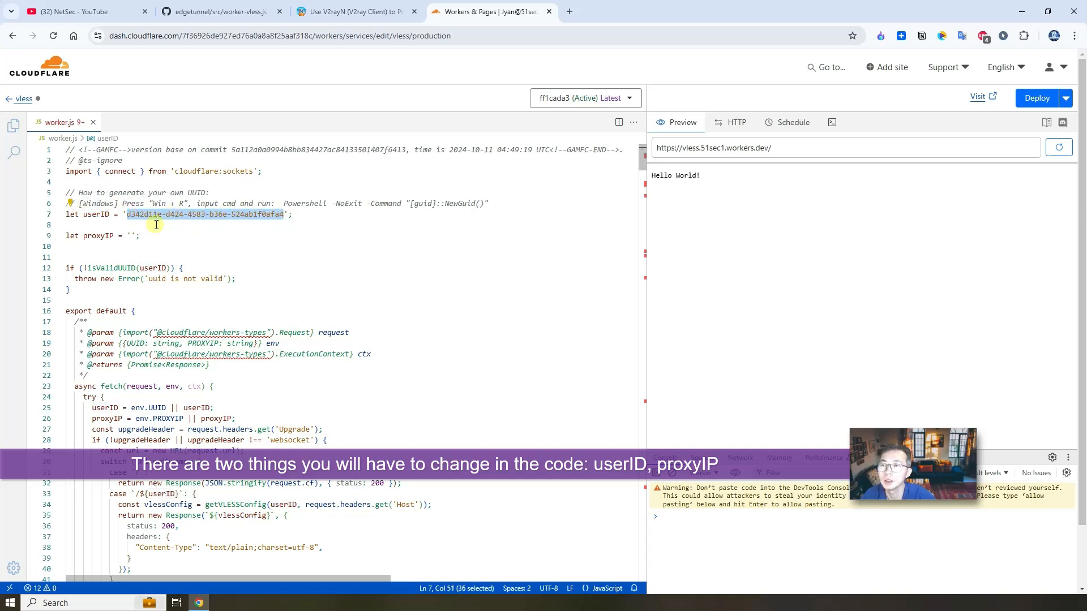
Place the cursor in the empty proxyIP value and find the blog's proxy IP list
{"action": "double_click", "coordinate": [97, 235]}
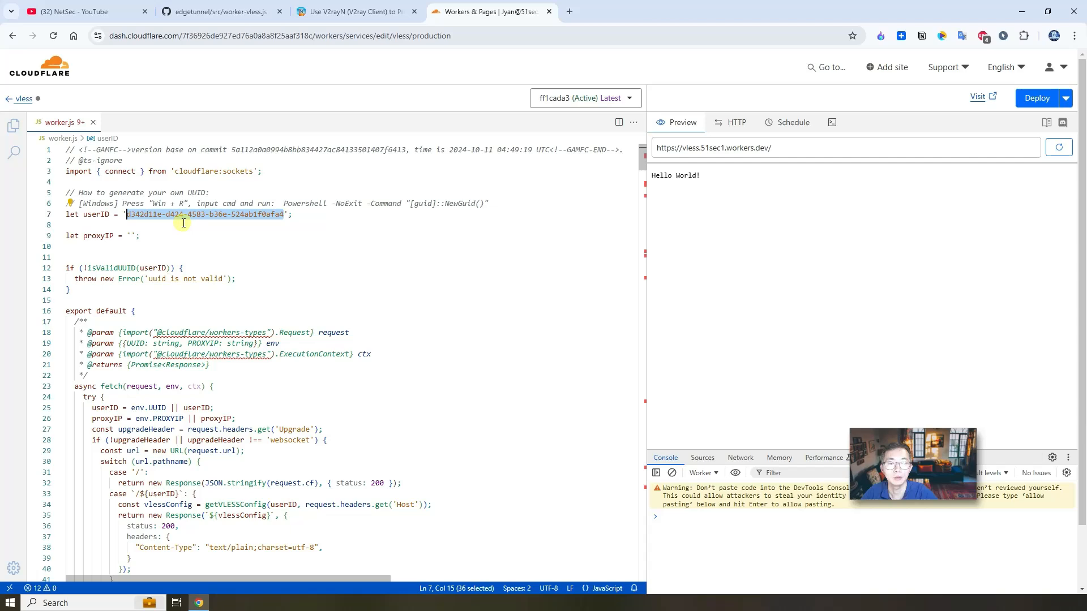
{"action": "left_click", "coordinate": [129, 236]}
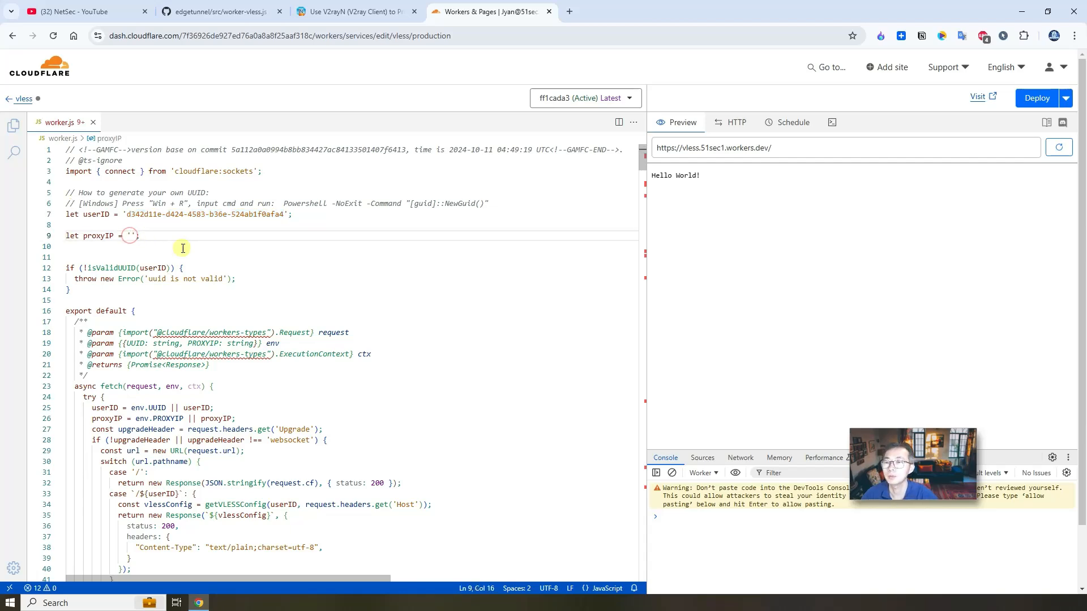
{"action": "left_click", "coordinate": [353, 11]}
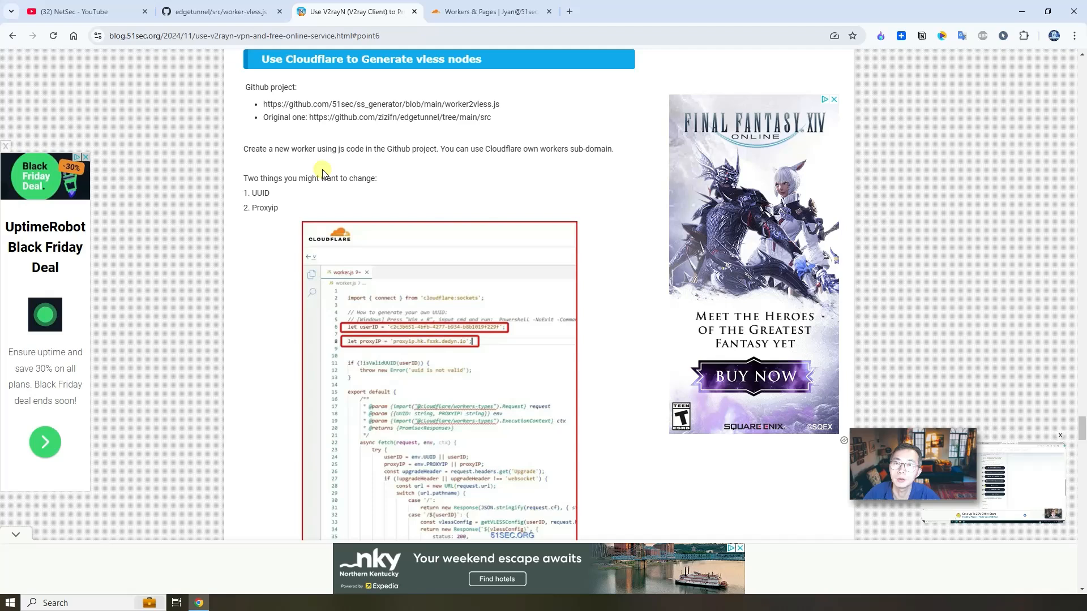
{"action": "scroll", "scroll_direction": "down", "scroll_amount": 3}
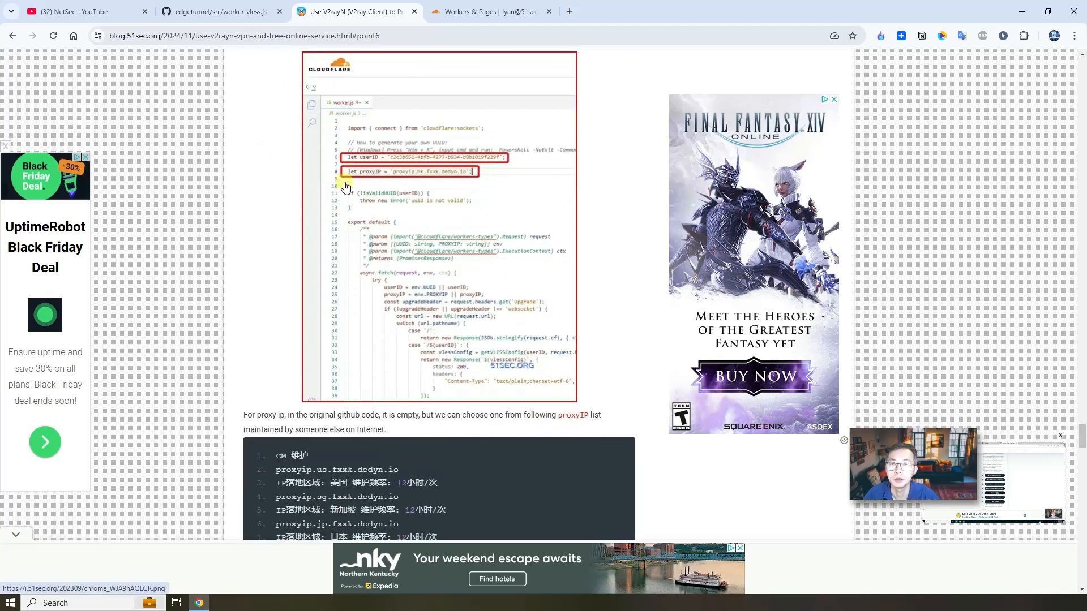
{"action": "scroll", "scroll_direction": "down", "scroll_amount": 3}
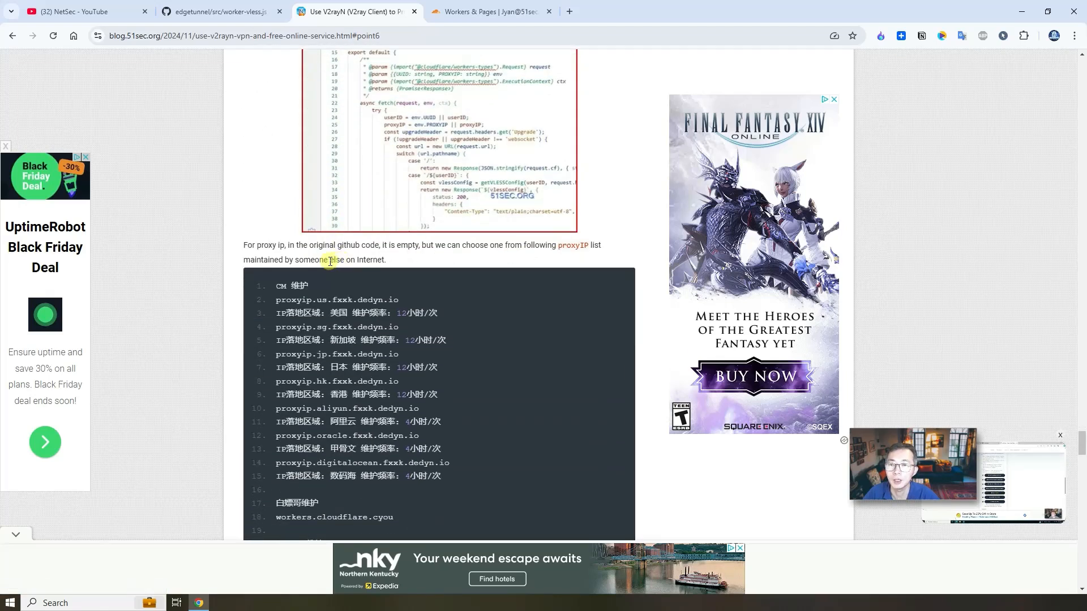
{"action": "scroll", "scroll_direction": "down", "scroll_amount": 3}
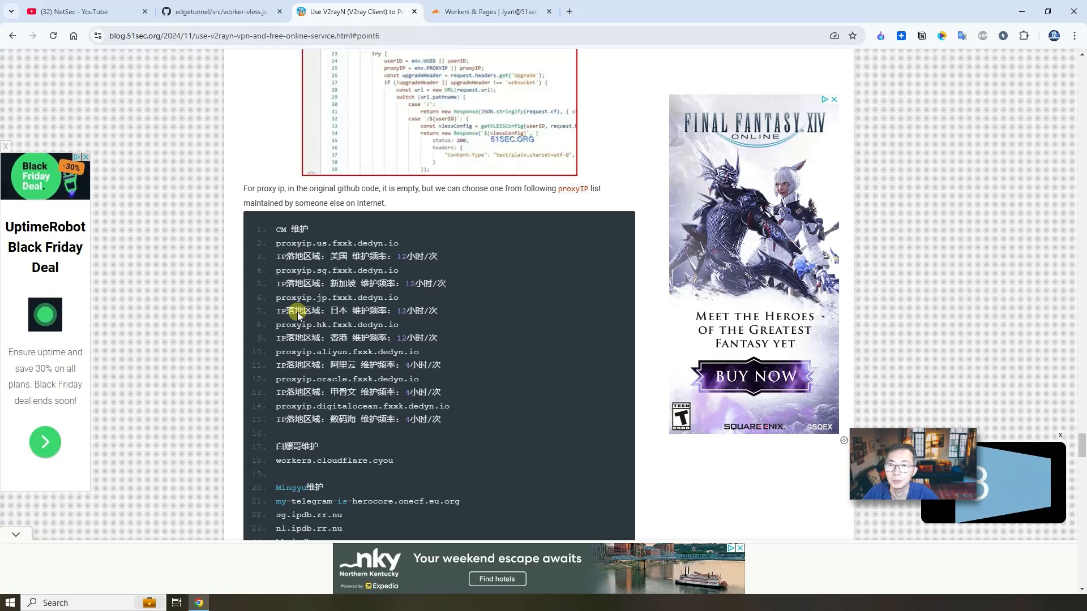
{"action": "scroll", "scroll_direction": "down", "scroll_amount": 3}
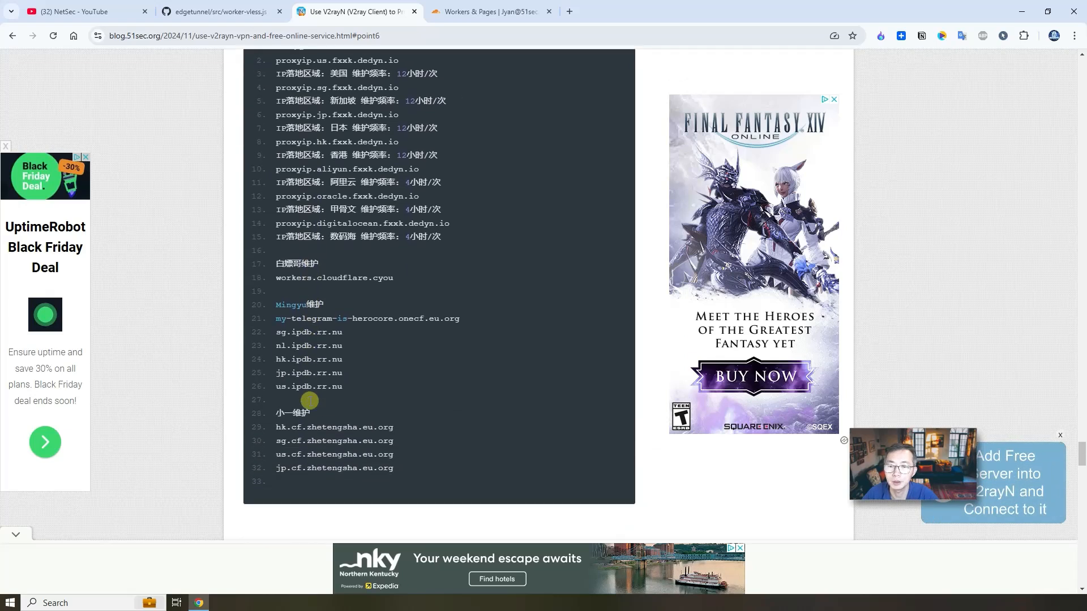
{"action": "scroll", "scroll_direction": "up", "scroll_amount": 3}
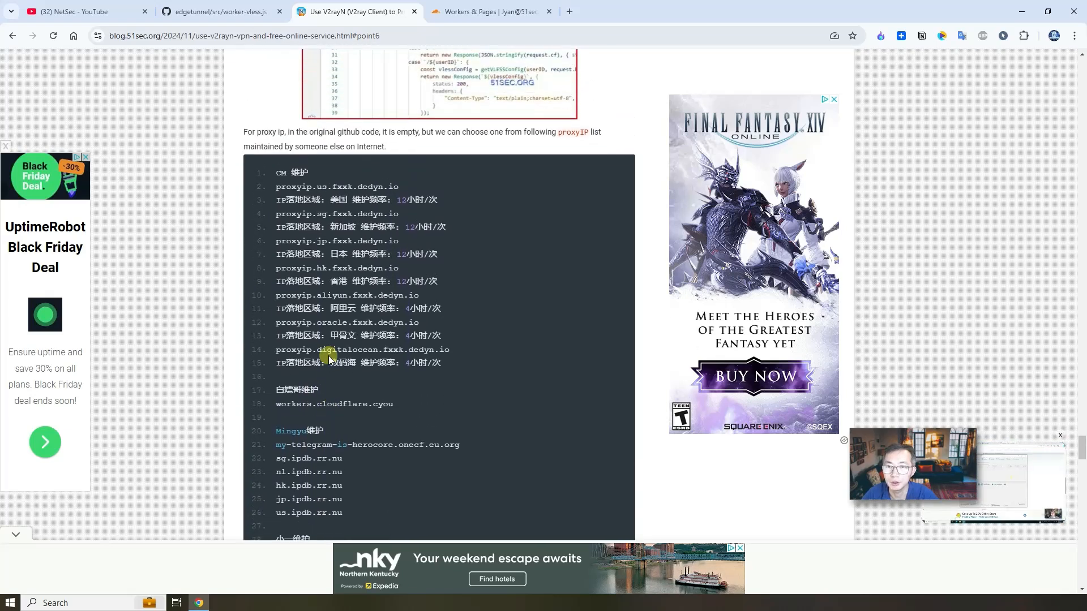
{"action": "mouse_move", "coordinate": [398, 271]}
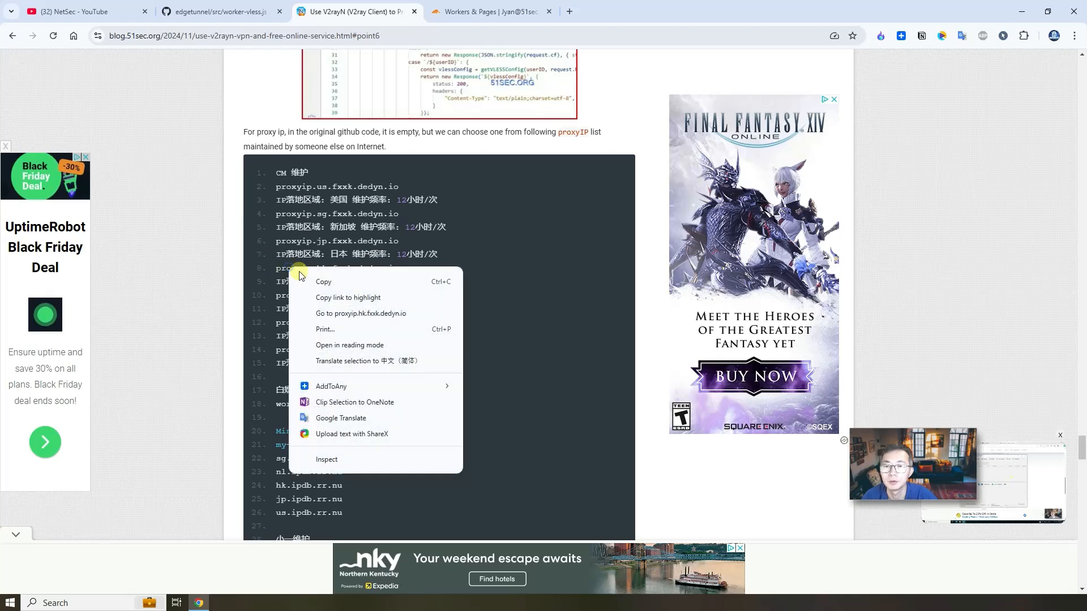
Fill proxyIP with the Hong Kong host proxyip.hk.fxxk.dedyn.io
{"action": "left_click", "coordinate": [489, 11]}
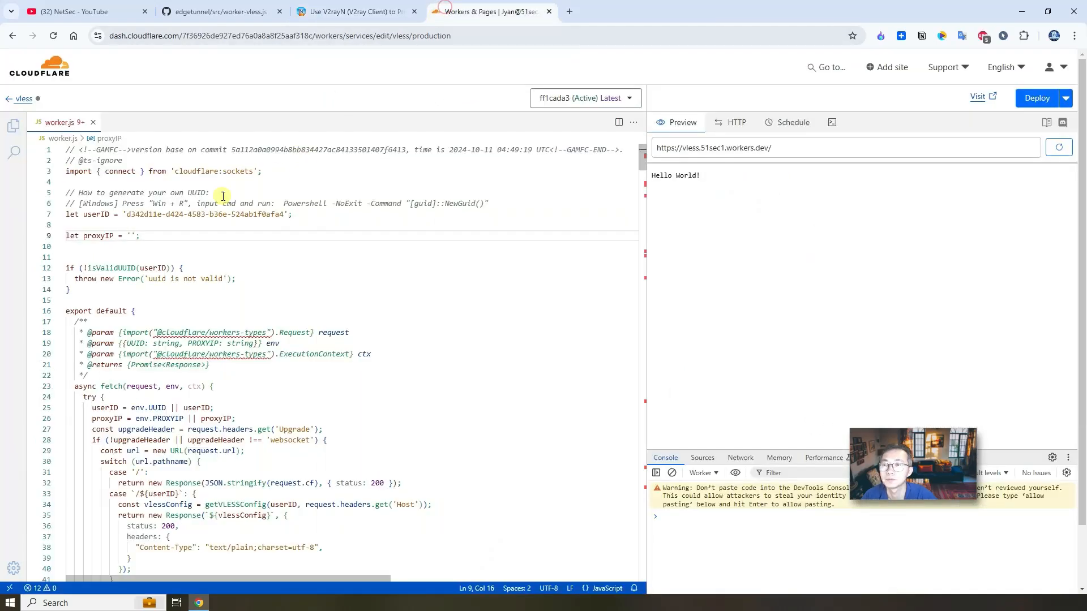
{"action": "type", "text": "proxyip.hk.fxxk.dedyn.io"}
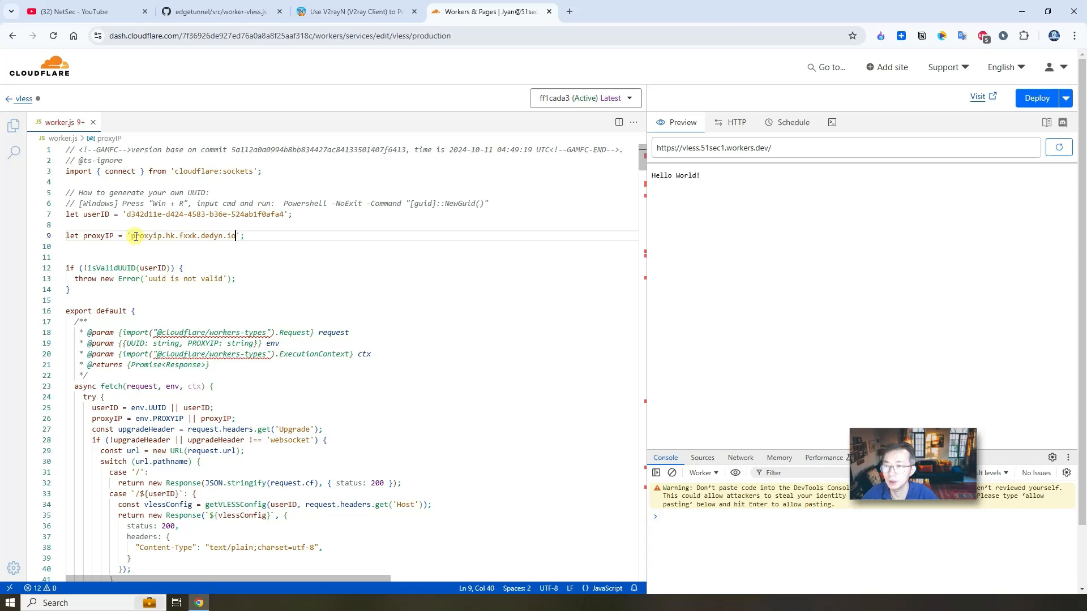
{"action": "left_click", "coordinate": [351, 11]}
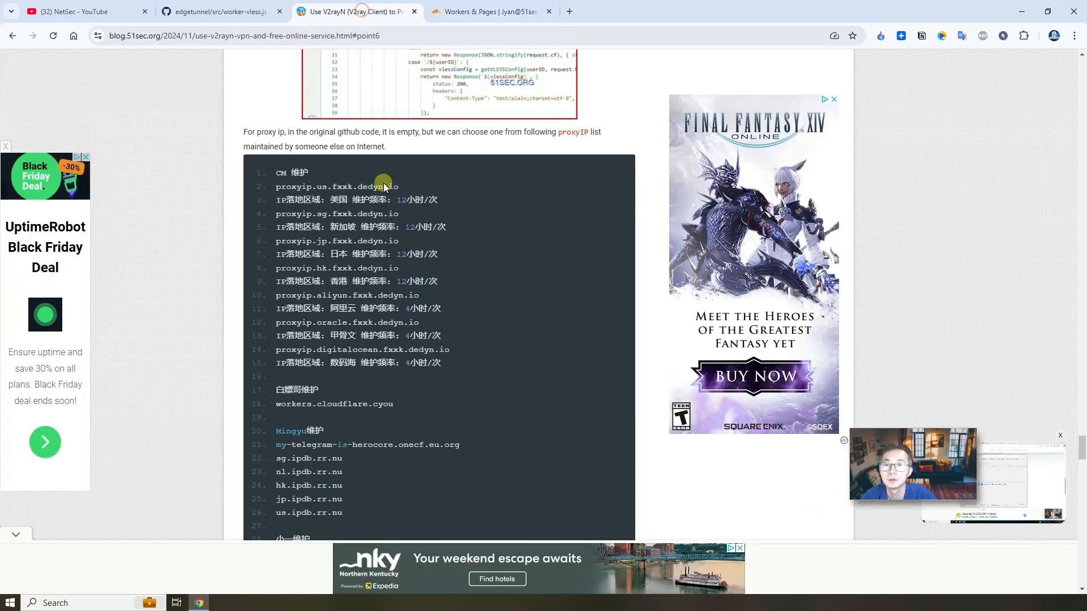
{"action": "scroll", "scroll_direction": "down", "scroll_amount": 3}
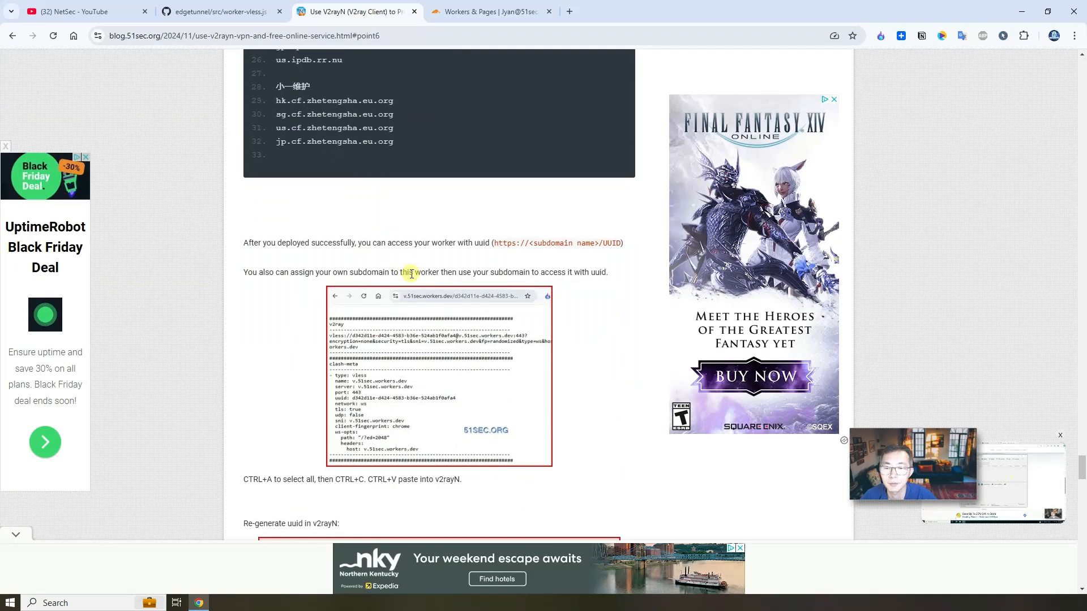
{"action": "scroll", "scroll_direction": "down", "scroll_amount": 3}
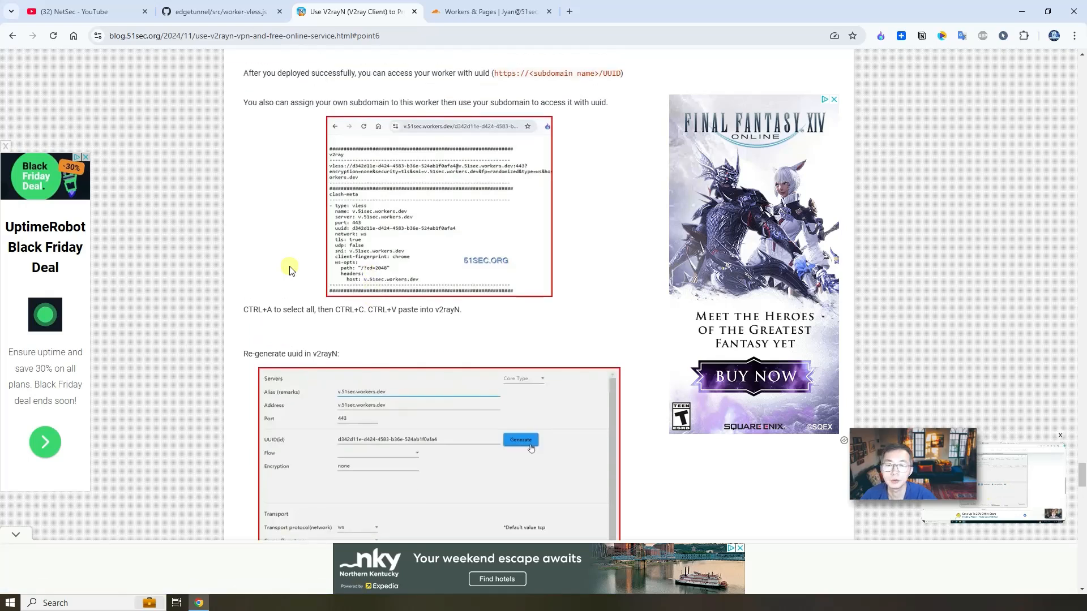
{"action": "scroll", "scroll_direction": "down", "scroll_amount": 3}
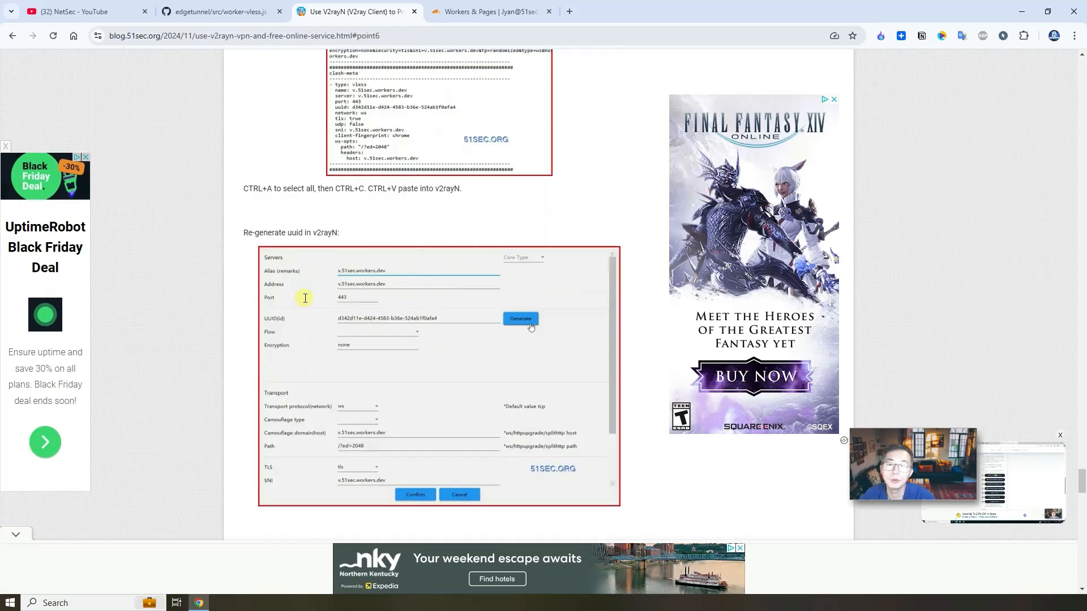
{"action": "scroll", "scroll_direction": "down", "scroll_amount": 3}
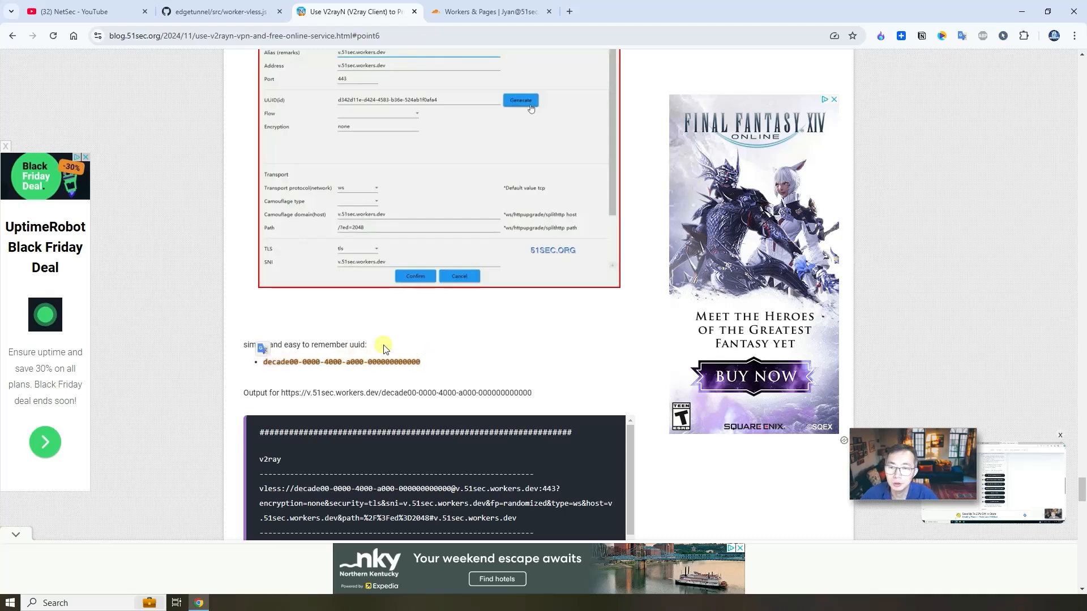
{"action": "mouse_move", "coordinate": [372, 308]}
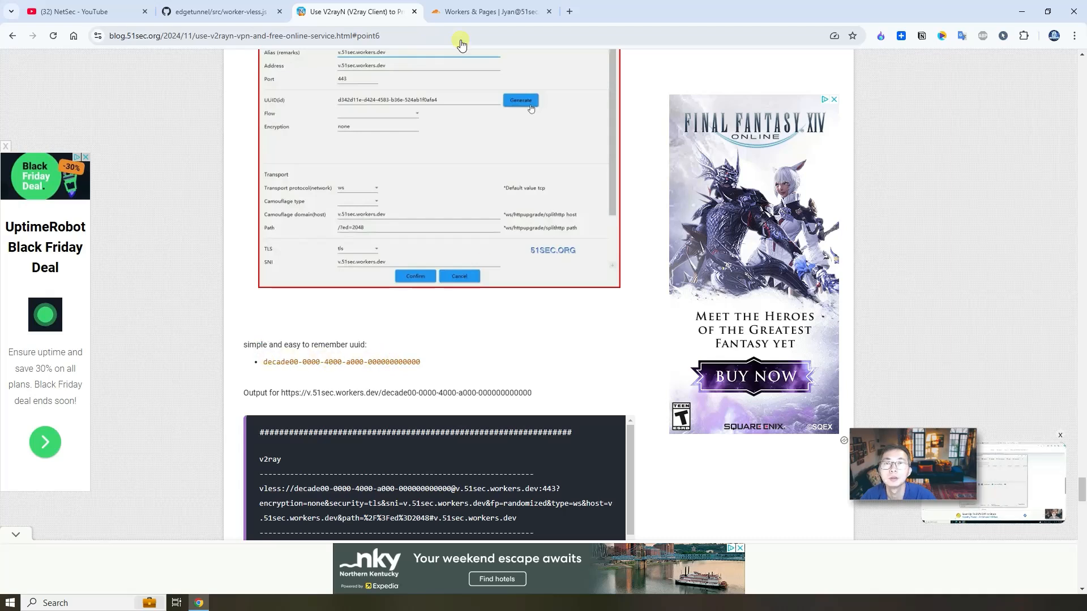
{"action": "left_click", "coordinate": [490, 11]}
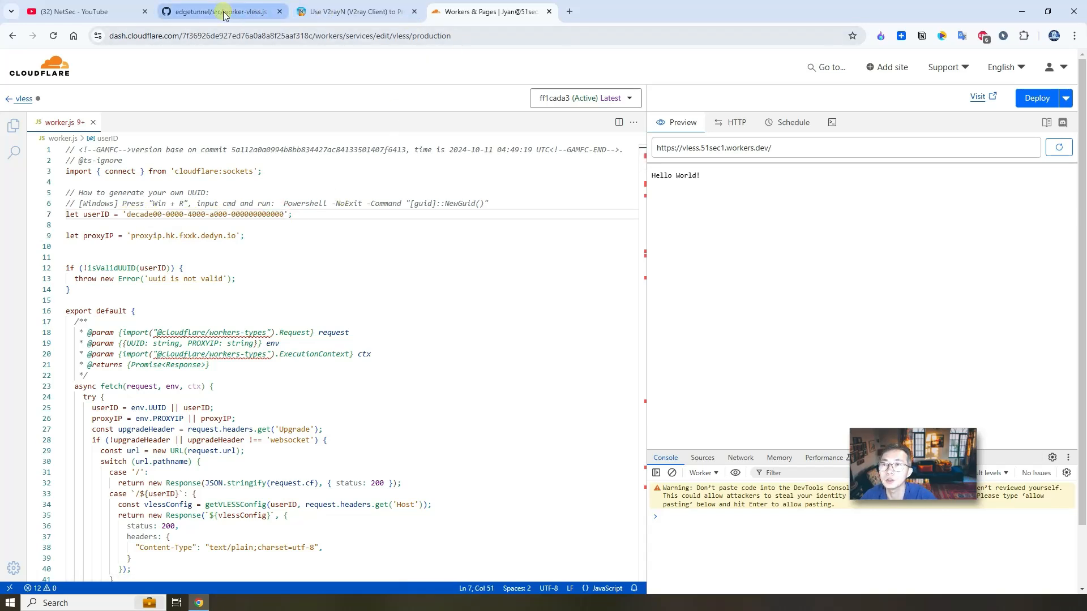
Search for a UUID generator, generate a version 4 UUID on uuidgenerator.net, and return to the editor
{"action": "left_click", "coordinate": [219, 11]}
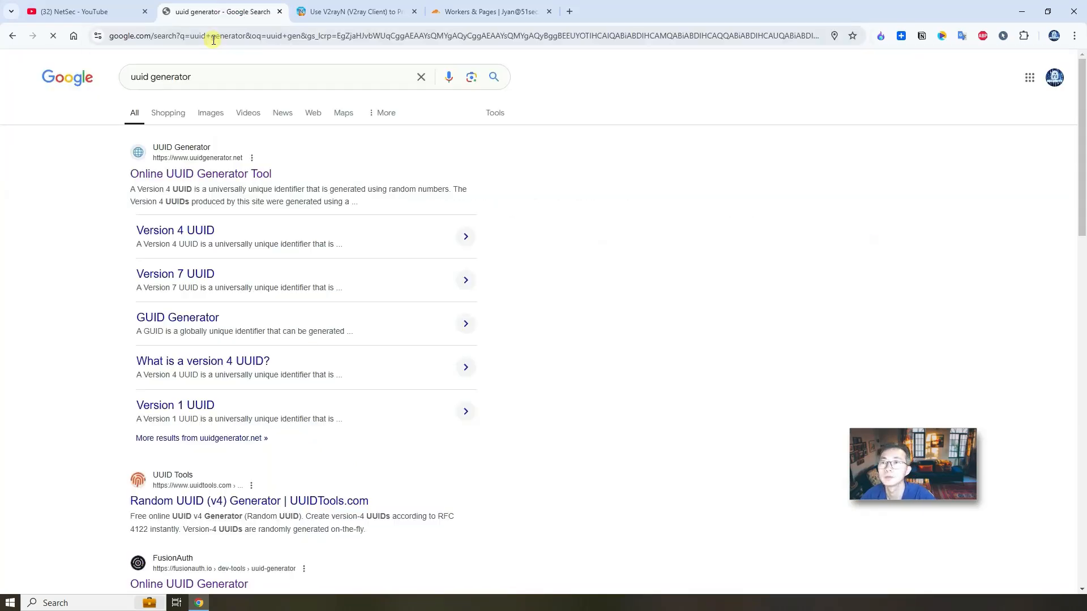
{"action": "left_click", "coordinate": [200, 173]}
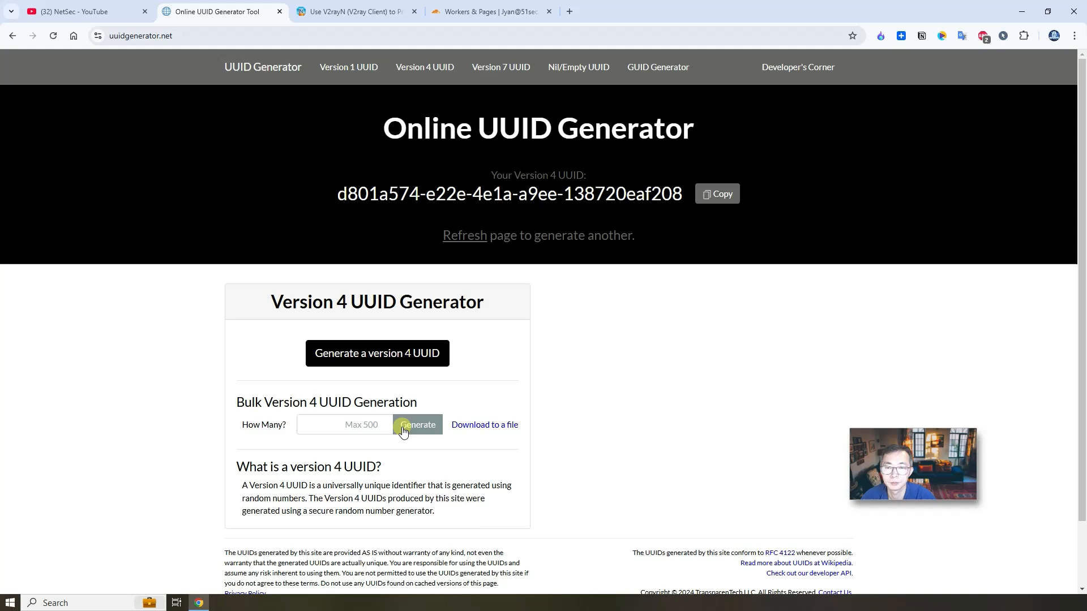
{"action": "left_click", "coordinate": [418, 424]}
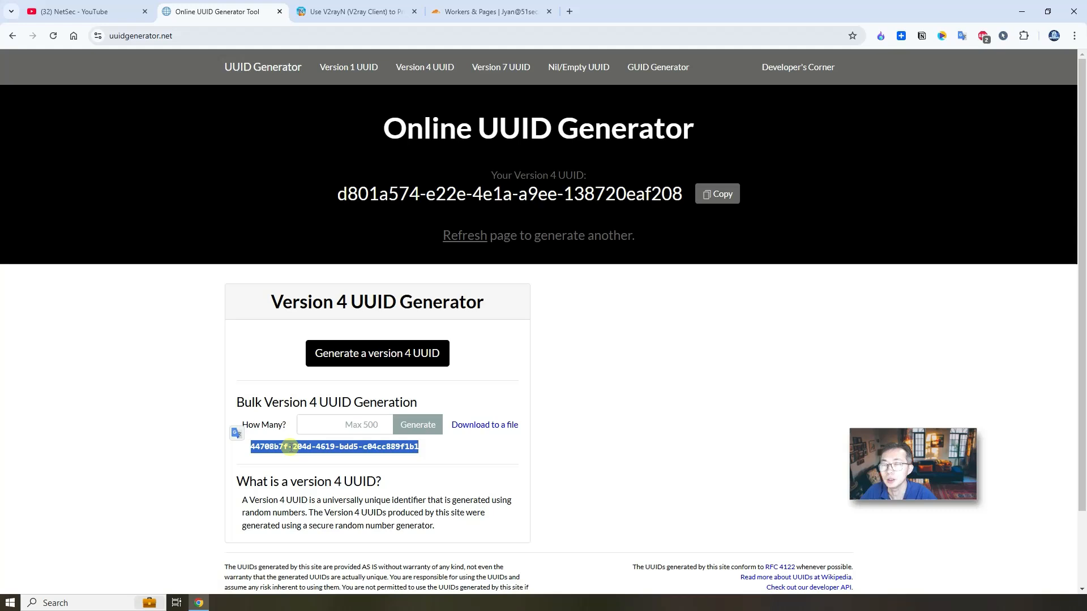
{"action": "mouse_move", "coordinate": [486, 11]}
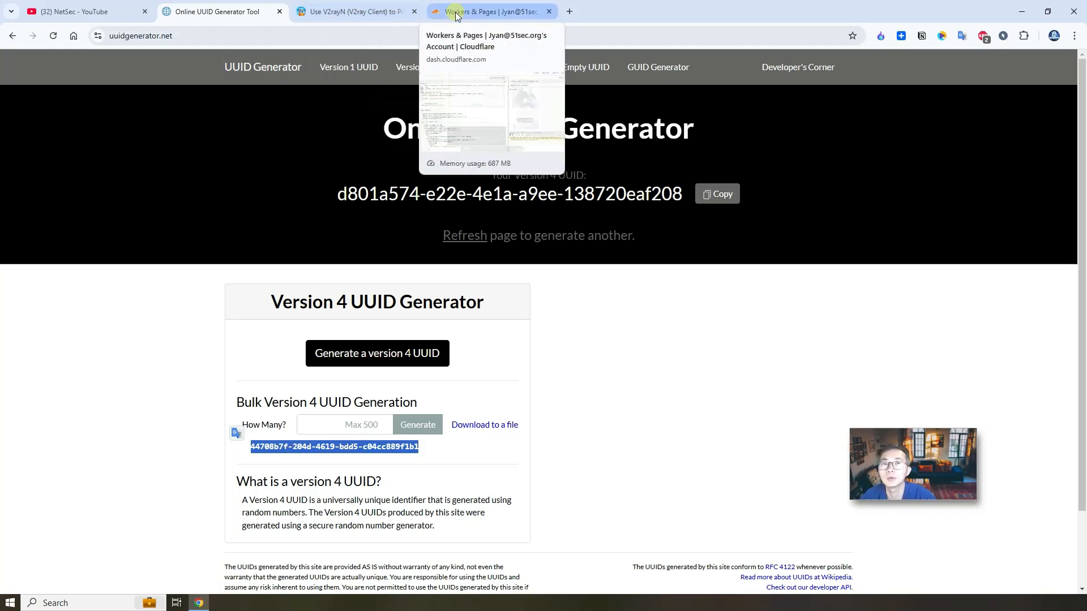
{"action": "left_click", "coordinate": [485, 12]}
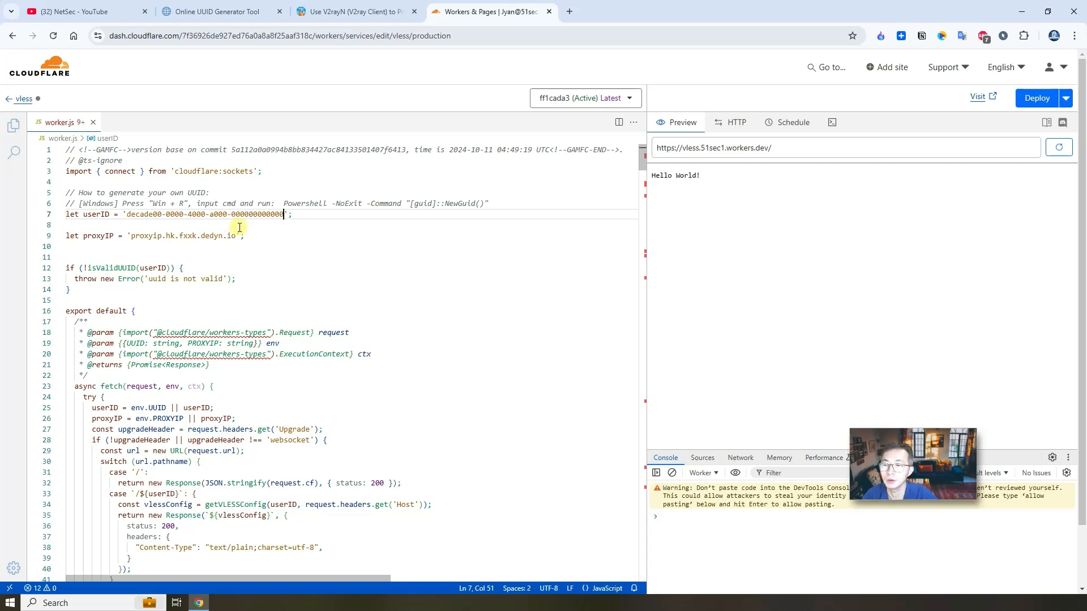
{"action": "mouse_move", "coordinate": [214, 248]}
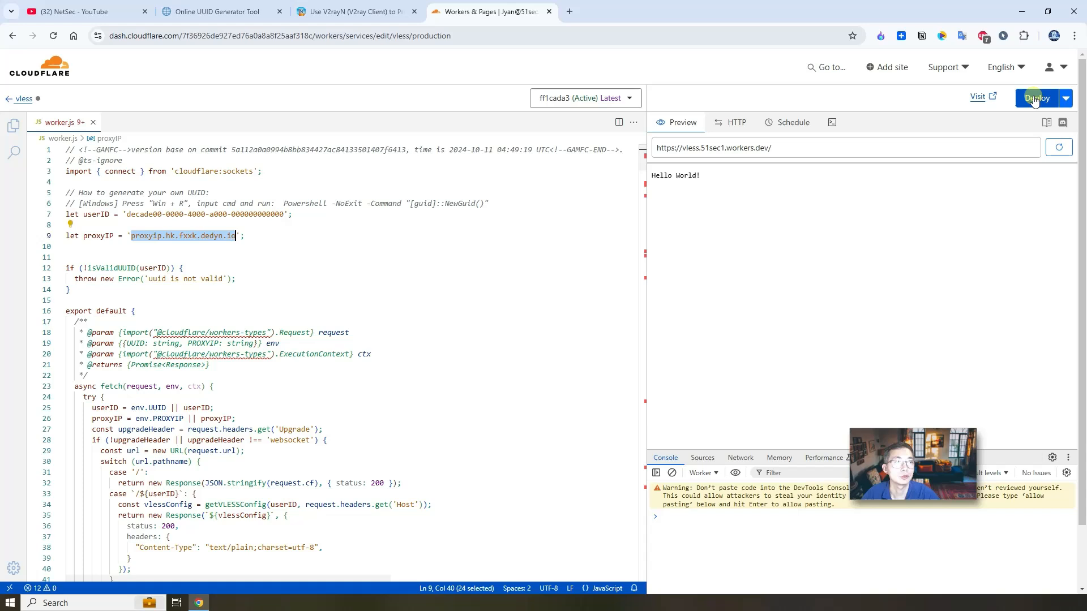
Deploy the edited worker and find its workers.dev address under the vless worker's Settings
{"action": "left_click", "coordinate": [1036, 98]}
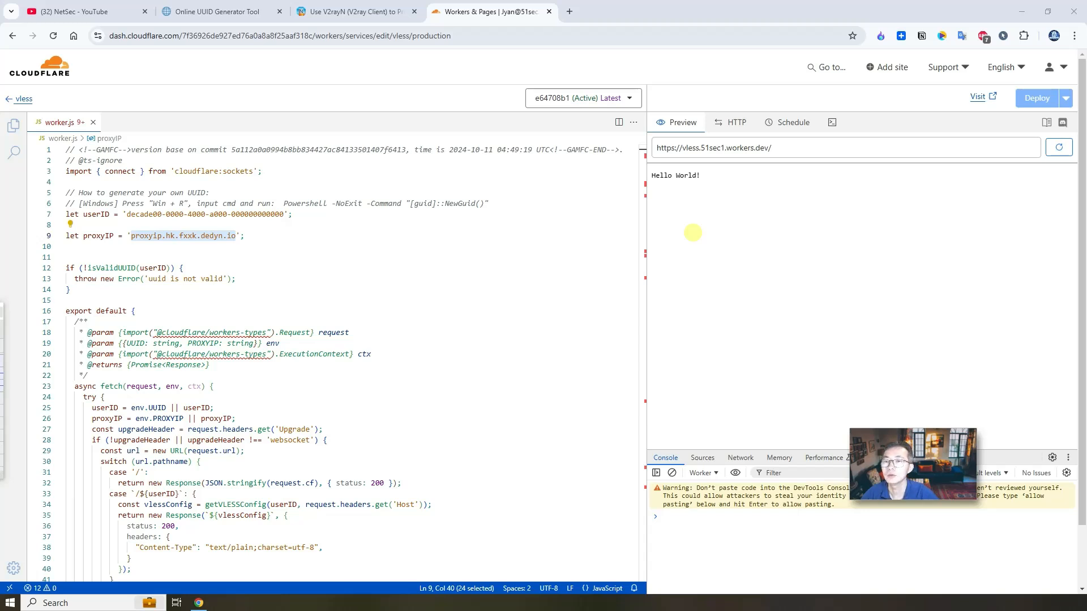
{"action": "mouse_move", "coordinate": [694, 237]}
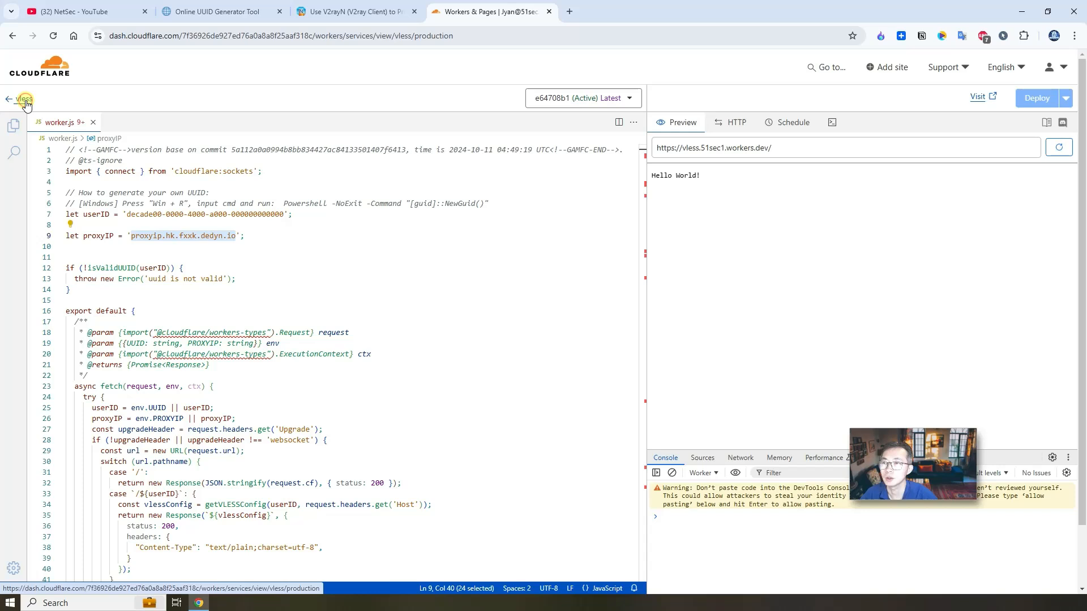
{"action": "left_click", "coordinate": [25, 100]}
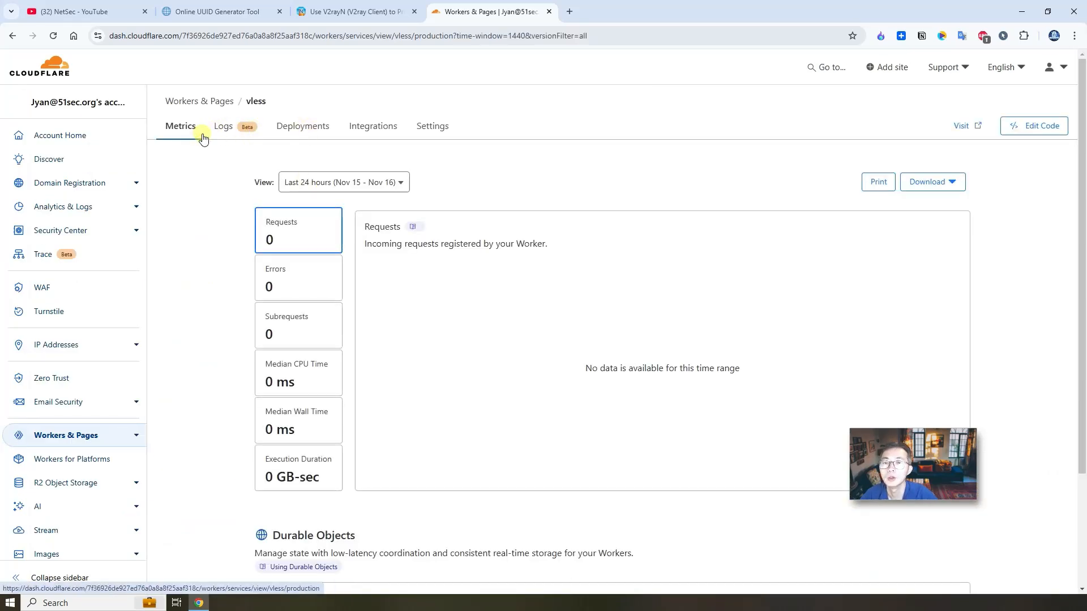
{"action": "left_click", "coordinate": [199, 100]}
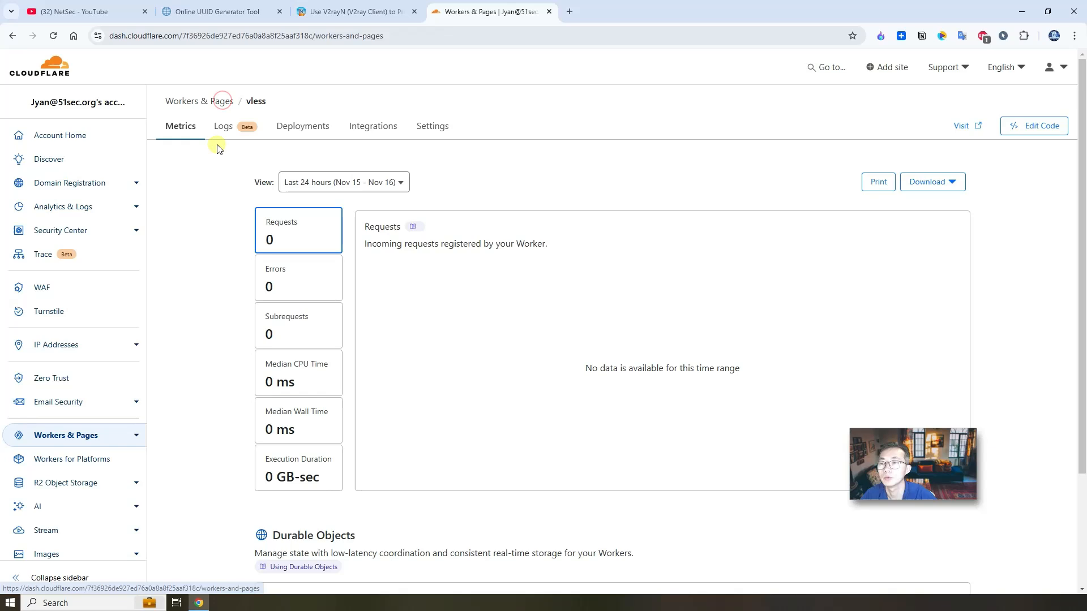
{"action": "left_click", "coordinate": [199, 101]}
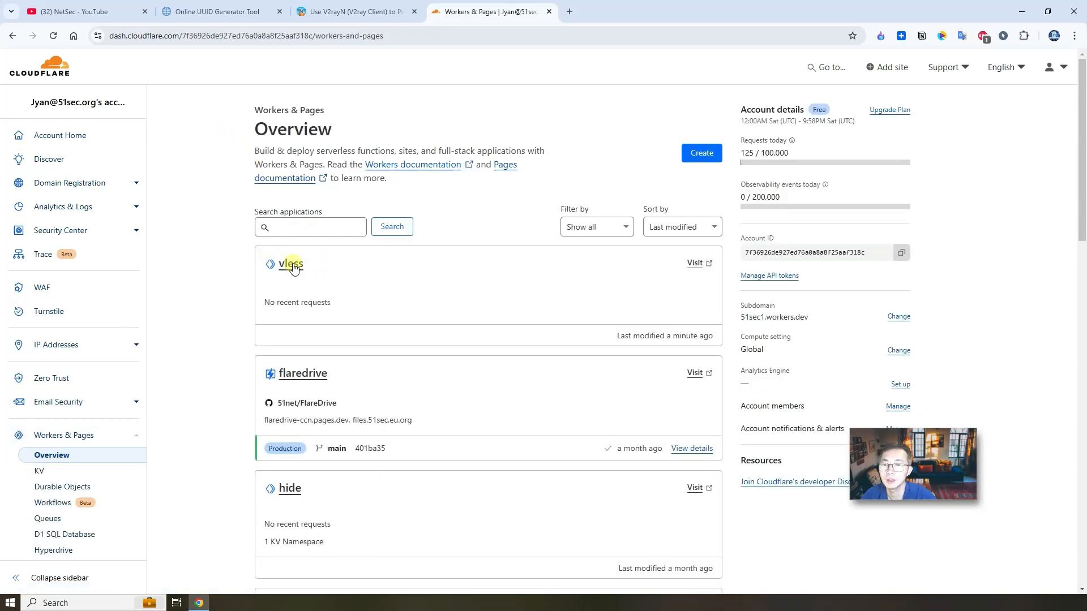
{"action": "left_click", "coordinate": [289, 264]}
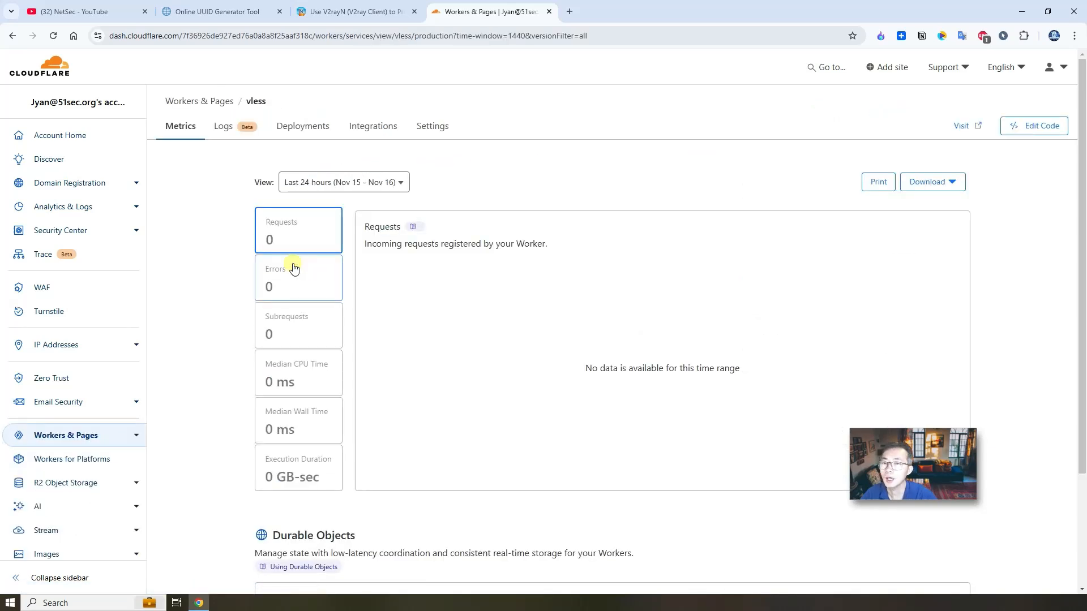
{"action": "left_click", "coordinate": [302, 126]}
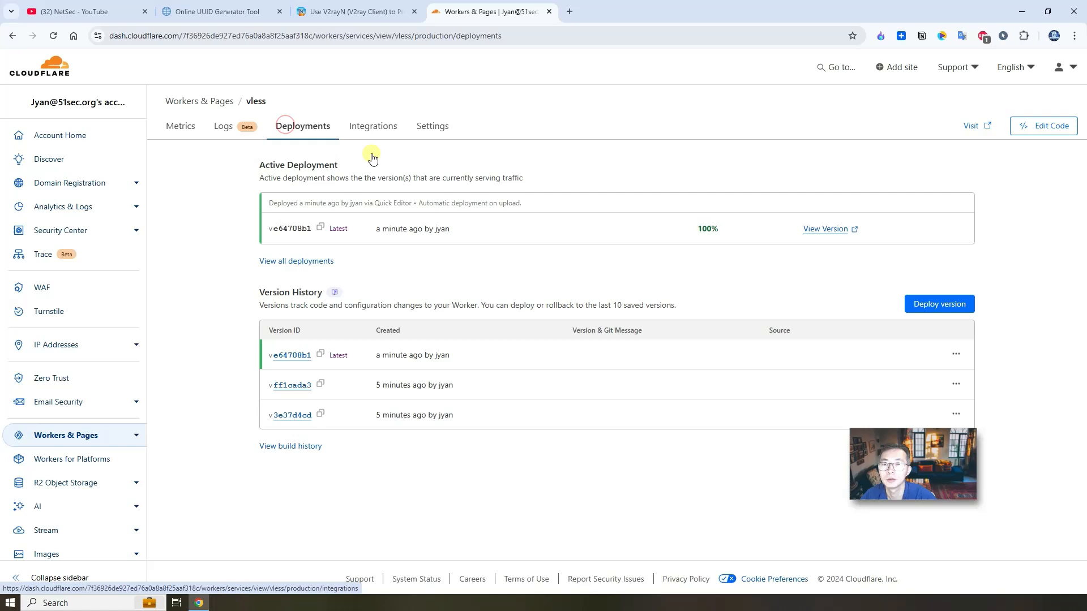
{"action": "left_click", "coordinate": [373, 126]}
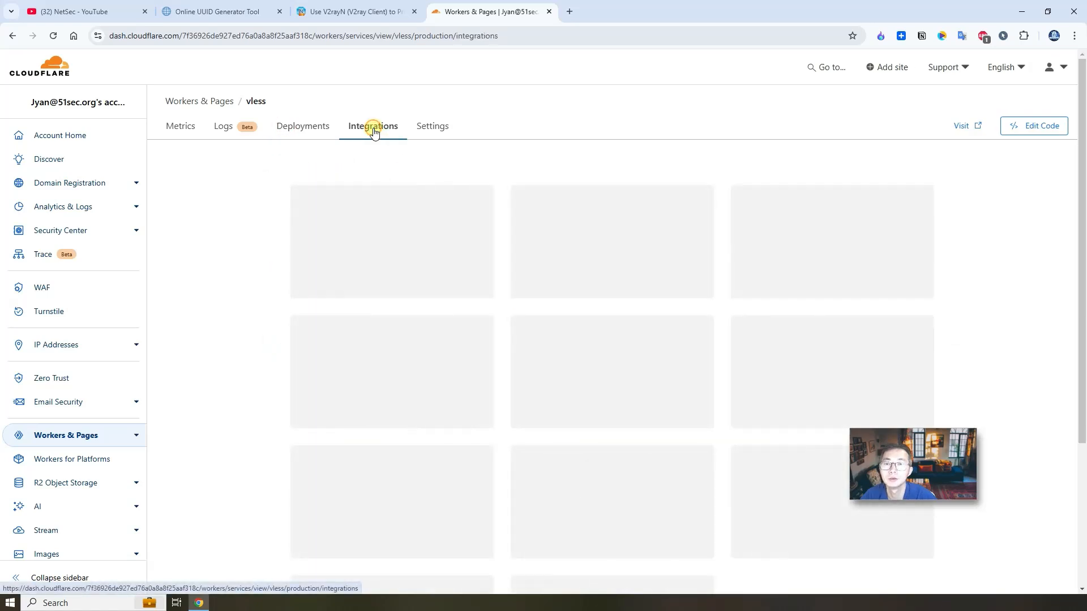
{"action": "left_click", "coordinate": [432, 125]}
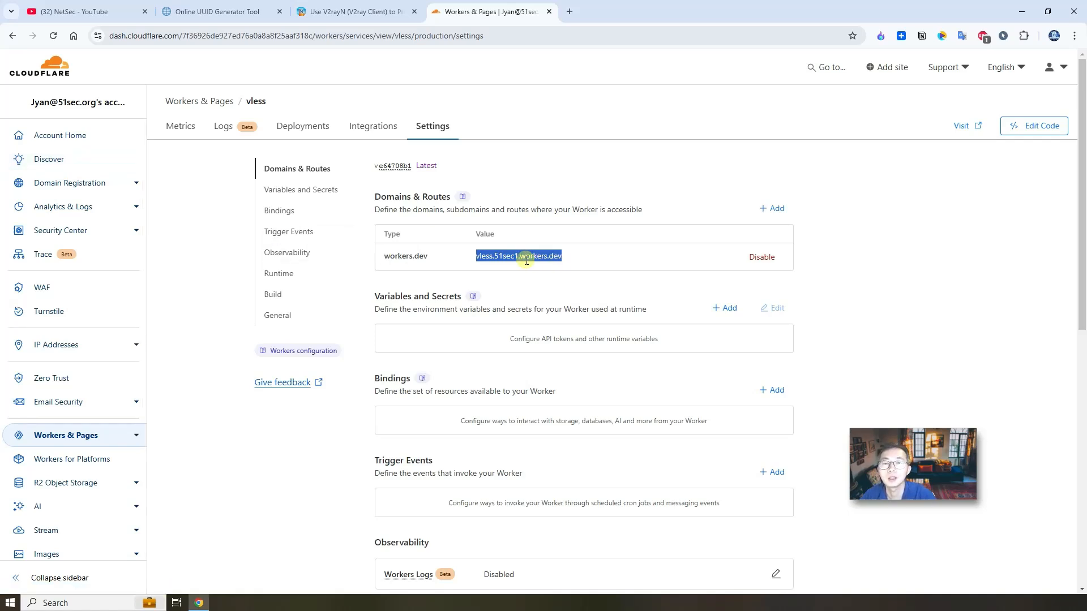
{"action": "mouse_move", "coordinate": [405, 213]}
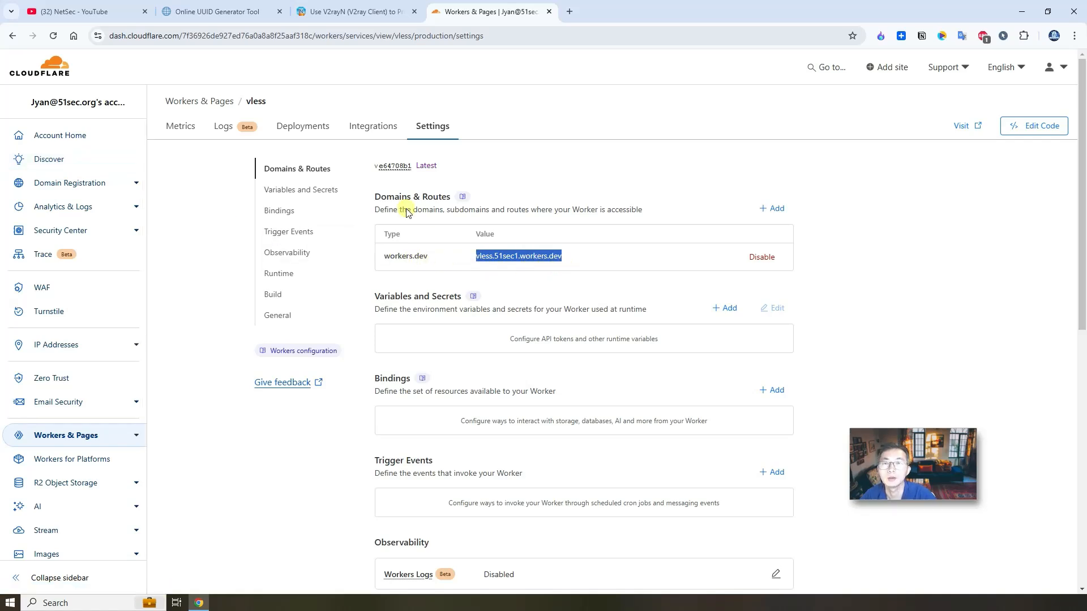
{"action": "mouse_move", "coordinate": [494, 256]}
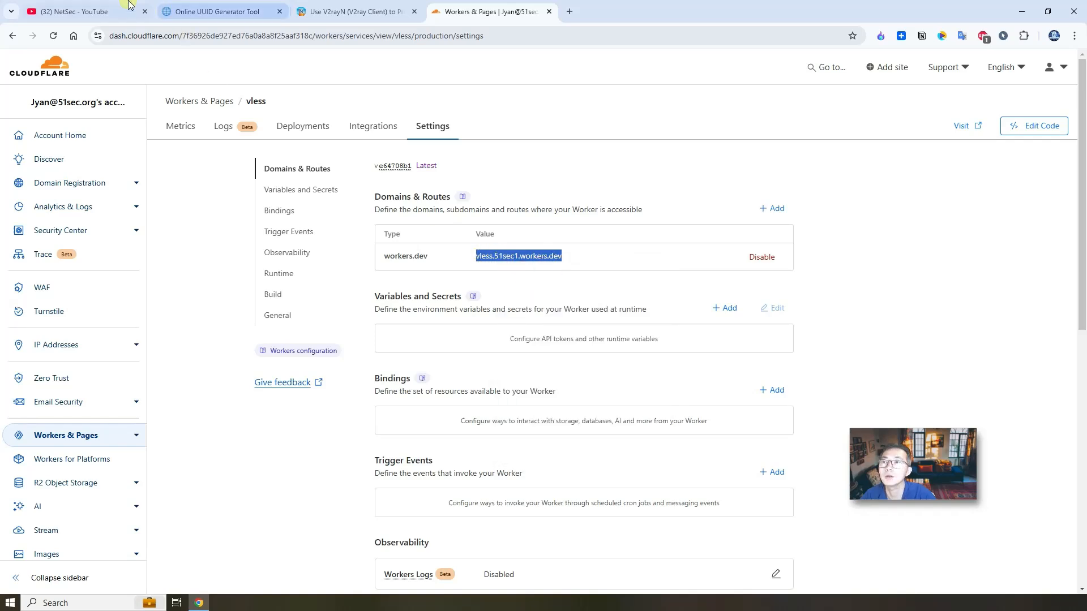
Load vless.51sec1.workers.dev in another tab to see the JSON of request details
{"action": "left_click", "coordinate": [75, 11]}
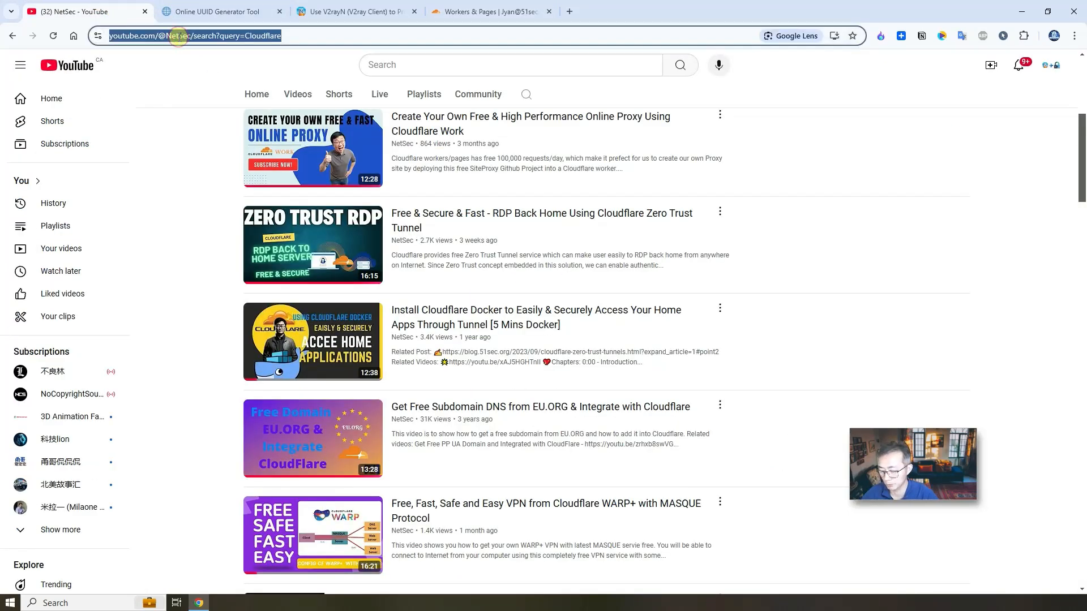
{"action": "type", "text": "vless.51sec1.workers.dev"}
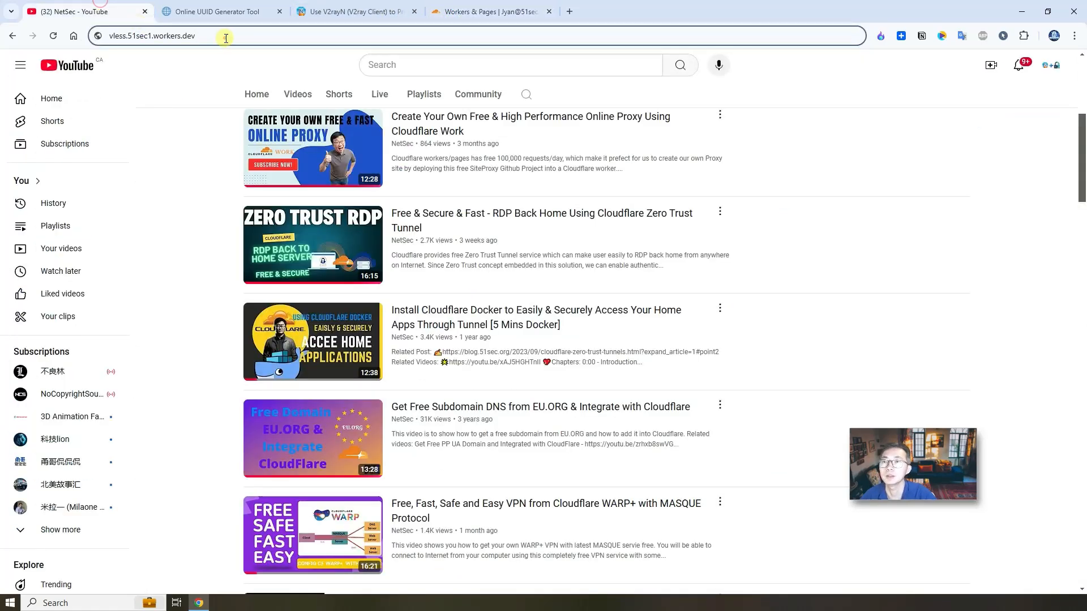
{"action": "key", "text": "Return"}
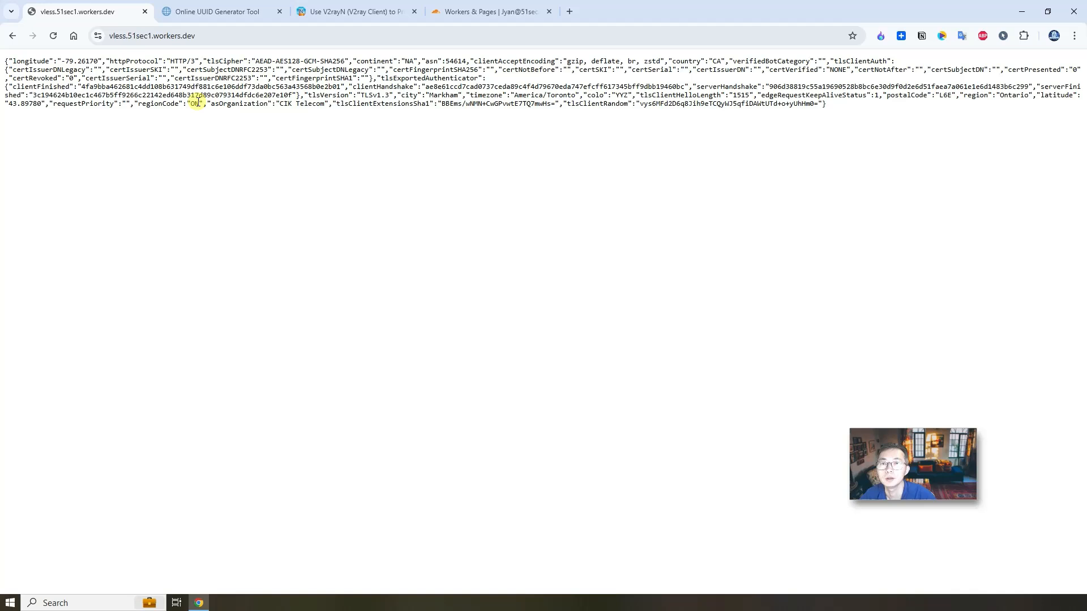
Copy the userID from the worker code and load the worker URL with the UUID path showing the vless config
{"action": "left_click", "coordinate": [486, 11]}
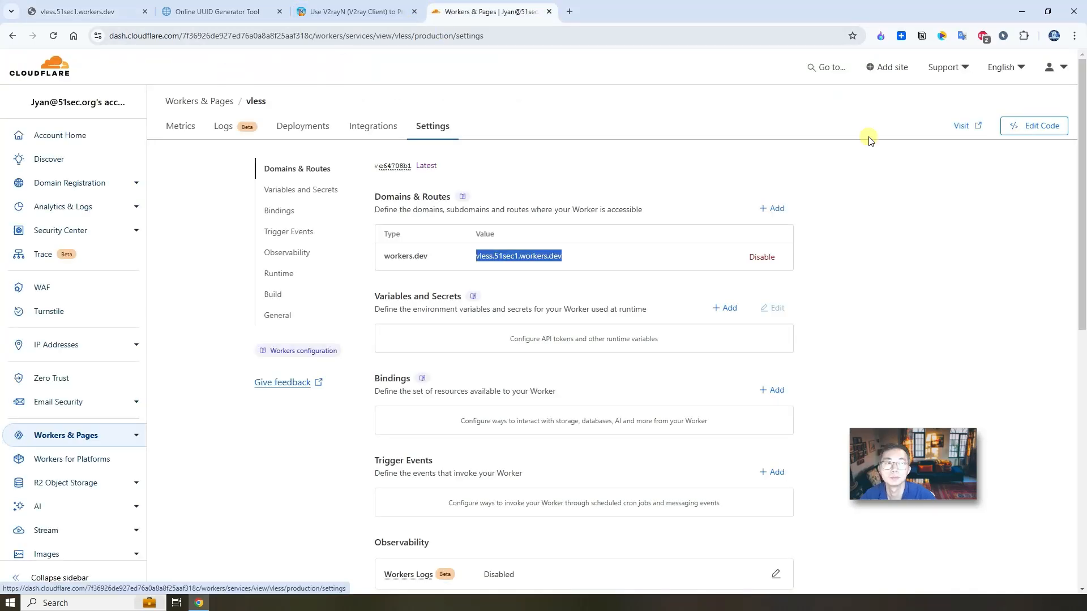
{"action": "left_click", "coordinate": [1039, 125]}
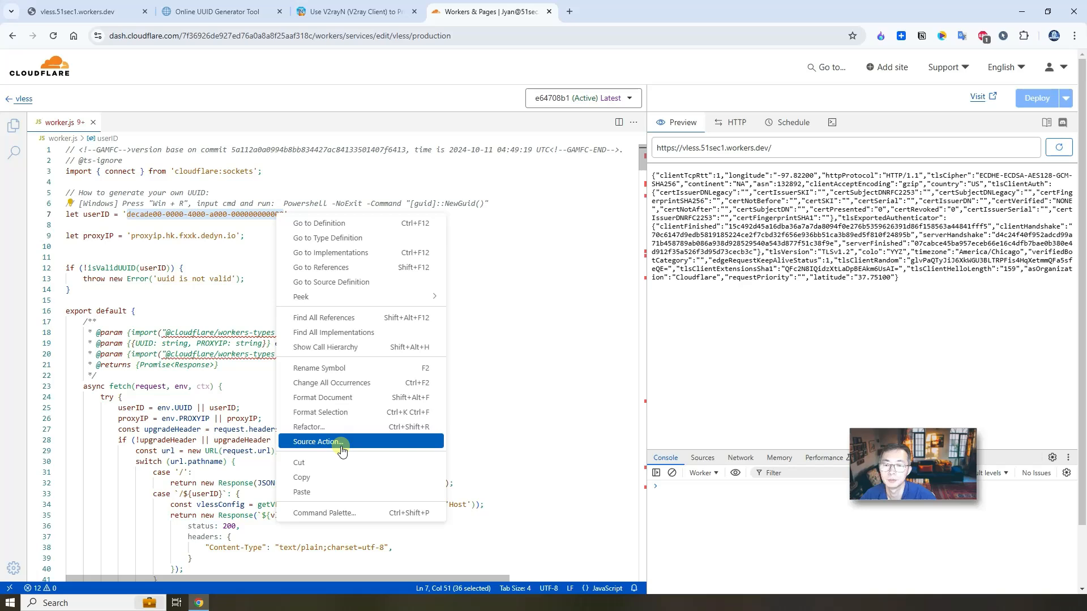
{"action": "left_click", "coordinate": [76, 12]}
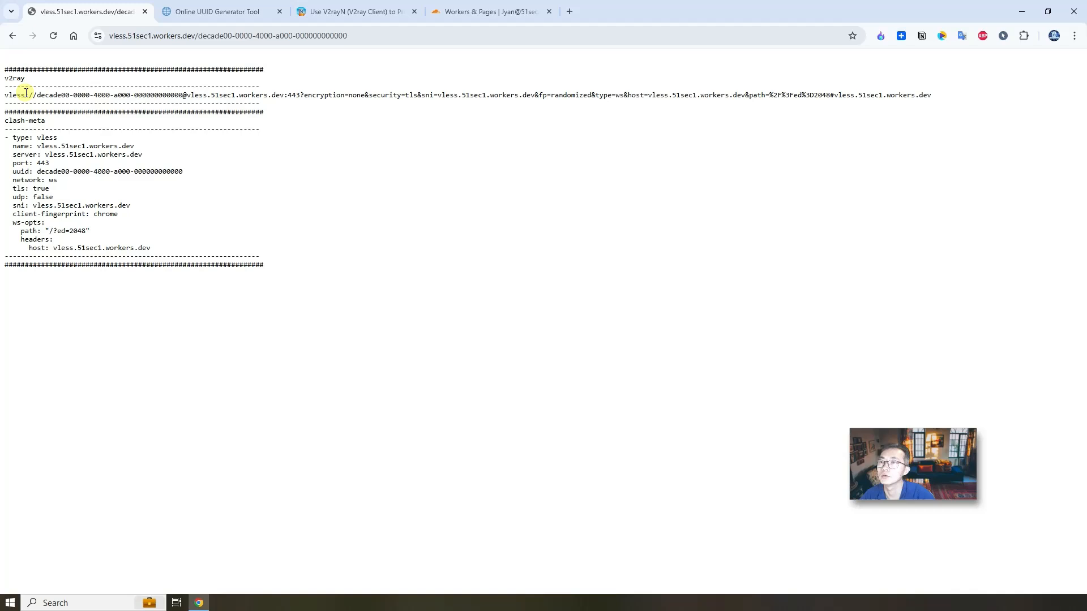
{"action": "key", "text": "ctrl+a"}
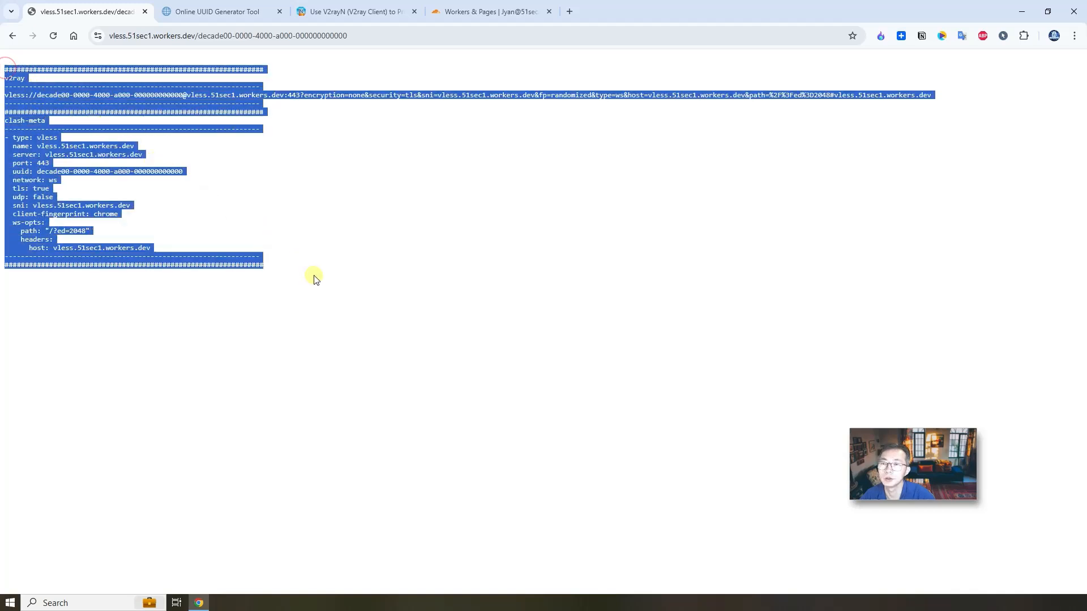
Review the generated config's port 443, tls and sni lines
{"action": "left_click", "coordinate": [314, 280]}
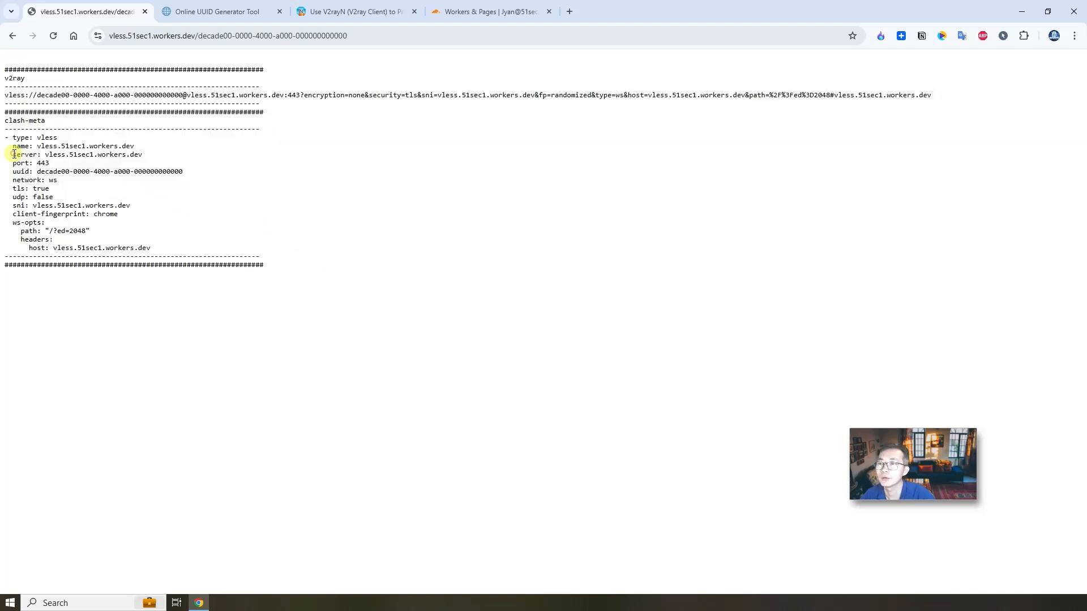
{"action": "double_click", "coordinate": [43, 162]}
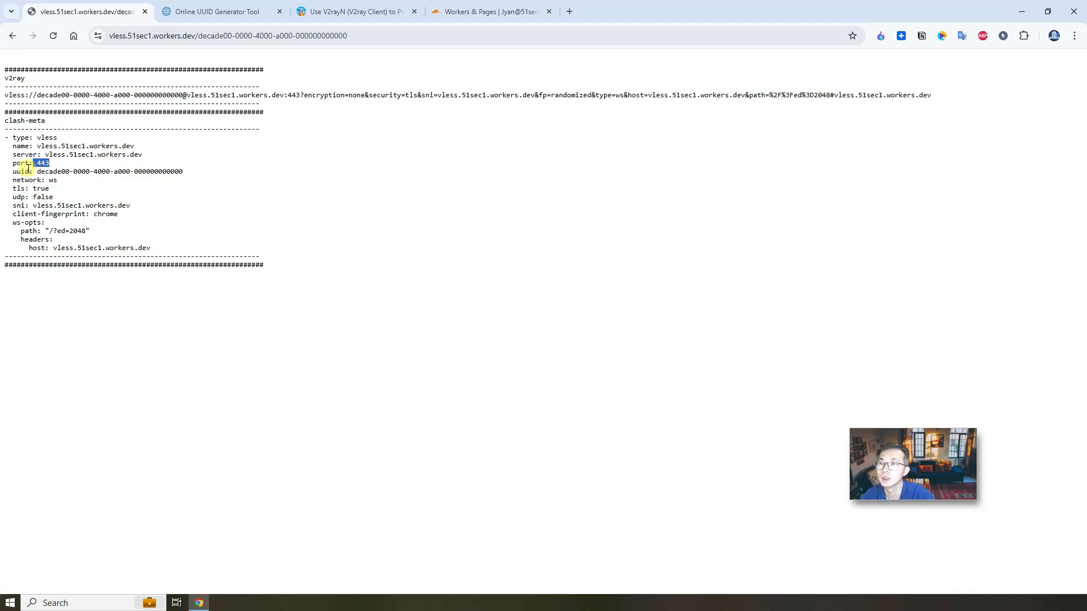
{"action": "double_click", "coordinate": [62, 171]}
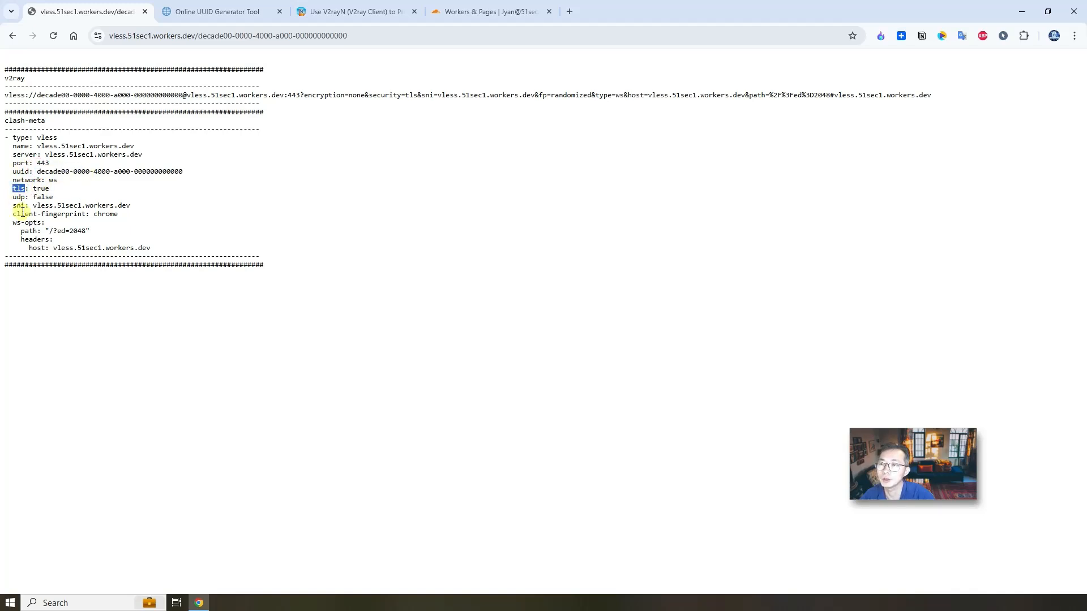
{"action": "double_click", "coordinate": [17, 205]}
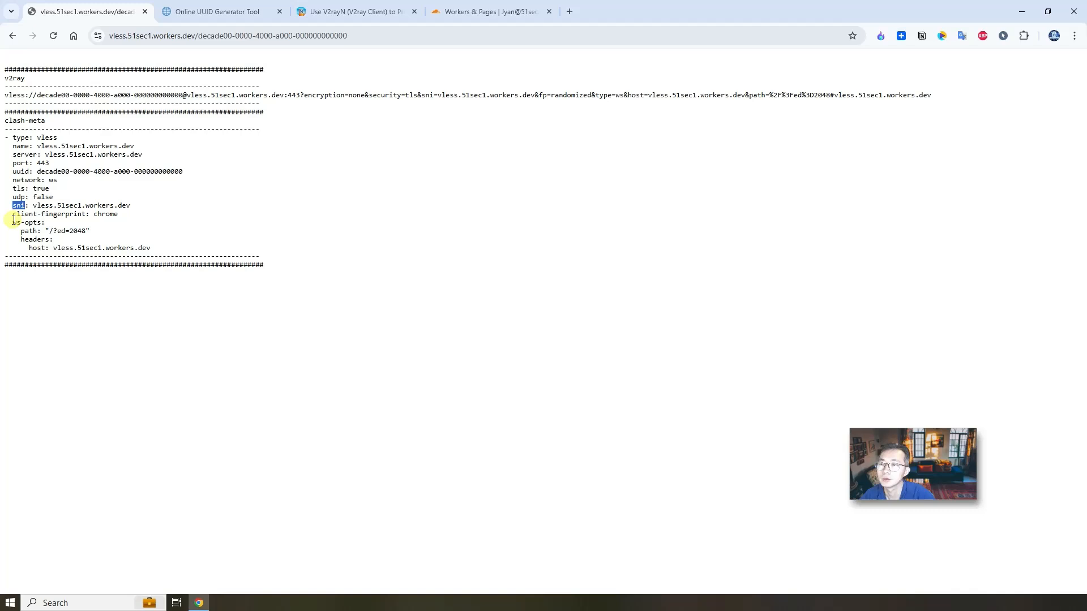
{"action": "double_click", "coordinate": [29, 222]}
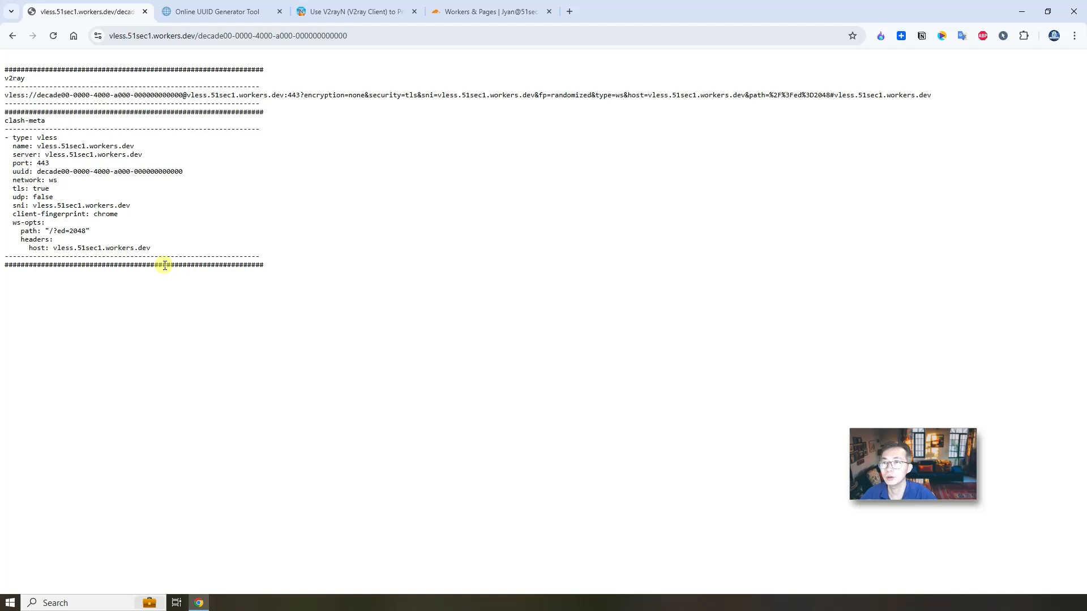
Import the vless link from the clipboard into V2rayN, adding vless.51sec1.workers.dev to the server list
{"action": "key", "text": "ctrl+a"}
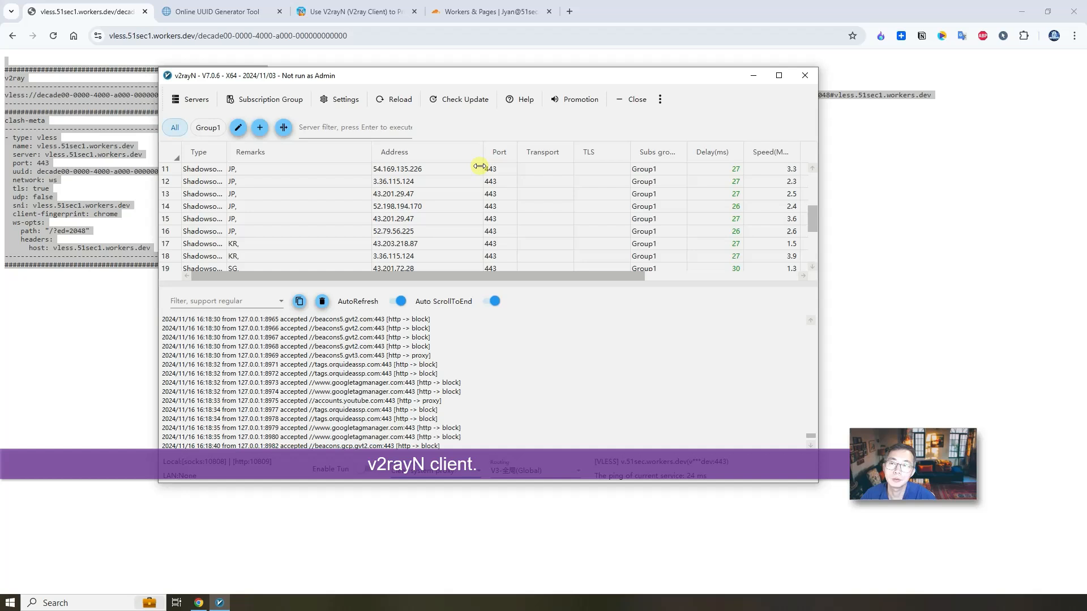
{"action": "mouse_move", "coordinate": [242, 169]}
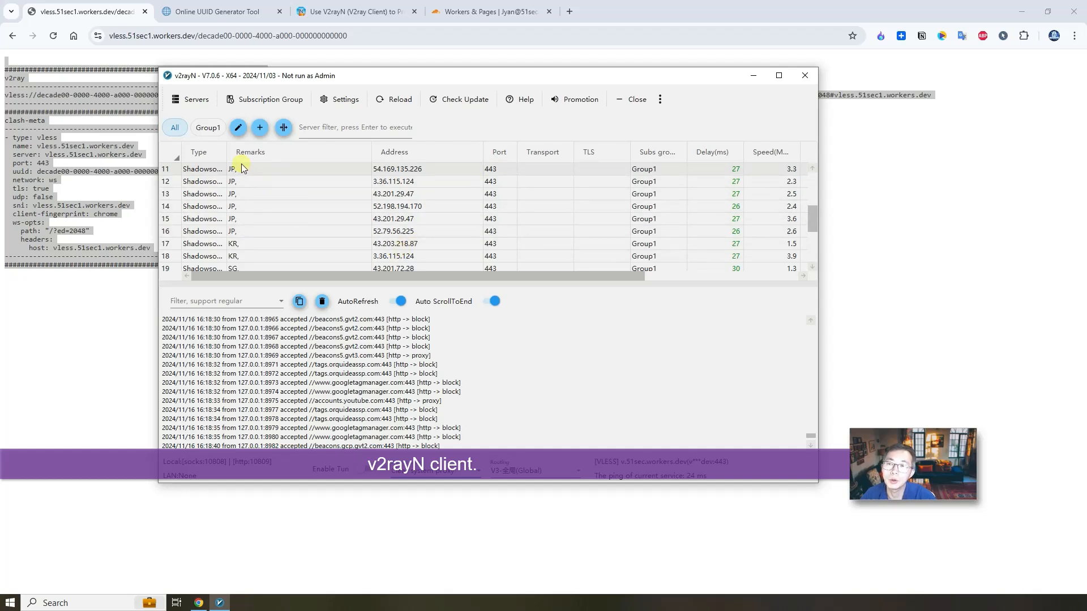
{"action": "scroll", "scroll_direction": "up", "scroll_amount": 3}
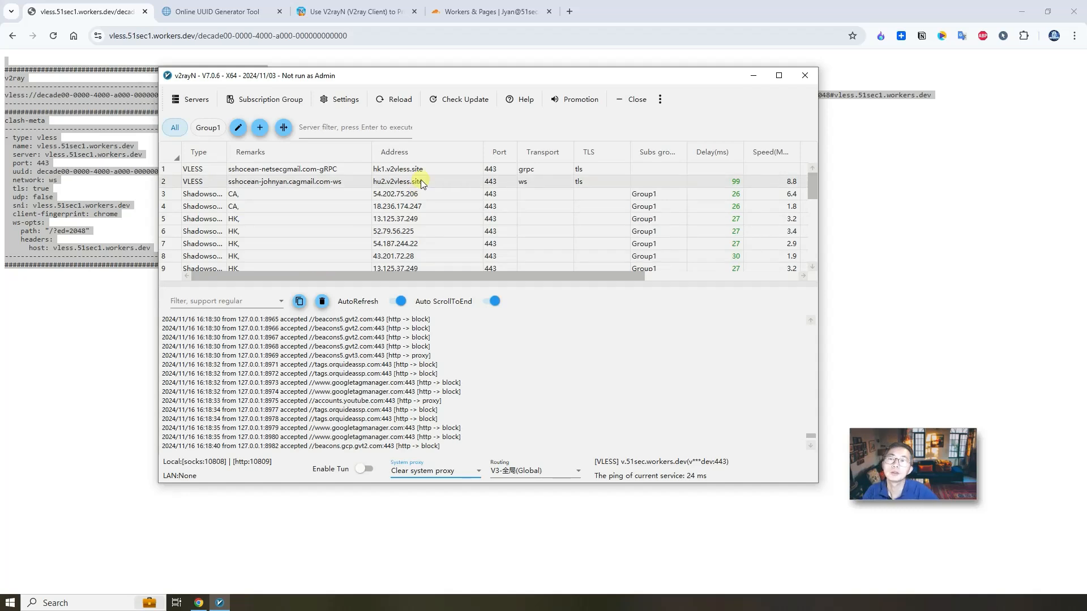
{"action": "mouse_move", "coordinate": [520, 153]}
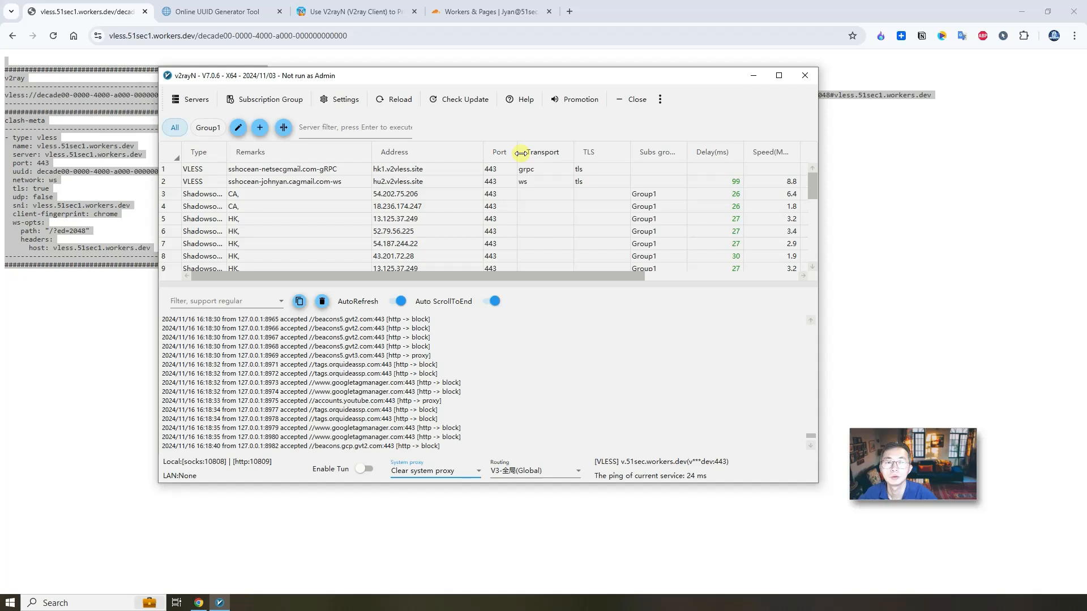
{"action": "mouse_move", "coordinate": [477, 137]}
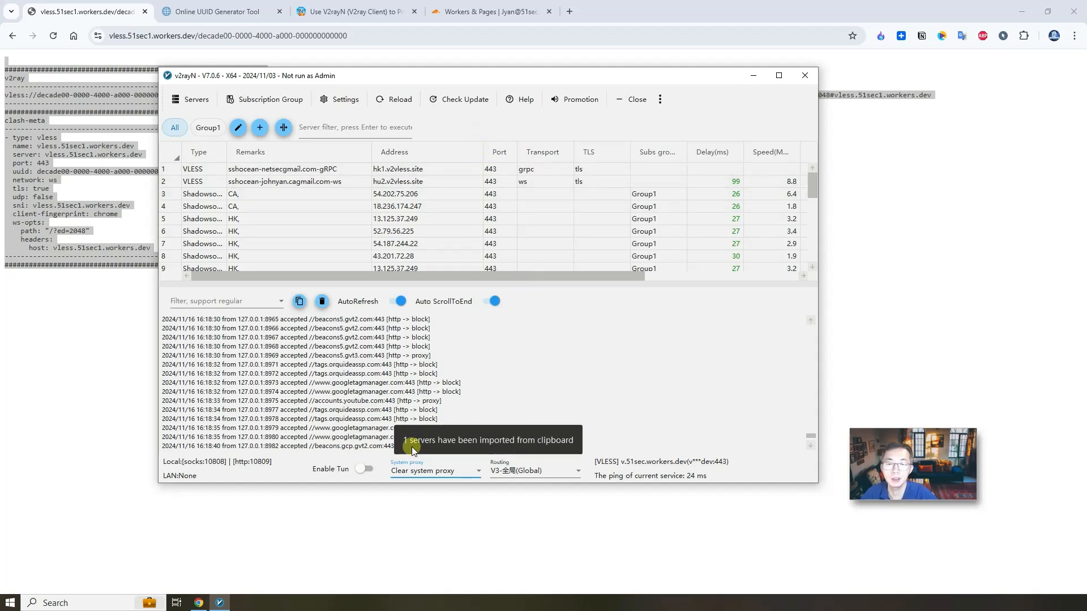
{"action": "mouse_move", "coordinate": [565, 451]}
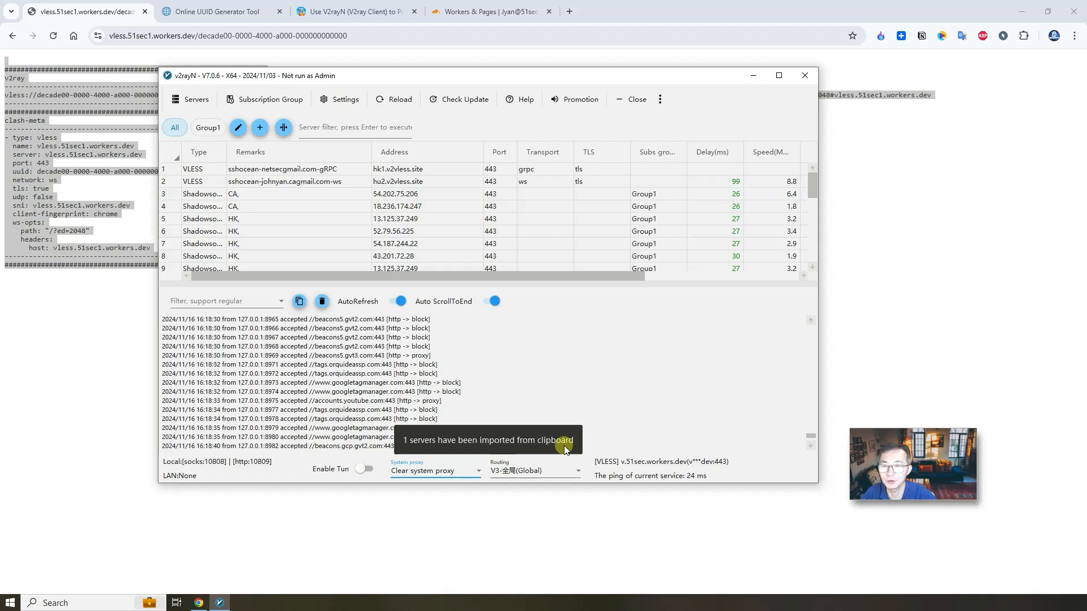
{"action": "scroll", "scroll_direction": "down", "scroll_amount": 3}
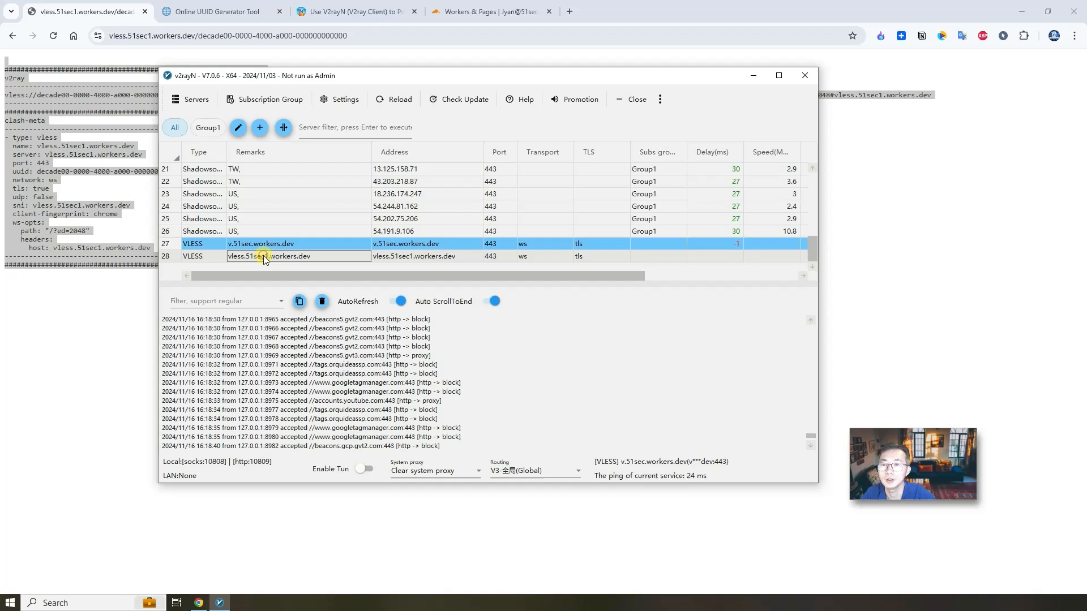
Review the new vless server's settings and alias, then confirm them unchanged
{"action": "double_click", "coordinate": [264, 256]}
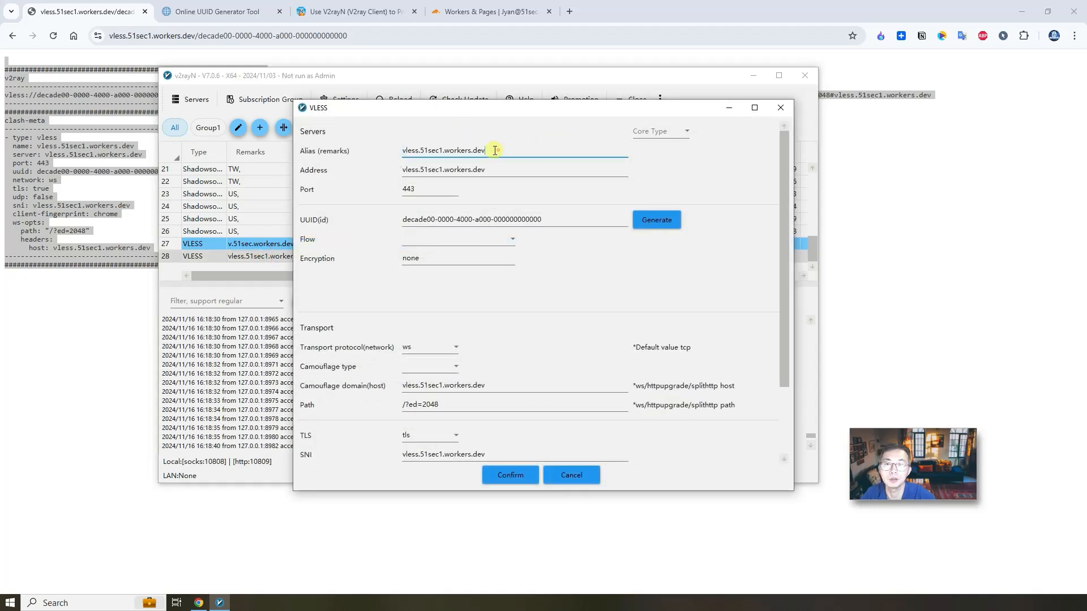
{"action": "triple_click", "coordinate": [444, 151]}
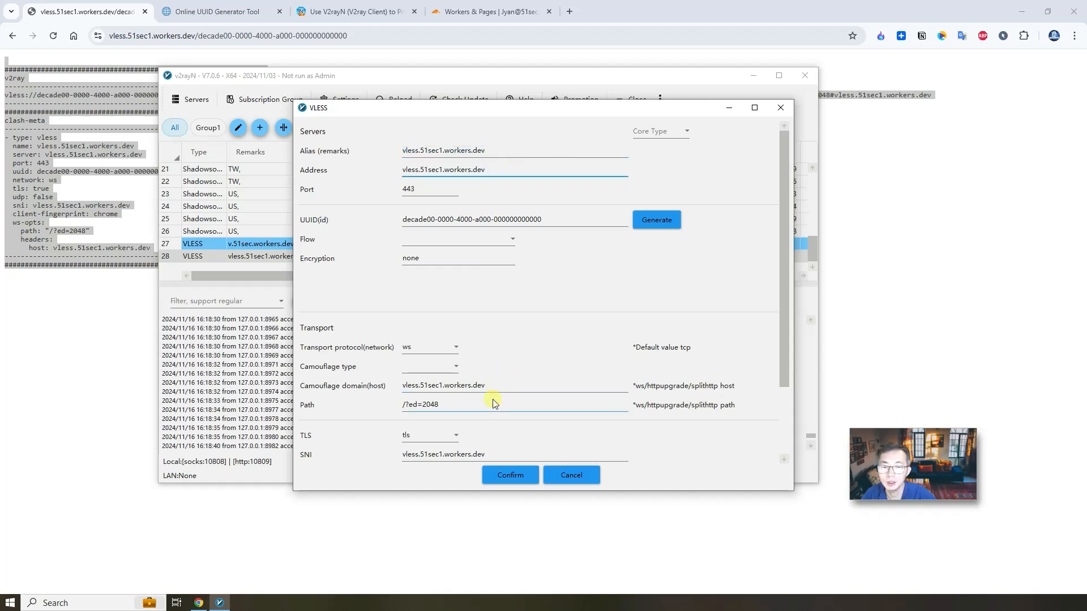
{"action": "left_click", "coordinate": [509, 474]}
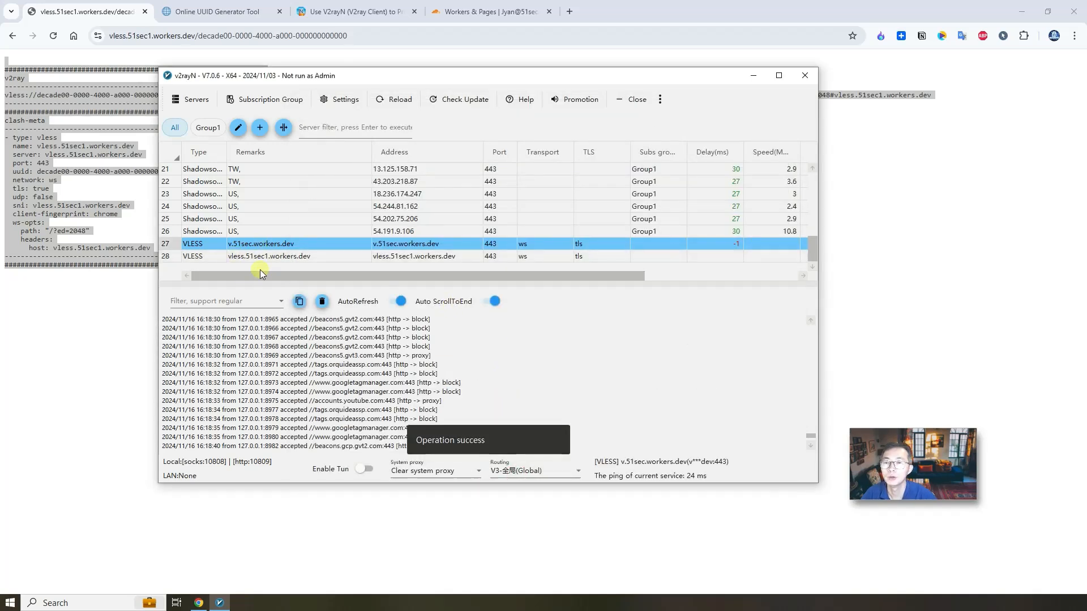
Make the vless.51sec1.workers.dev server active and choose Set system proxy
{"action": "right_click", "coordinate": [297, 251]}
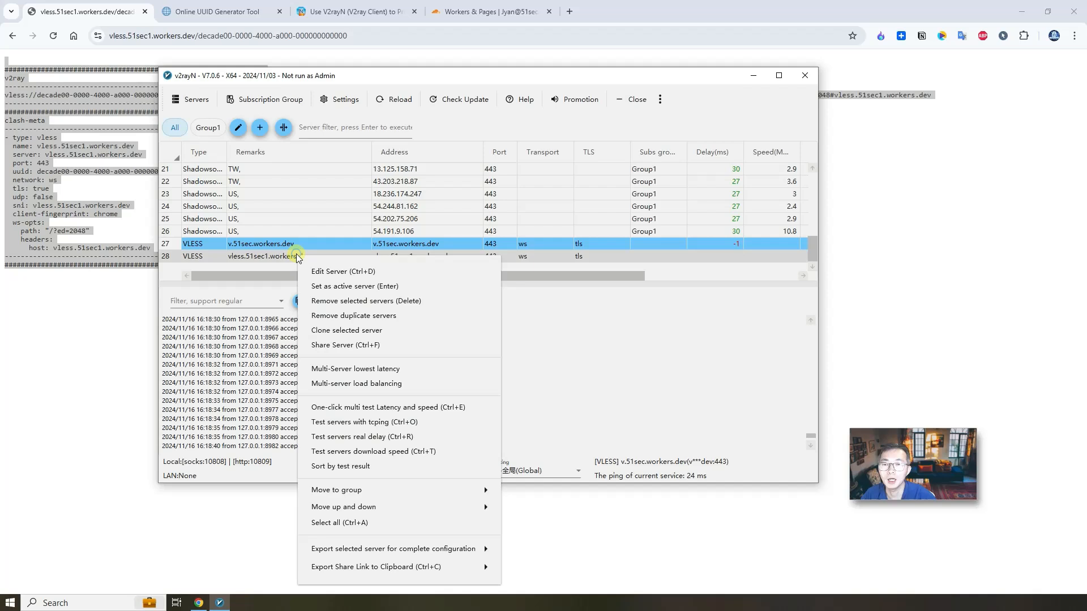
{"action": "left_click", "coordinate": [353, 286]}
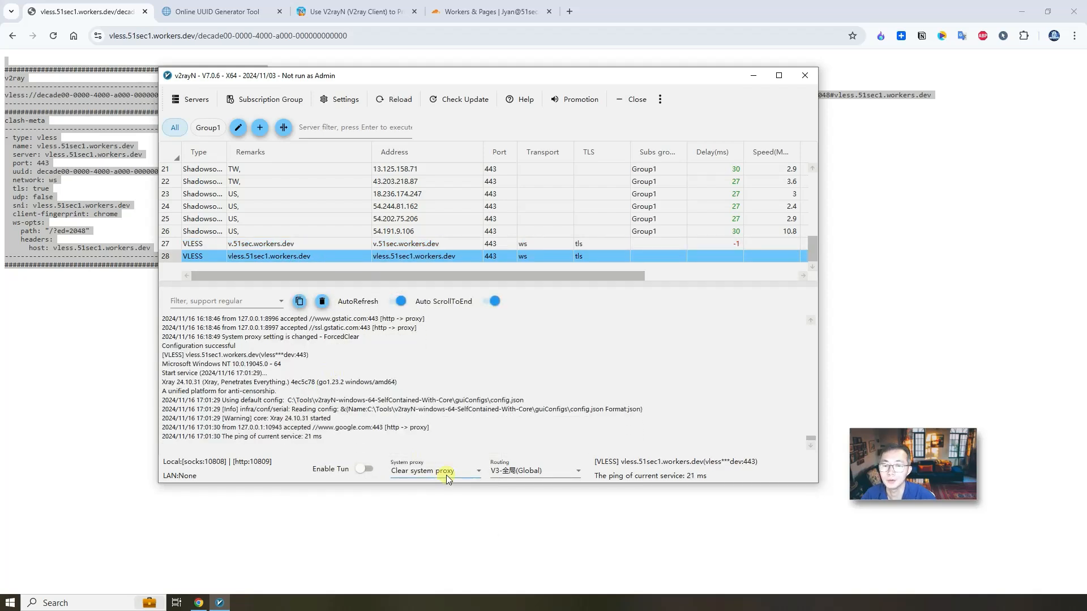
{"action": "left_click", "coordinate": [434, 471]}
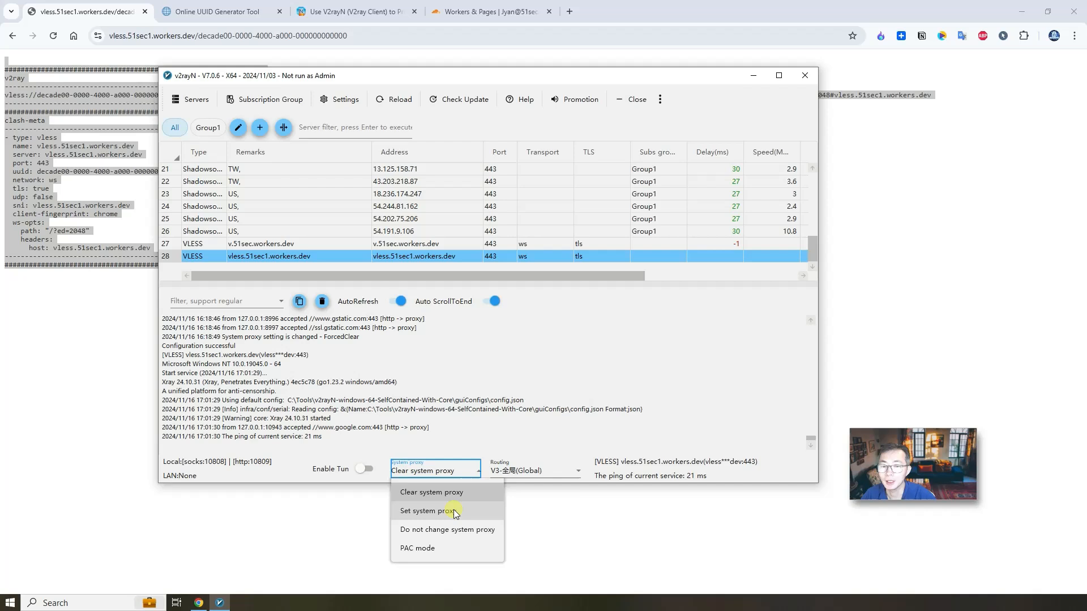
{"action": "mouse_move", "coordinate": [317, 281]}
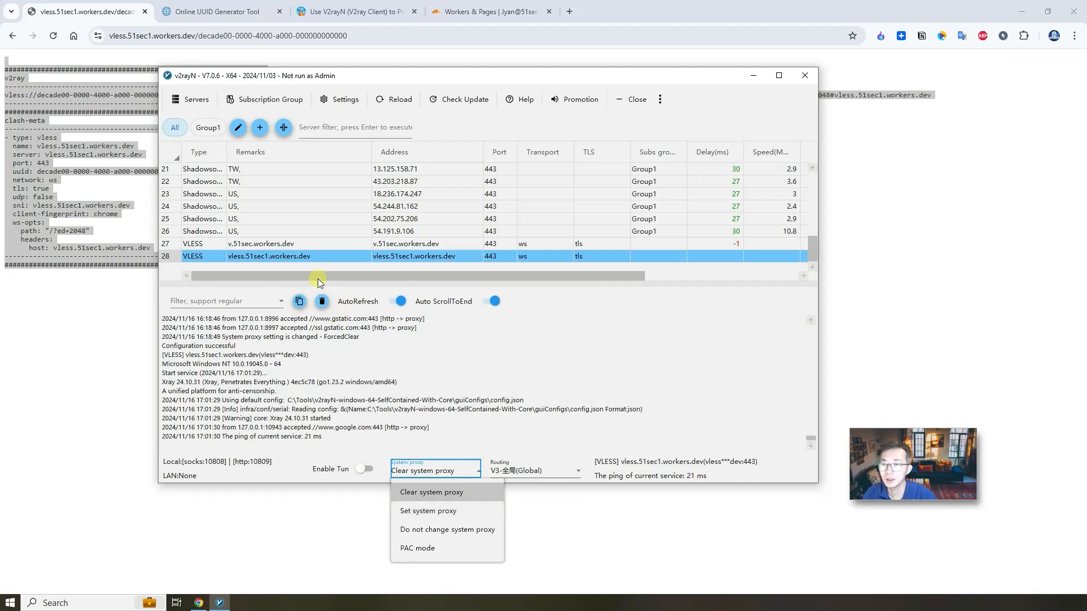
{"action": "mouse_move", "coordinate": [462, 511]}
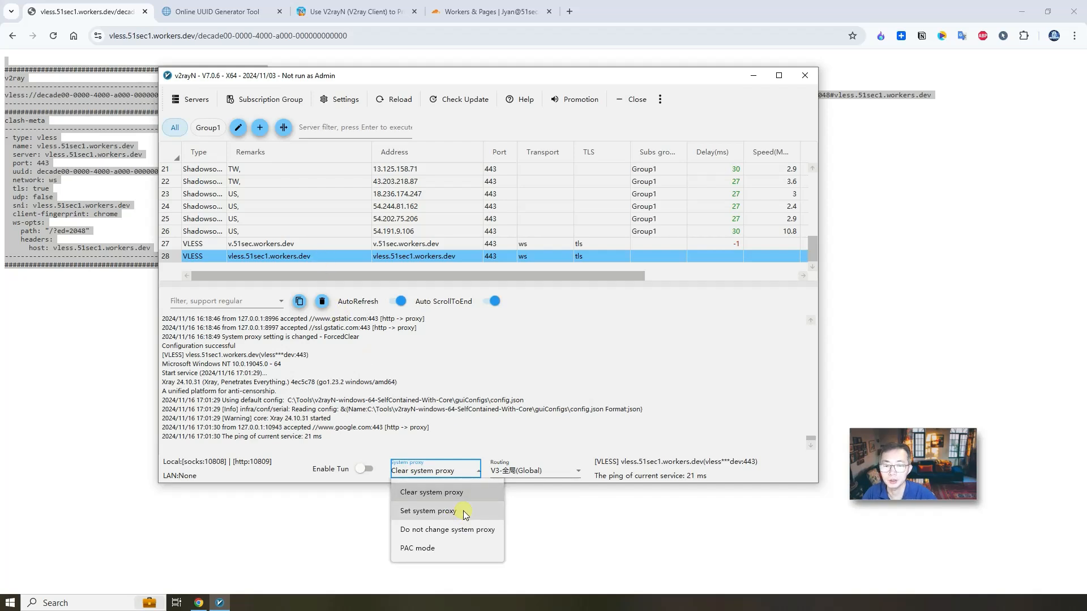
{"action": "left_click", "coordinate": [427, 511]}
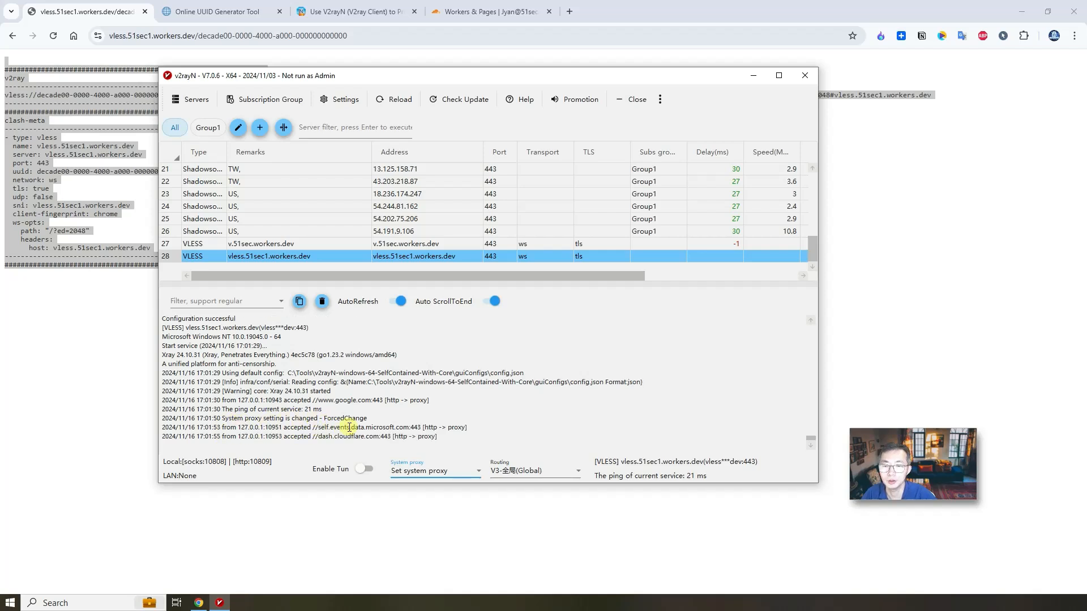
Browse 51sec.org and other tabs through the proxy, then return to the worker page
{"action": "left_click_drag", "start_coordinate": [464, 75], "coordinate": [330, 103]}
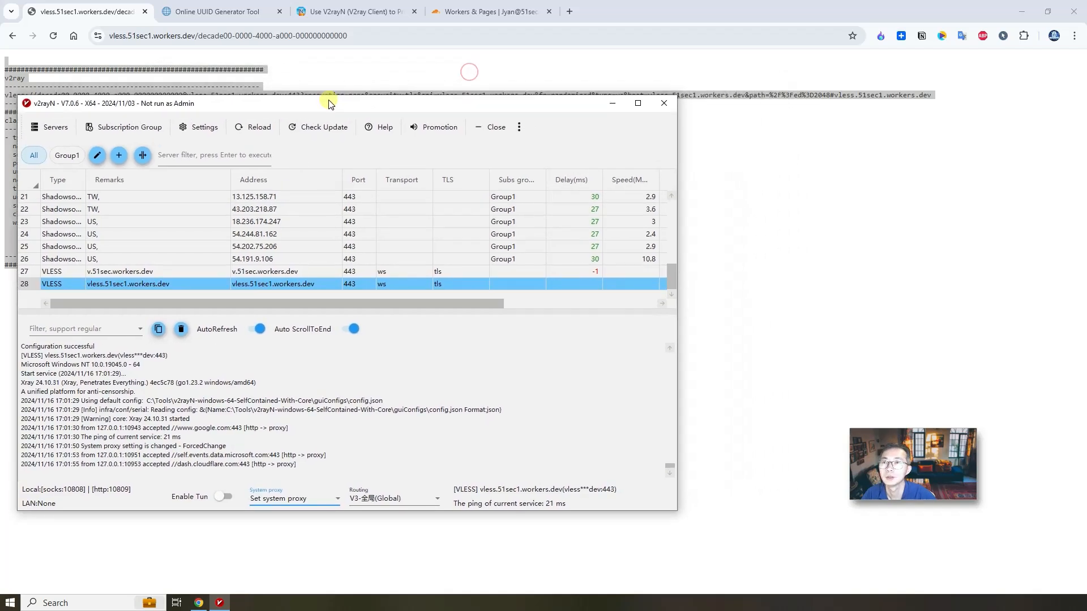
{"action": "mouse_move", "coordinate": [279, 11]}
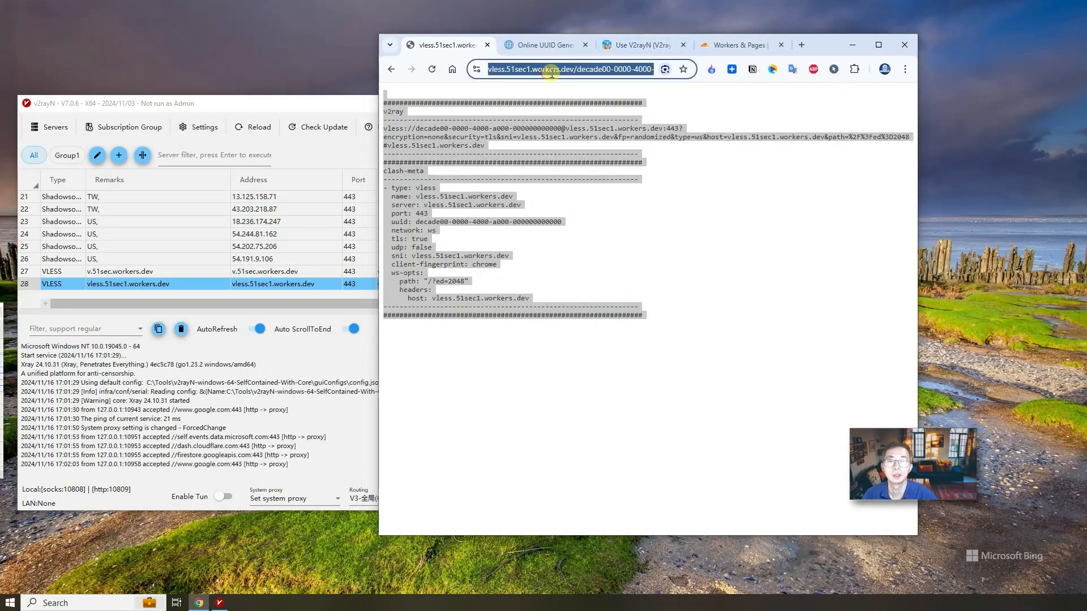
{"action": "left_click", "coordinate": [544, 44]}
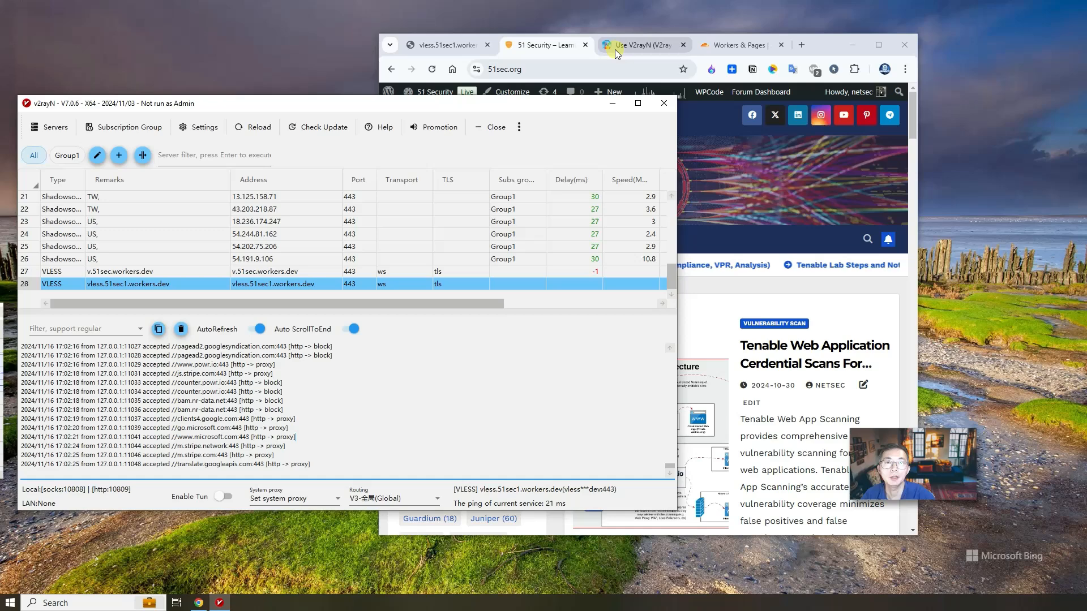
{"action": "left_click", "coordinate": [627, 44]}
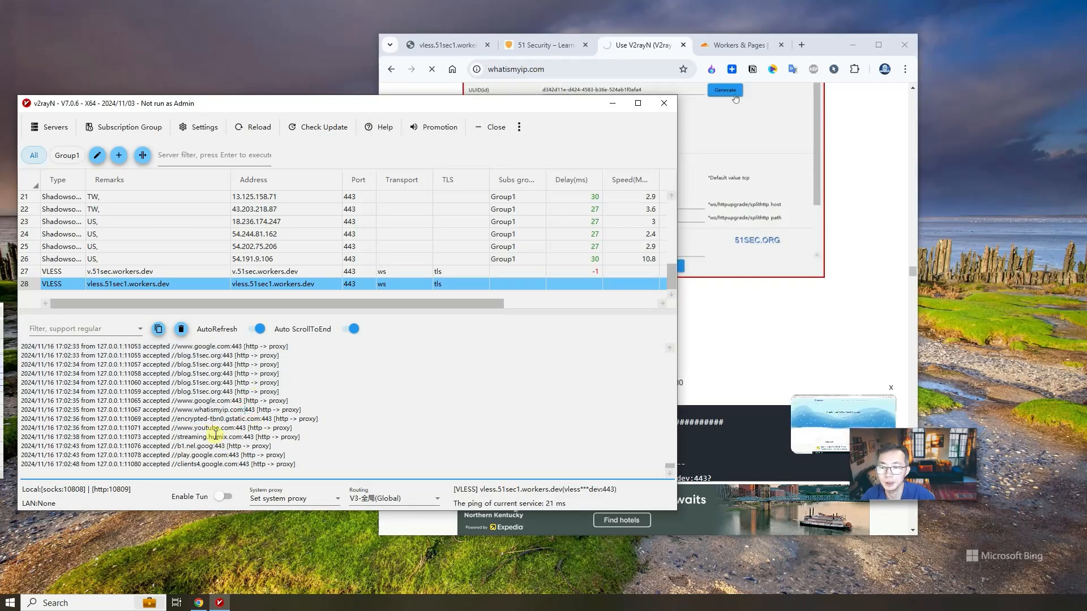
{"action": "left_click", "coordinate": [444, 44]}
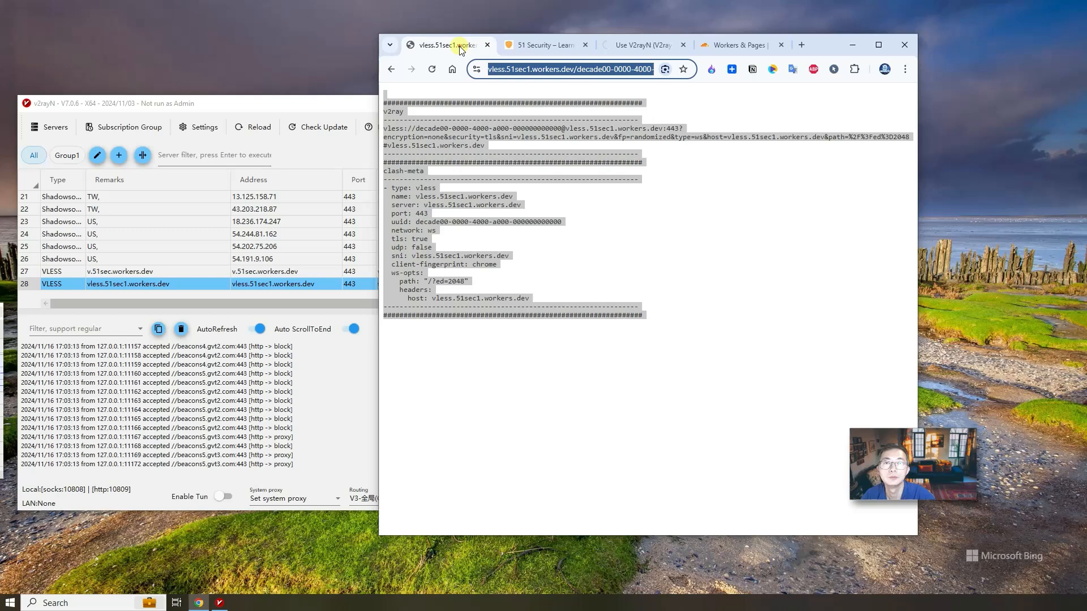
{"action": "type", "text": "what is my ip"}
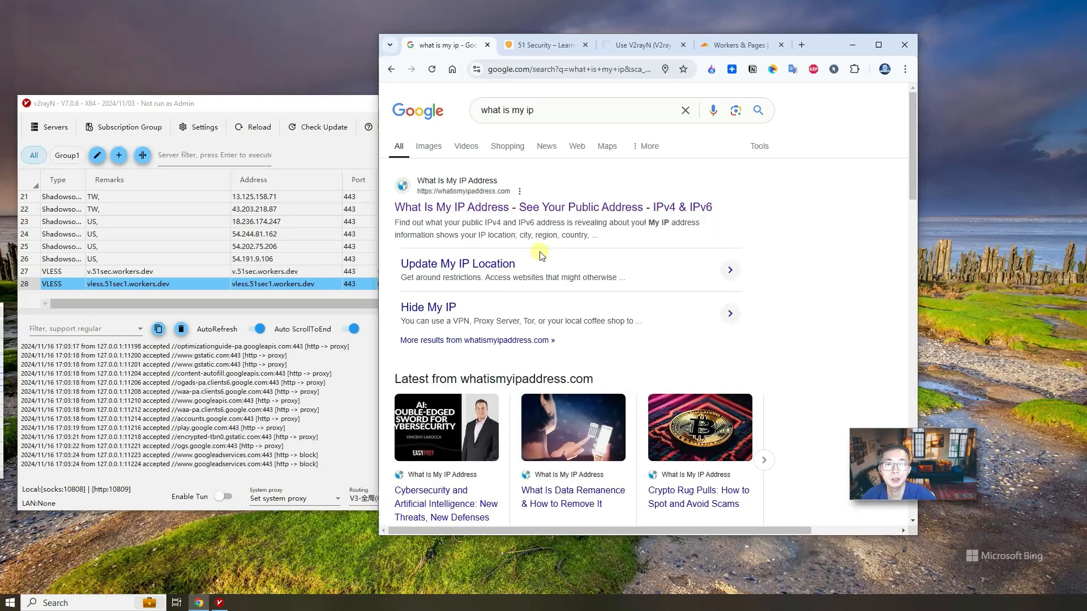
{"action": "scroll", "scroll_direction": "down", "scroll_amount": 3}
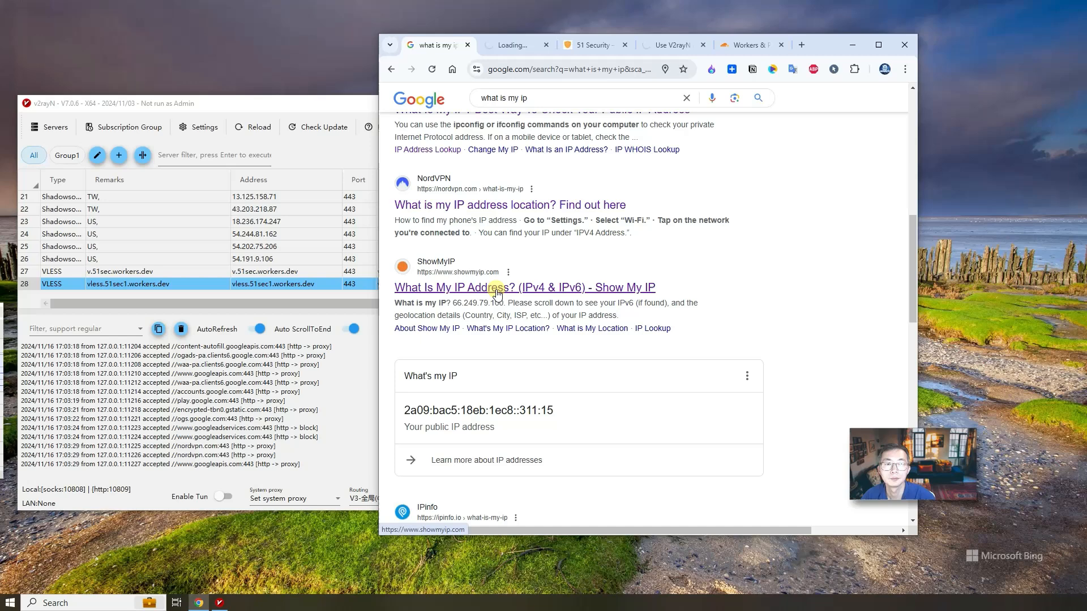
{"action": "left_click", "coordinate": [525, 286]}
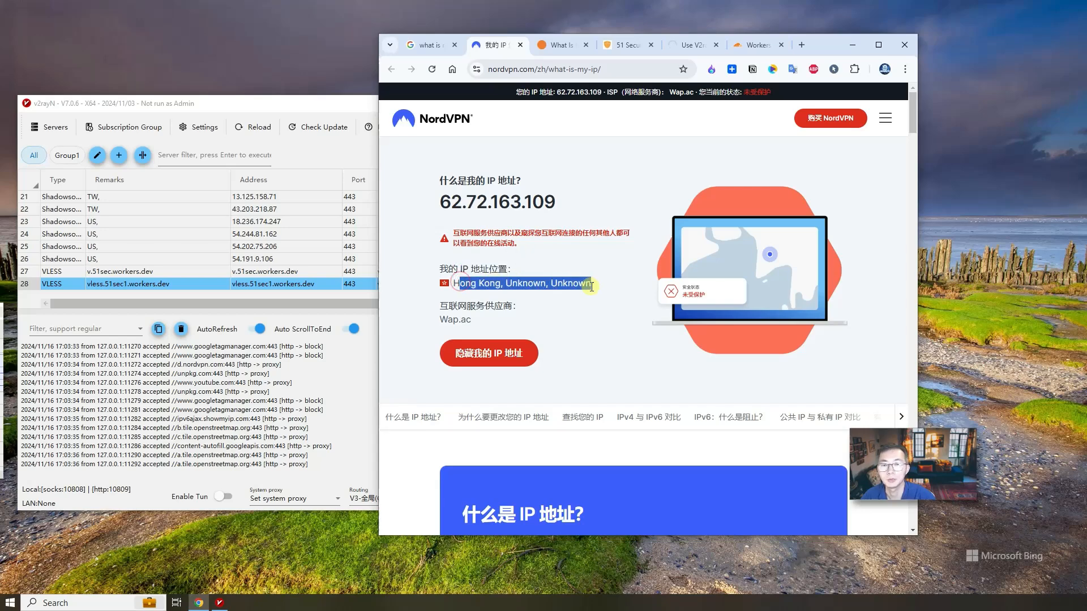
{"action": "left_click", "coordinate": [558, 44]}
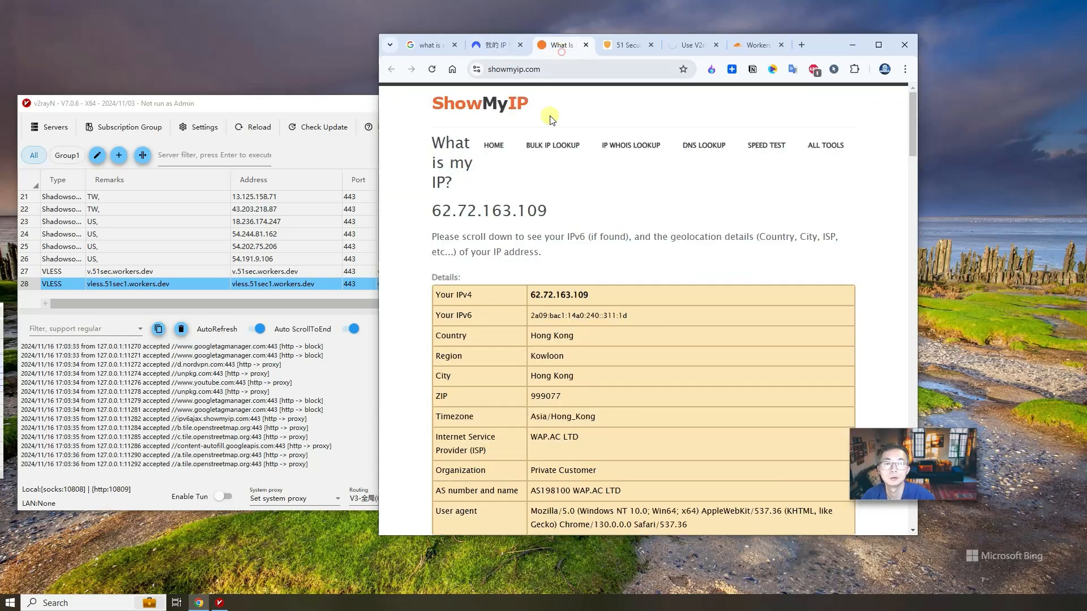
{"action": "scroll", "scroll_direction": "down", "scroll_amount": 3}
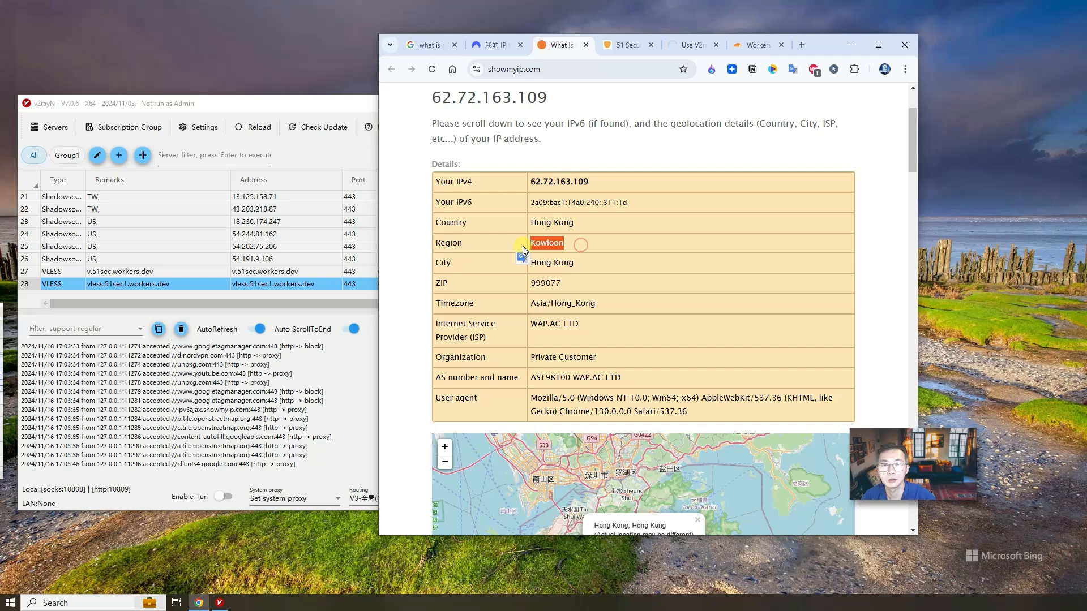
{"action": "scroll", "scroll_direction": "up", "scroll_amount": 3}
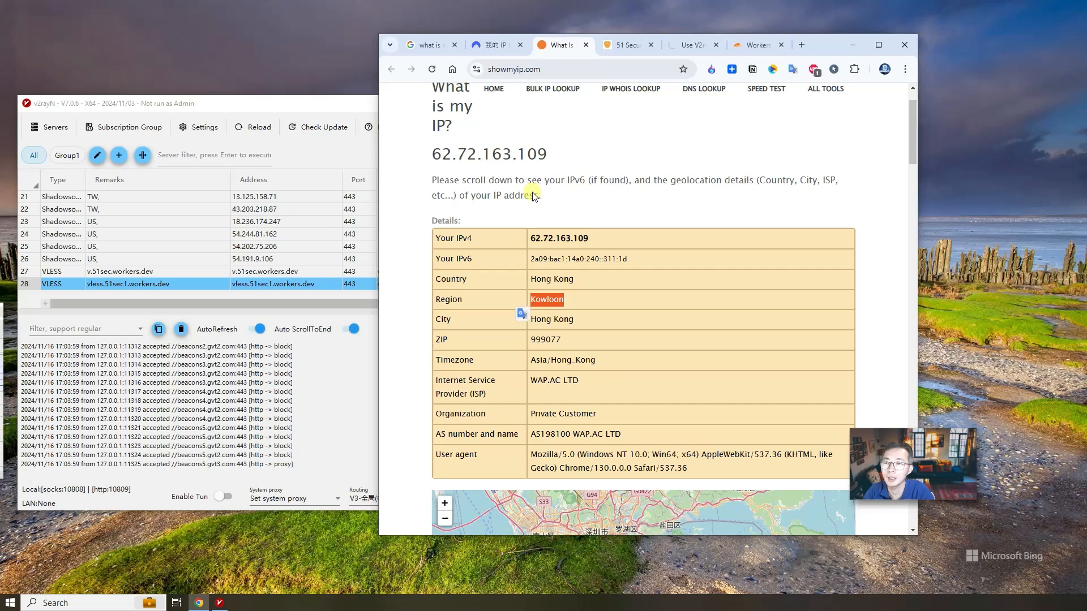
{"action": "mouse_move", "coordinate": [652, 206]}
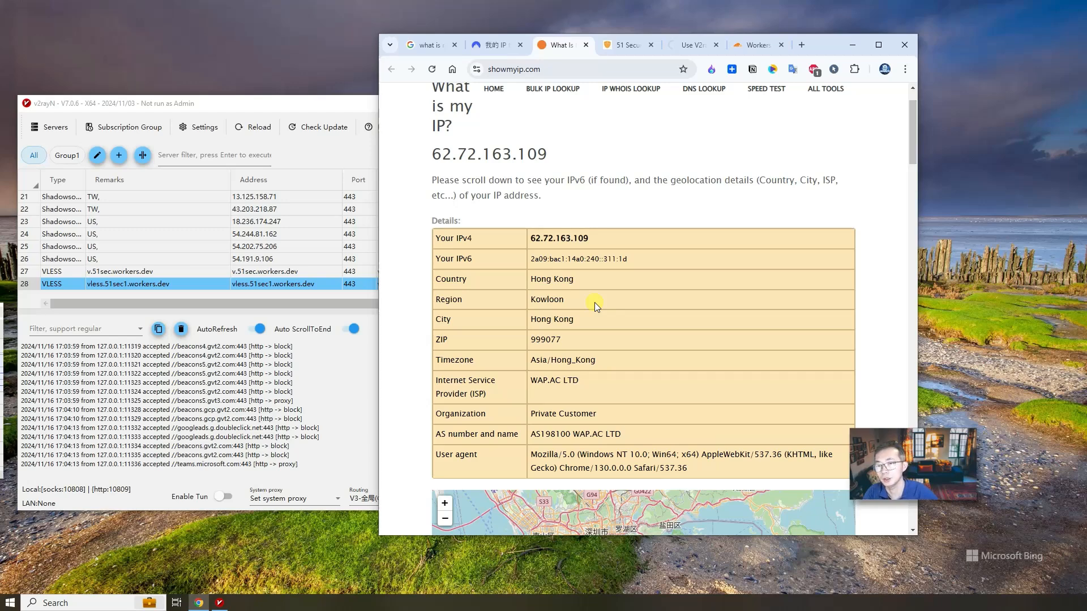
{"action": "mouse_move", "coordinate": [739, 264]}
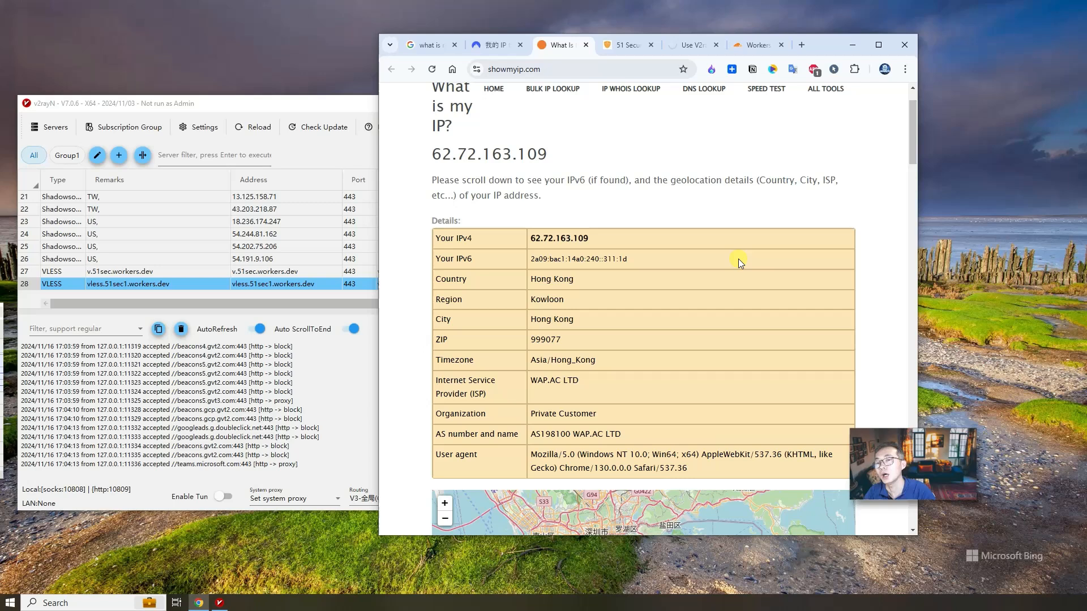
{"action": "left_click", "coordinate": [755, 44]}
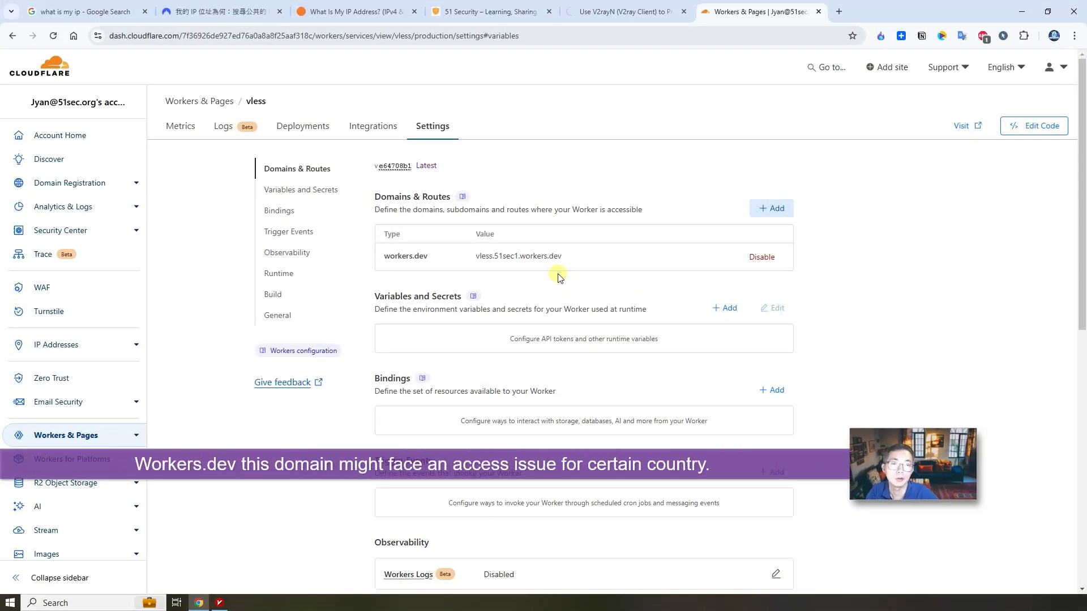
Highlight the workers.dev part of the worker address that may be blocked
{"action": "double_click", "coordinate": [544, 256]}
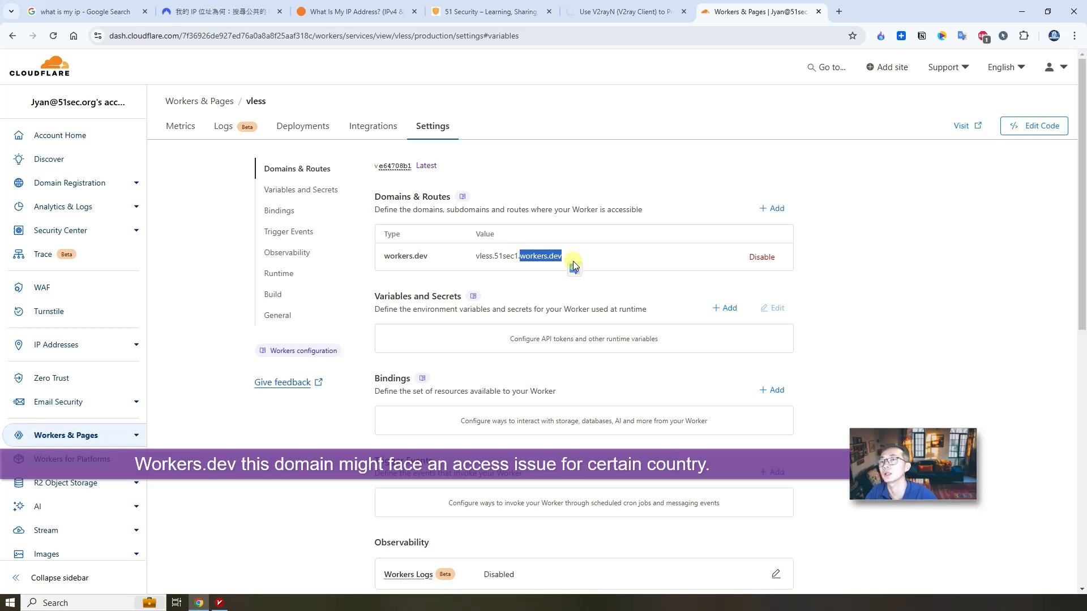
{"action": "mouse_move", "coordinate": [627, 278]}
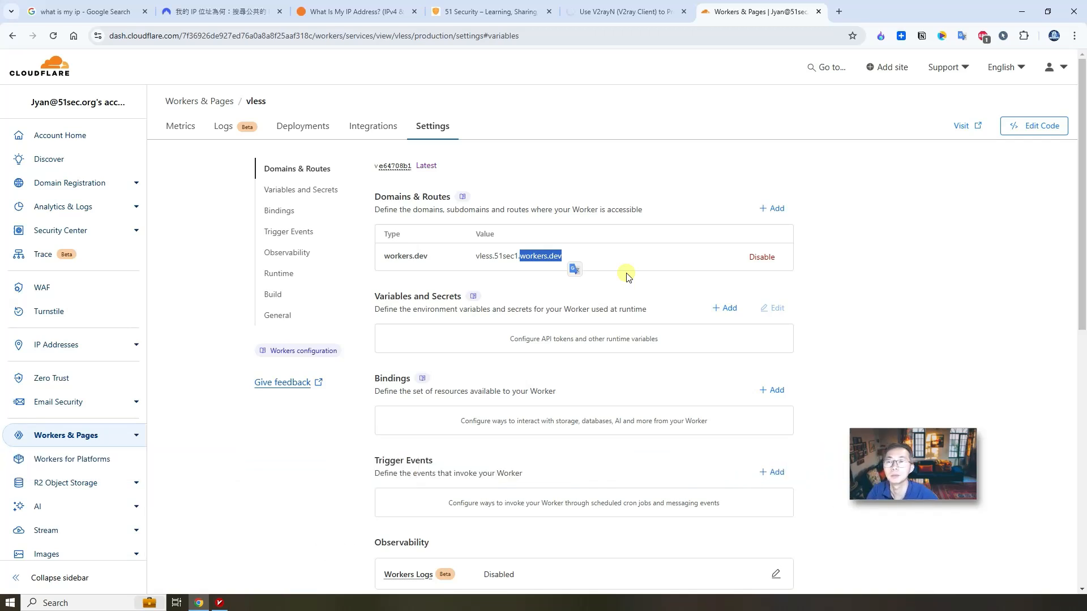
{"action": "mouse_move", "coordinate": [622, 273]}
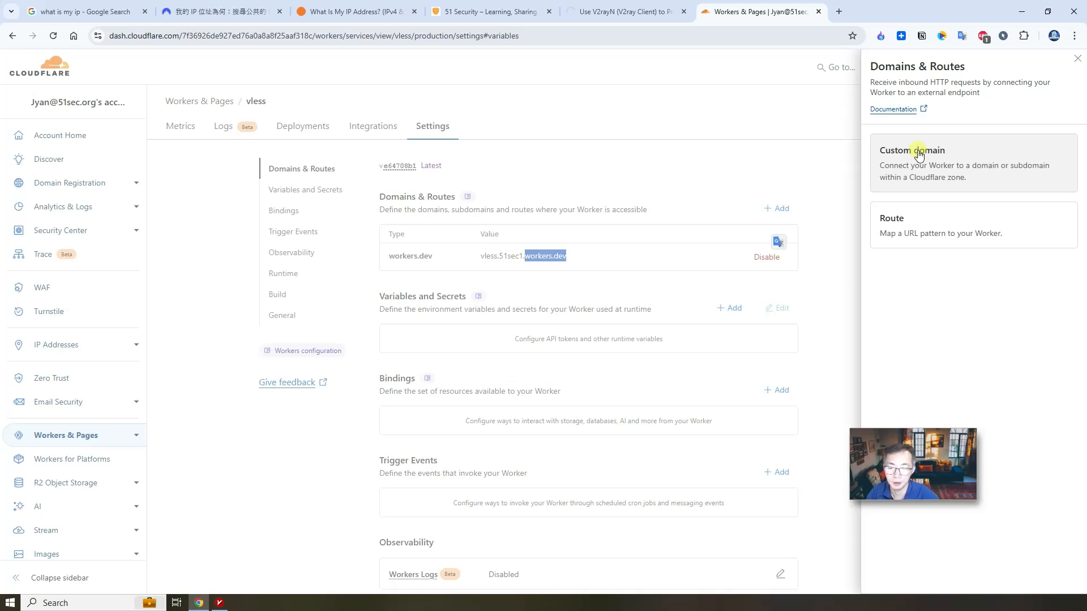
Add the custom domain vless.51sec1.eu.org to the vless Worker
{"action": "left_click", "coordinate": [911, 151]}
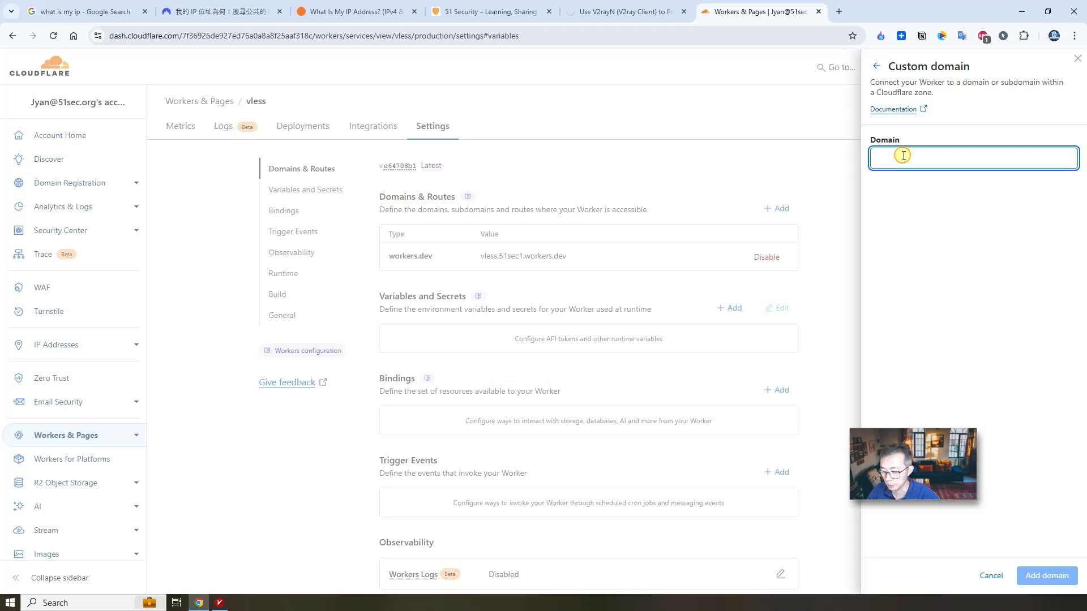
{"action": "type", "text": "vless"}
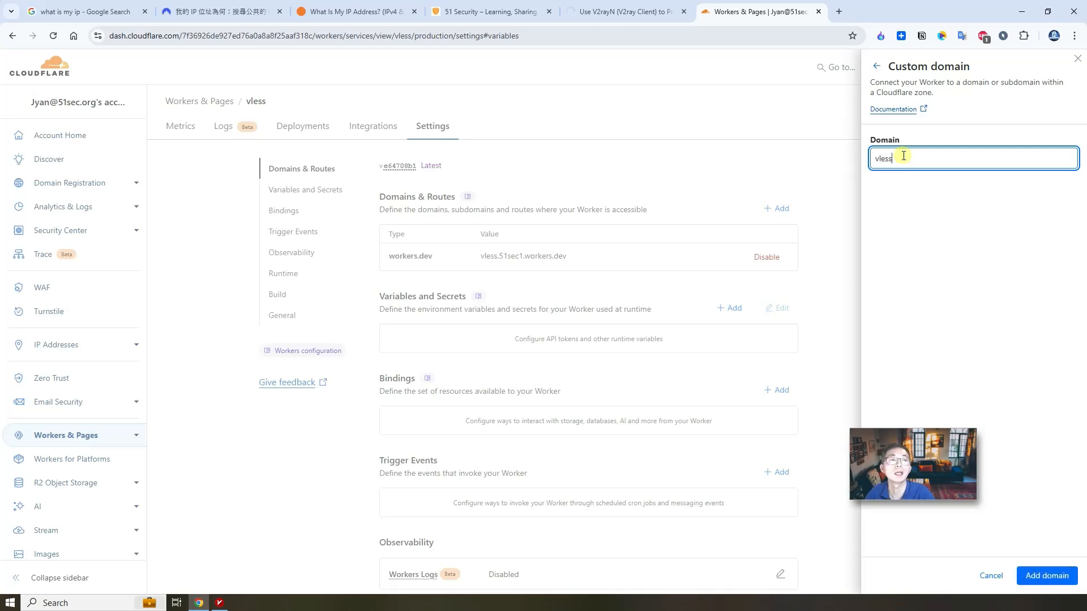
{"action": "type", "text": ".51sec1"}
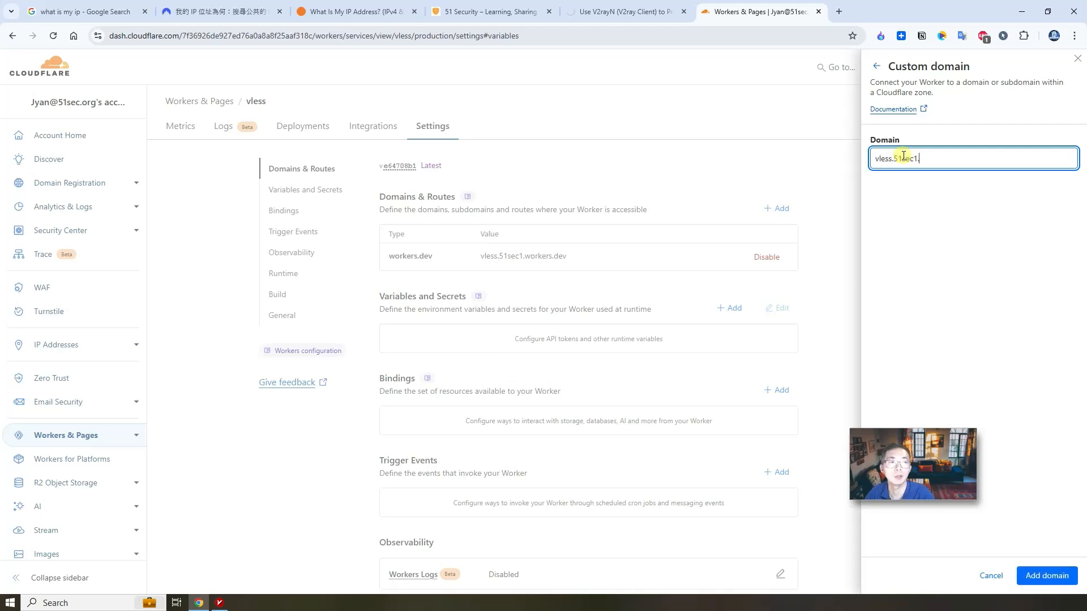
{"action": "type", "text": ".eu.org"}
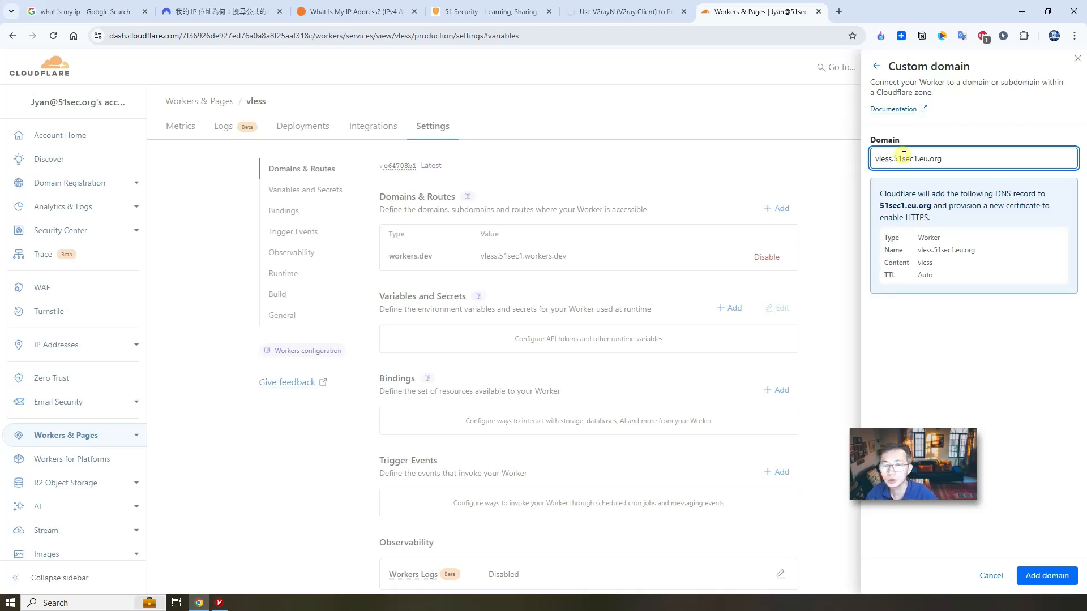
{"action": "mouse_move", "coordinate": [1030, 235]}
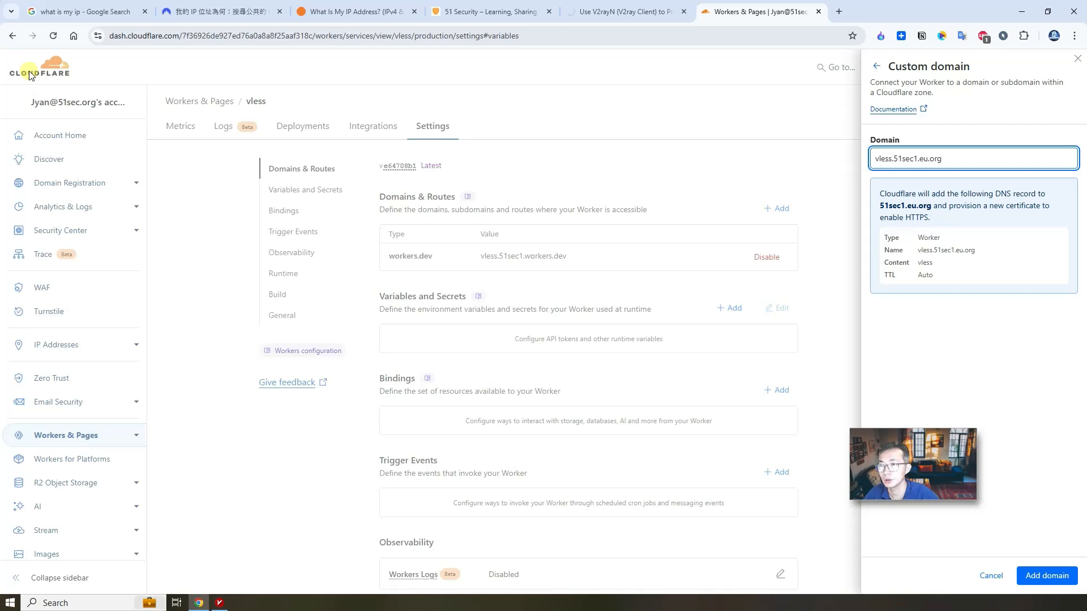
{"action": "mouse_move", "coordinate": [822, 240]}
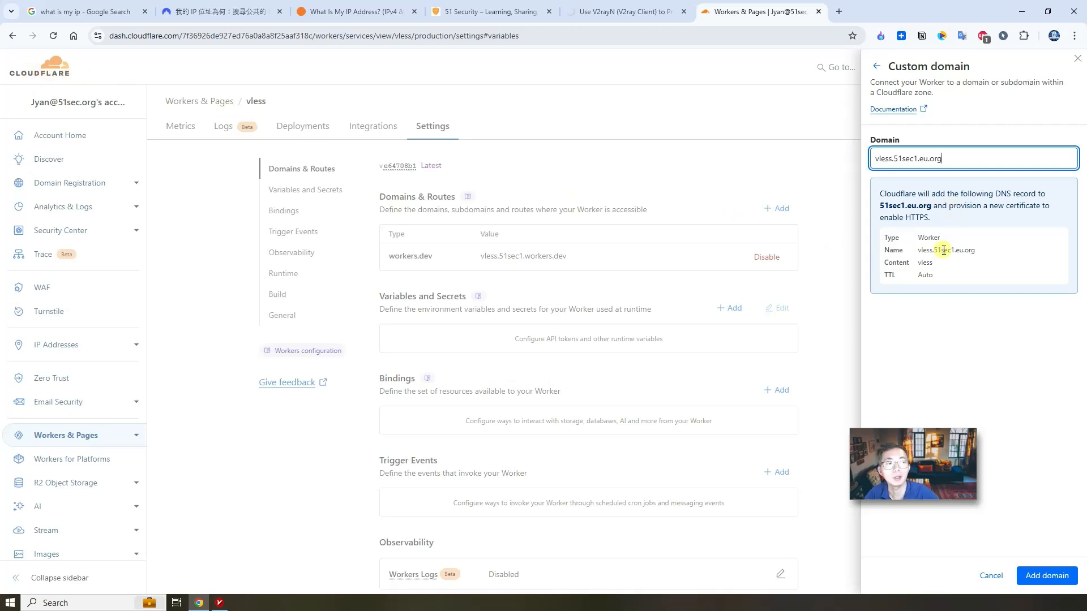
{"action": "mouse_move", "coordinate": [955, 206]}
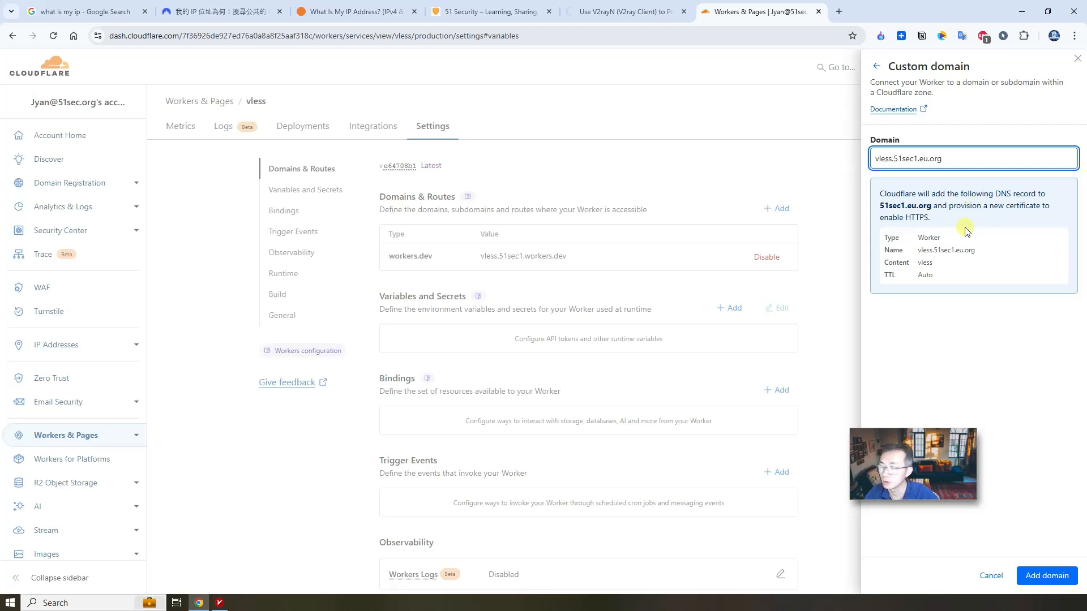
{"action": "double_click", "coordinate": [944, 249]}
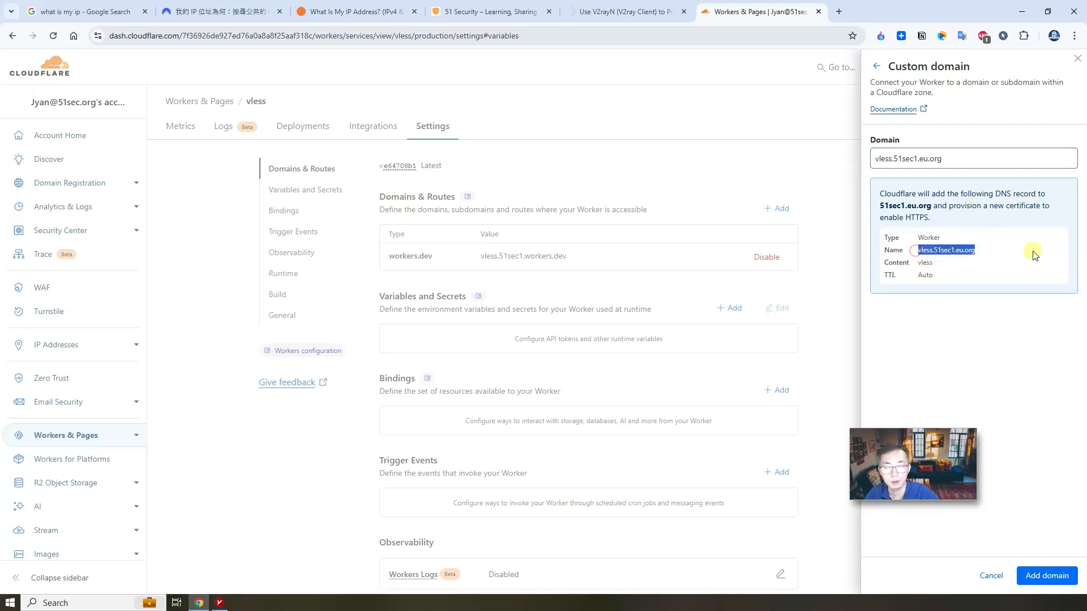
{"action": "mouse_move", "coordinate": [972, 348]}
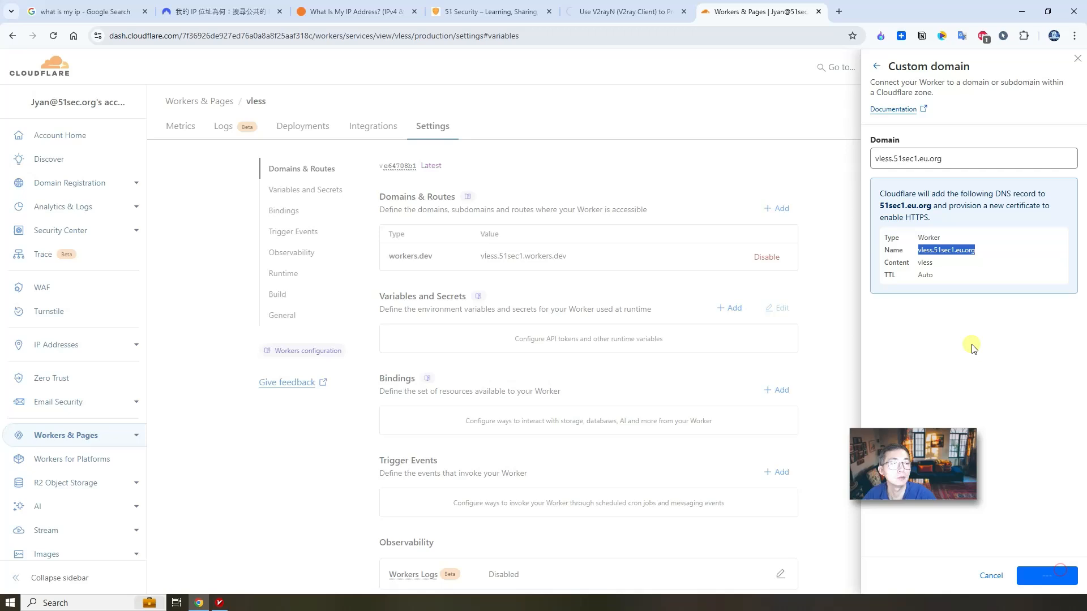
{"action": "left_click", "coordinate": [1048, 576]}
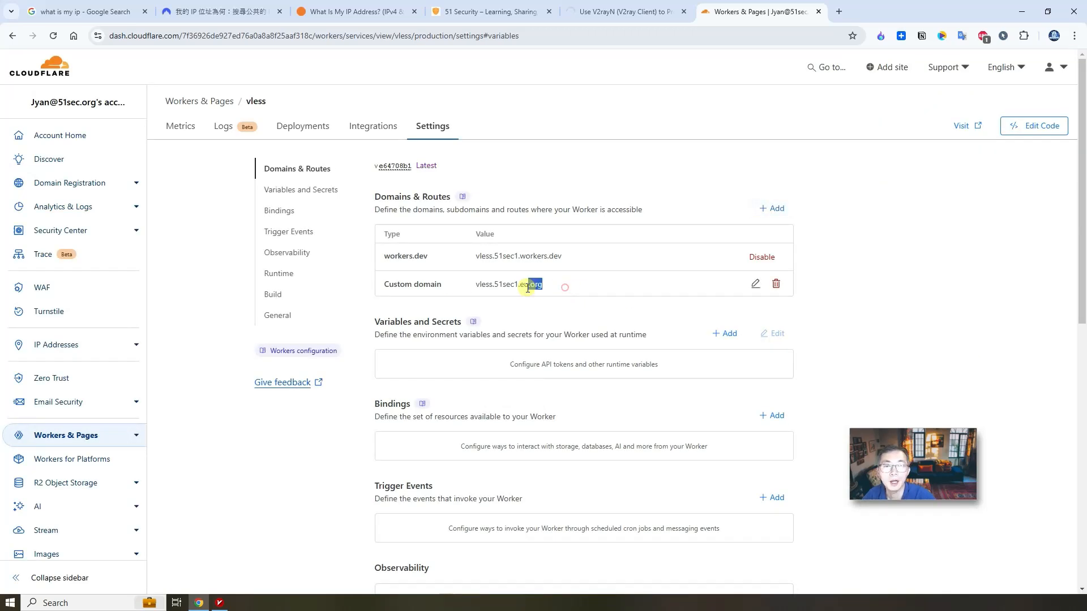
Copy the new custom domain address vless.51sec1.eu.org
{"action": "right_click", "coordinate": [509, 284]}
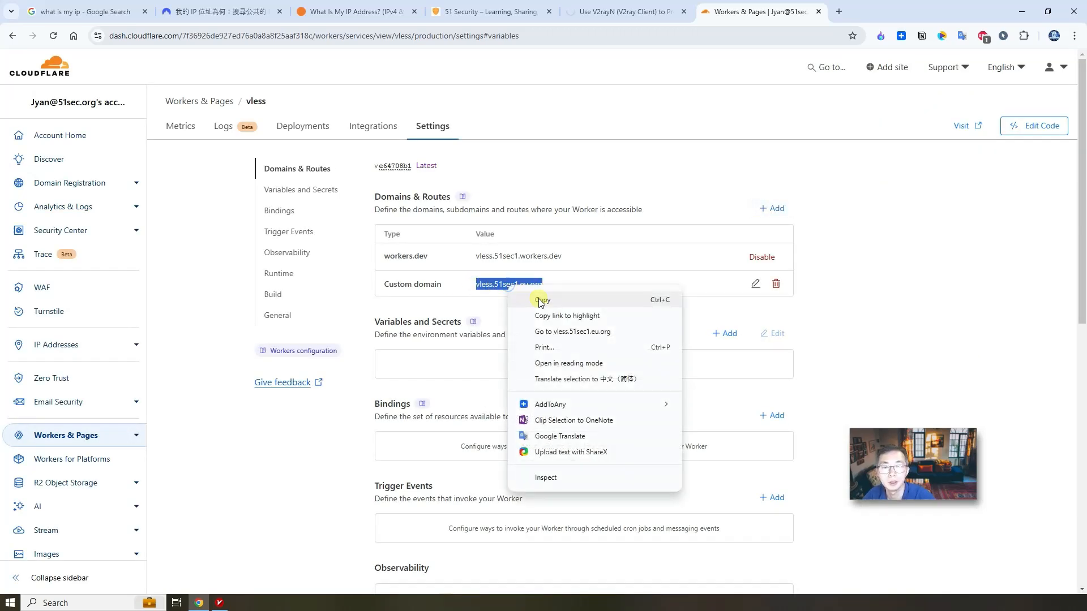
{"action": "left_click", "coordinate": [541, 299]}
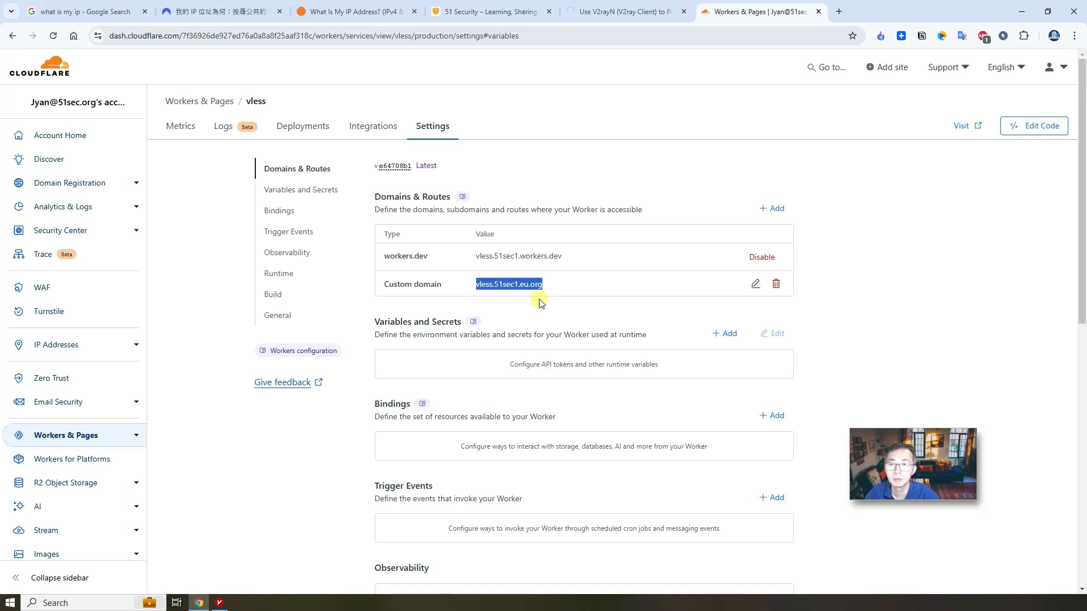
{"action": "mouse_move", "coordinate": [511, 244]}
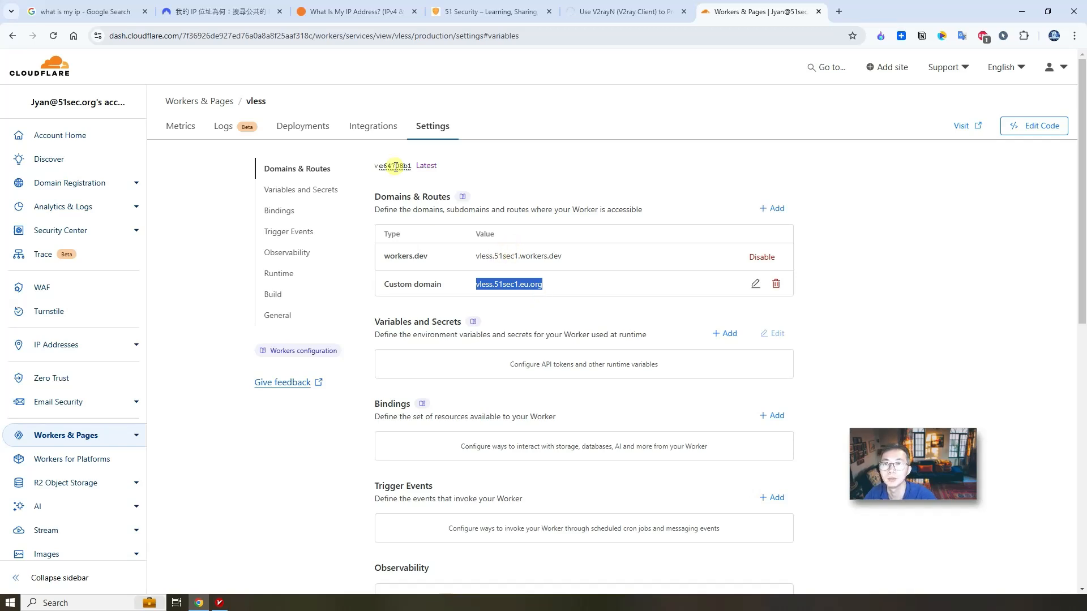
Load vless.51sec1.eu.org/ to see the worker's JSON response, then return to Worker settings
{"action": "left_click", "coordinate": [79, 12]}
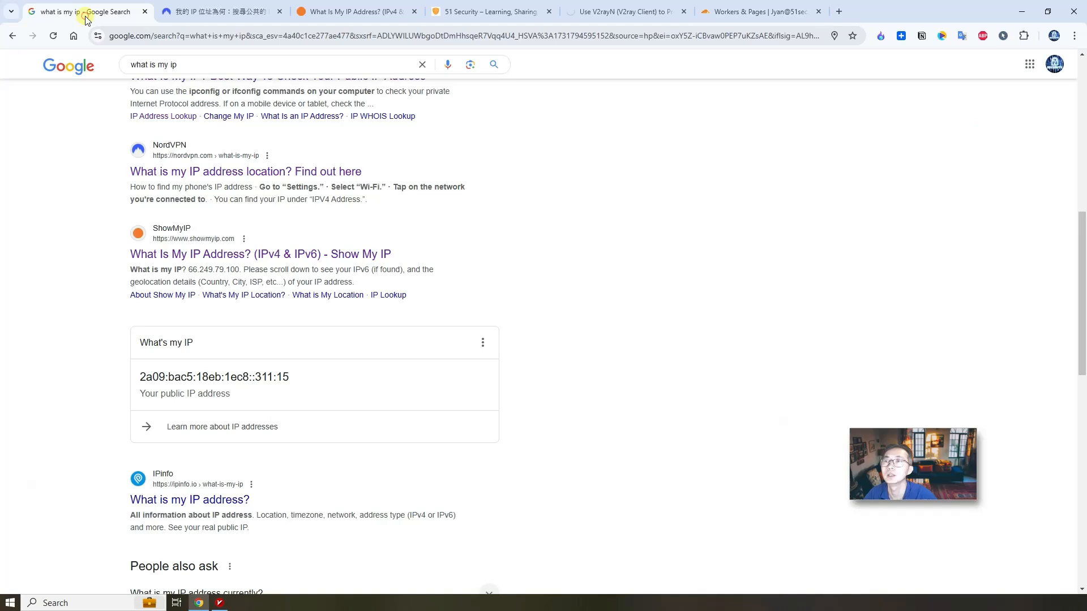
{"action": "type", "text": "vless.51sec1.eu.org"}
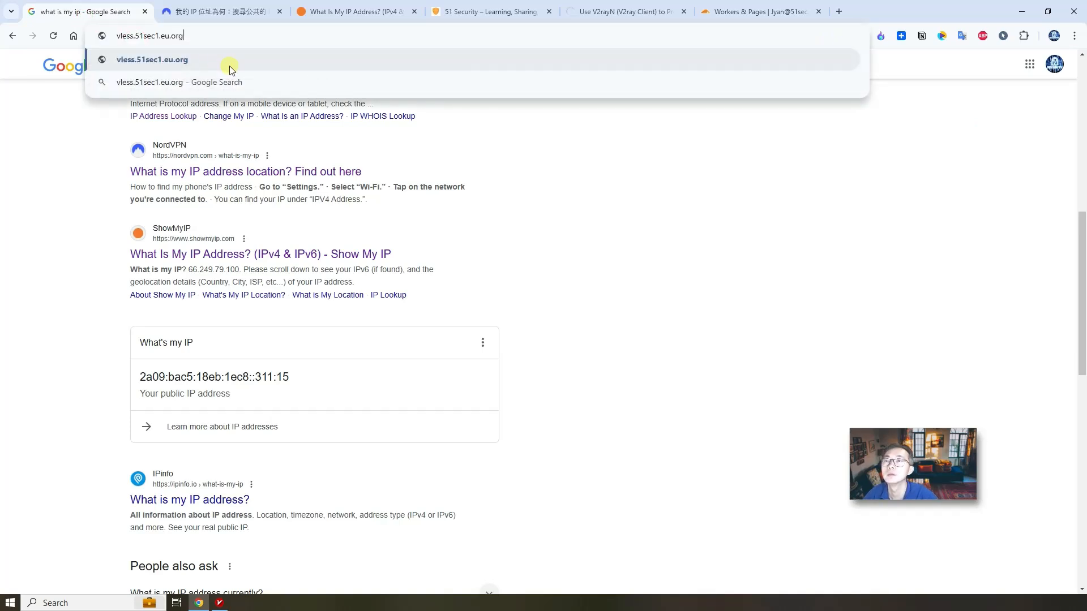
{"action": "type", "text": "/"}
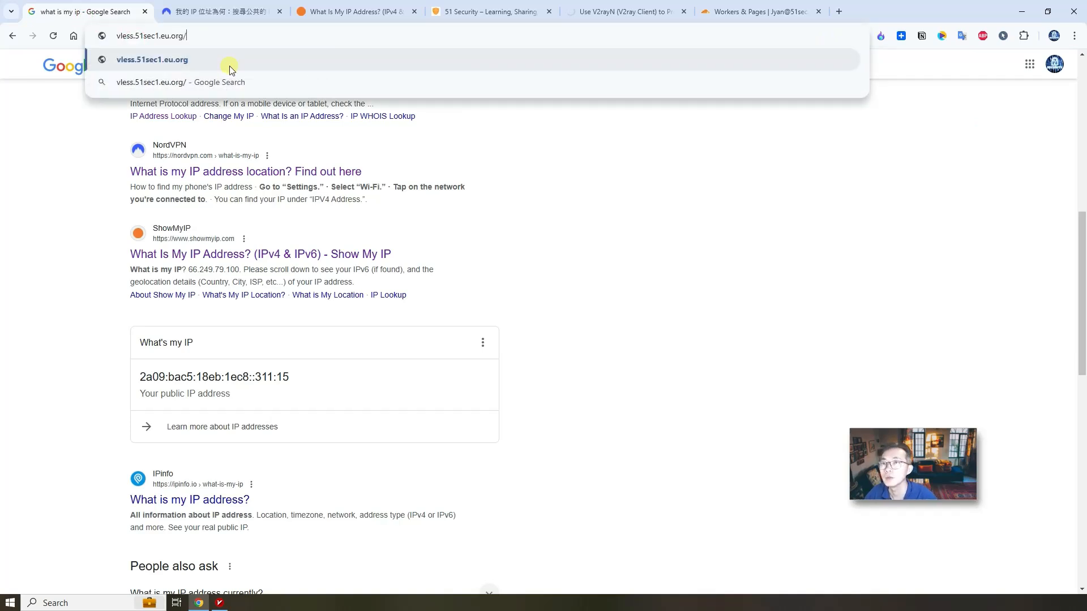
{"action": "left_click", "coordinate": [759, 12]}
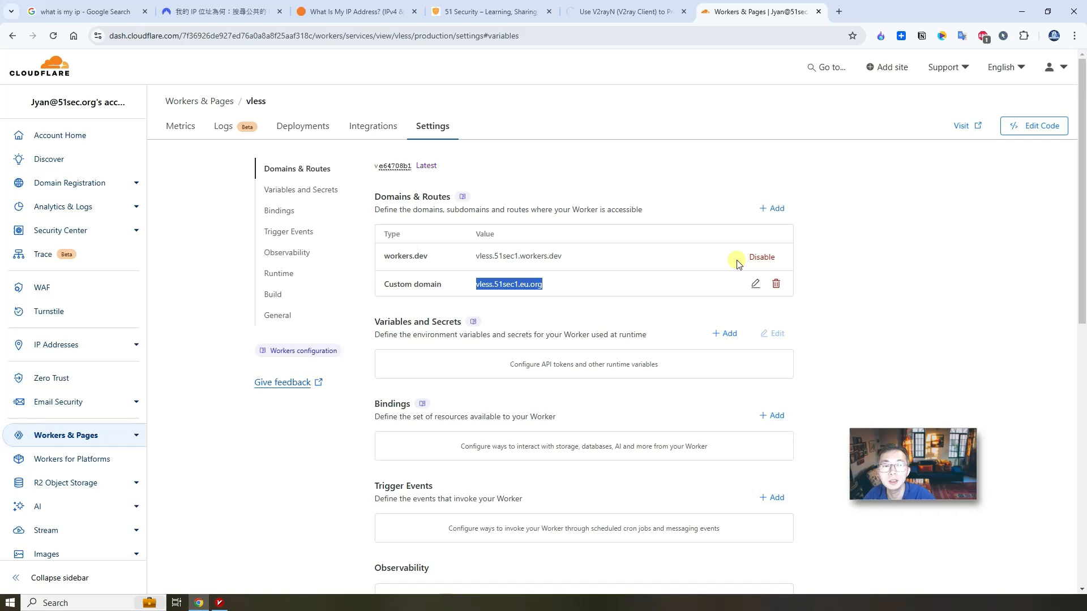
{"action": "left_click", "coordinate": [75, 11]}
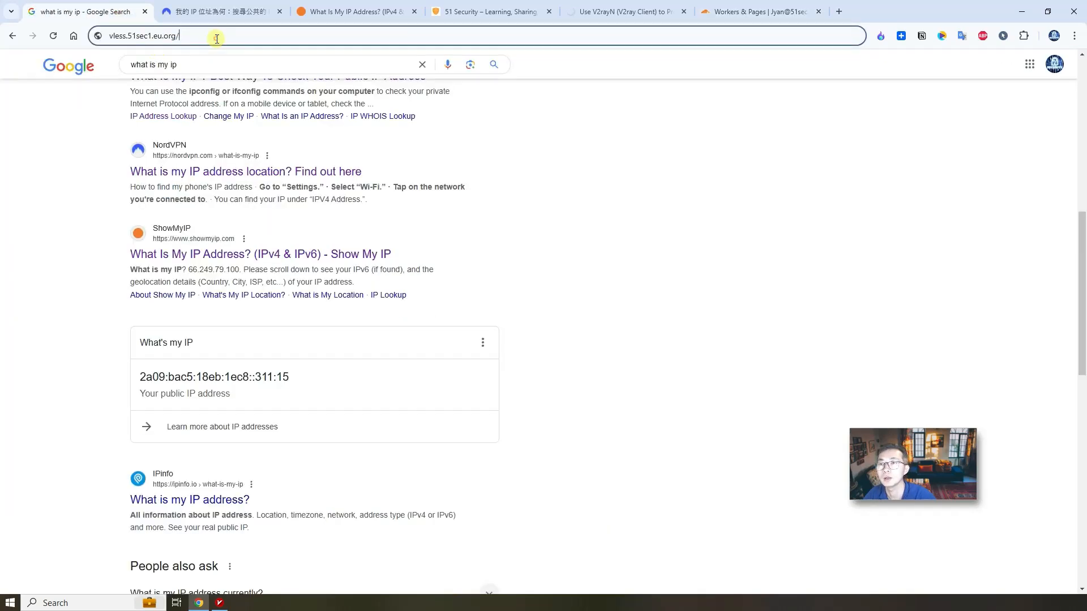
{"action": "key", "text": "Return"}
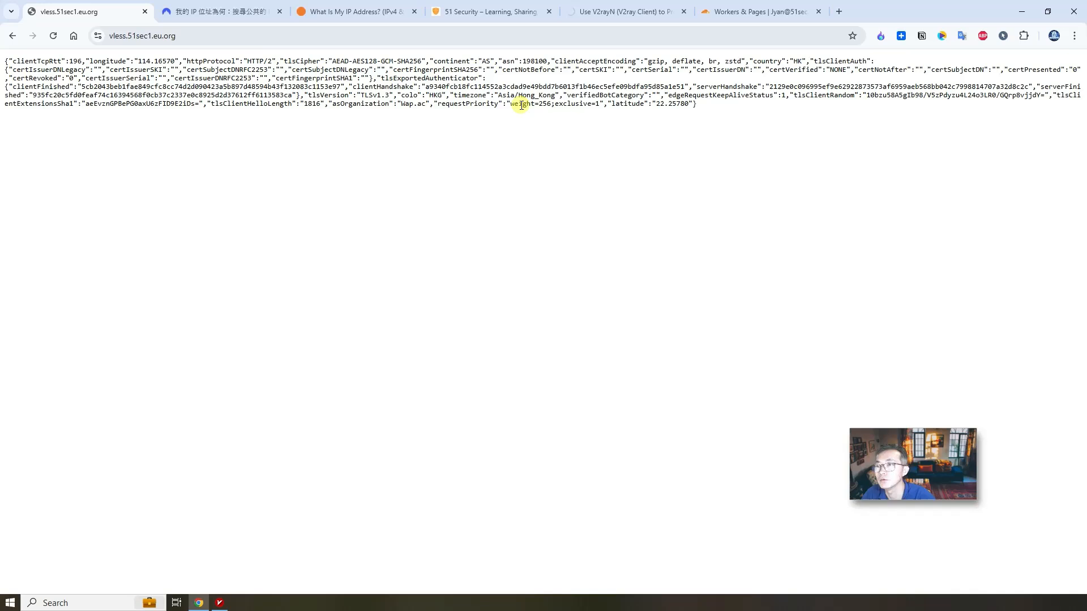
{"action": "left_click", "coordinate": [755, 11]}
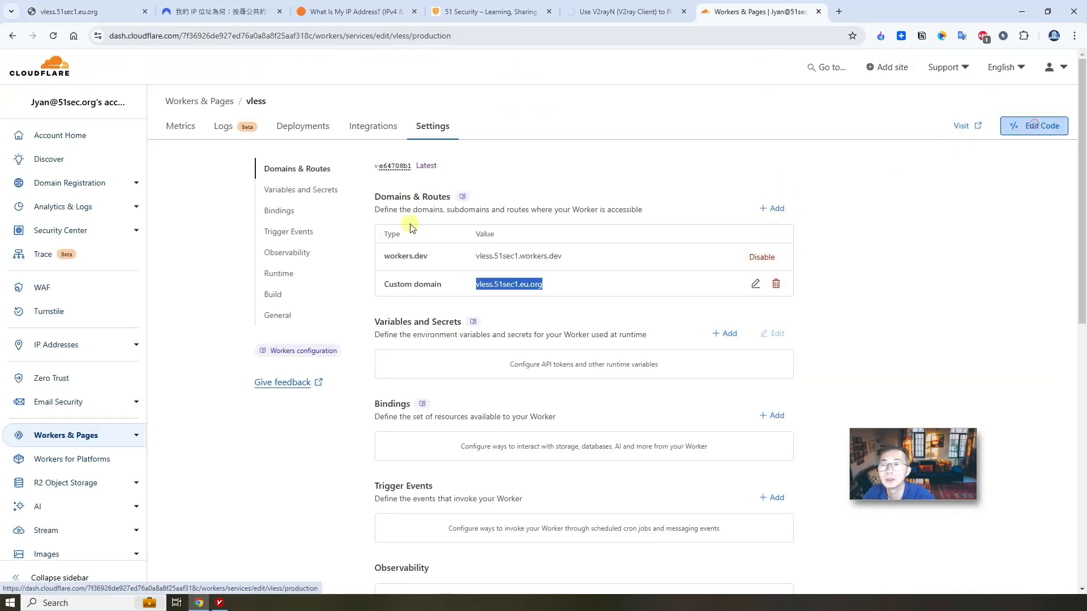
Get the userID from the Worker code and load the UUID path on vless.51sec1.eu.org
{"action": "left_click", "coordinate": [1034, 126]}
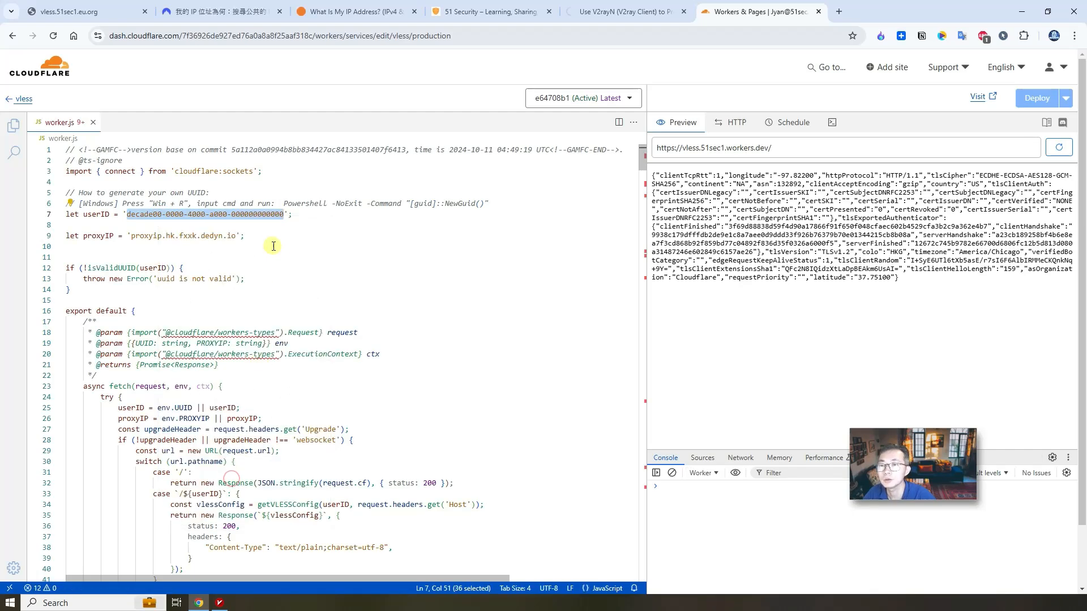
{"action": "left_click", "coordinate": [82, 12]}
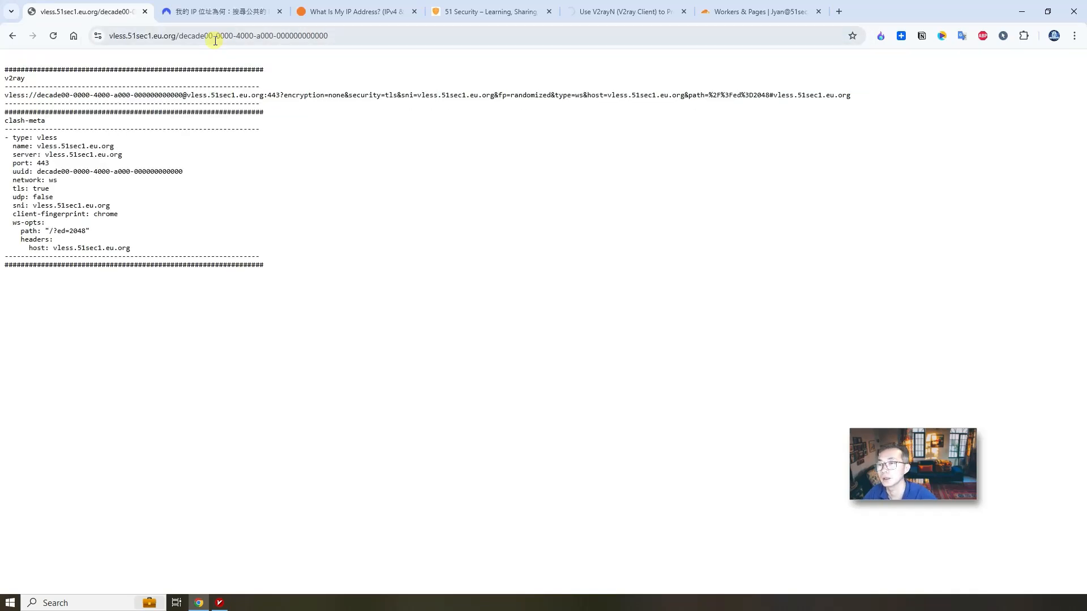
{"action": "key", "text": "ctrl+a"}
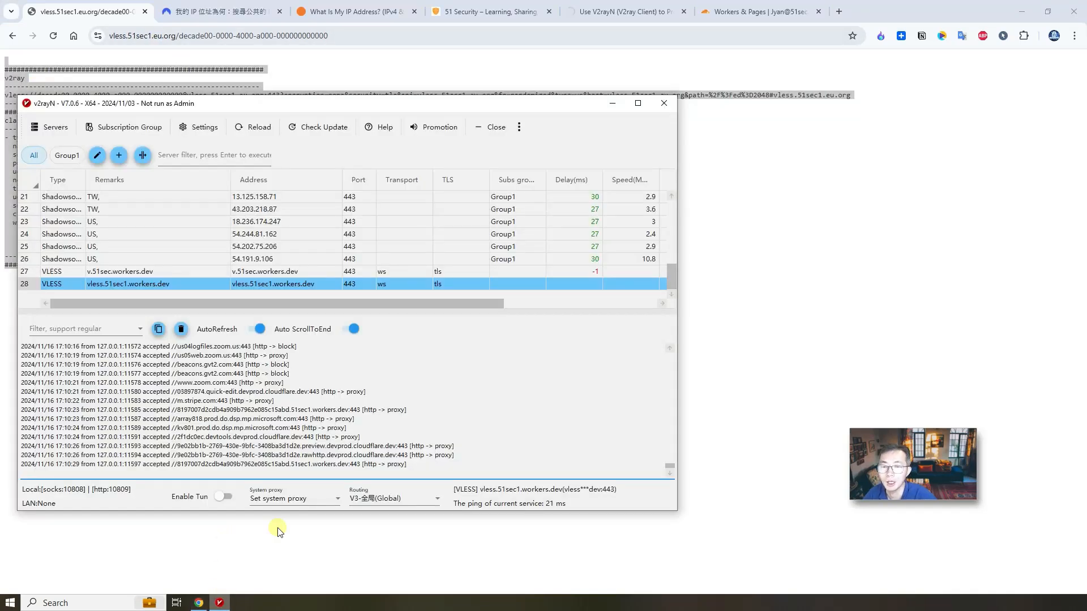
{"action": "mouse_move", "coordinate": [380, 333]}
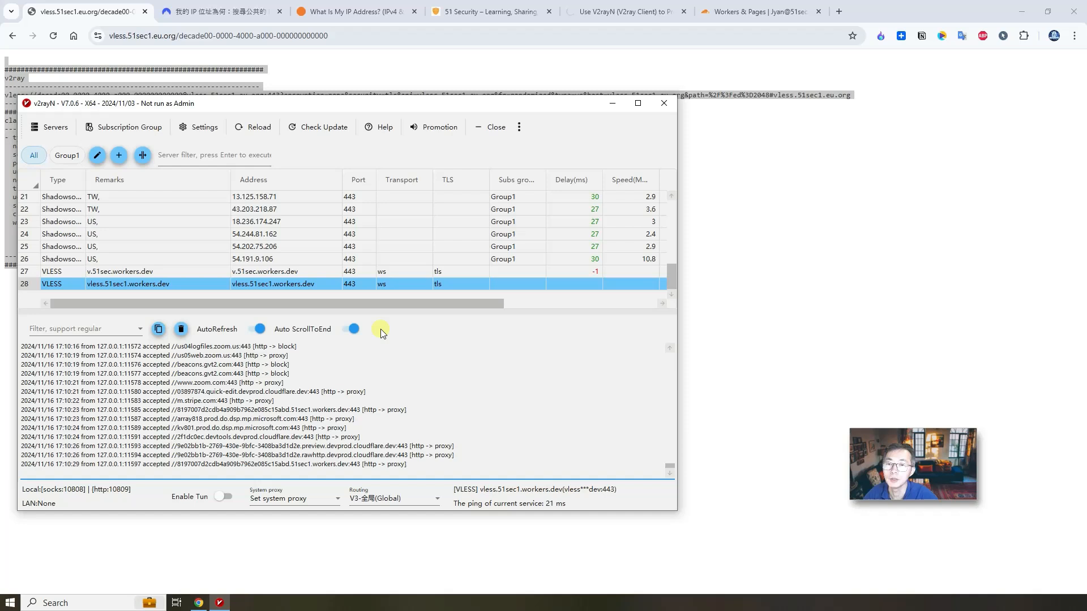
Import the vless.51sec1.eu.org link into V2rayN, set it active, and view the NordVPN IP check
{"action": "left_click", "coordinate": [159, 329]}
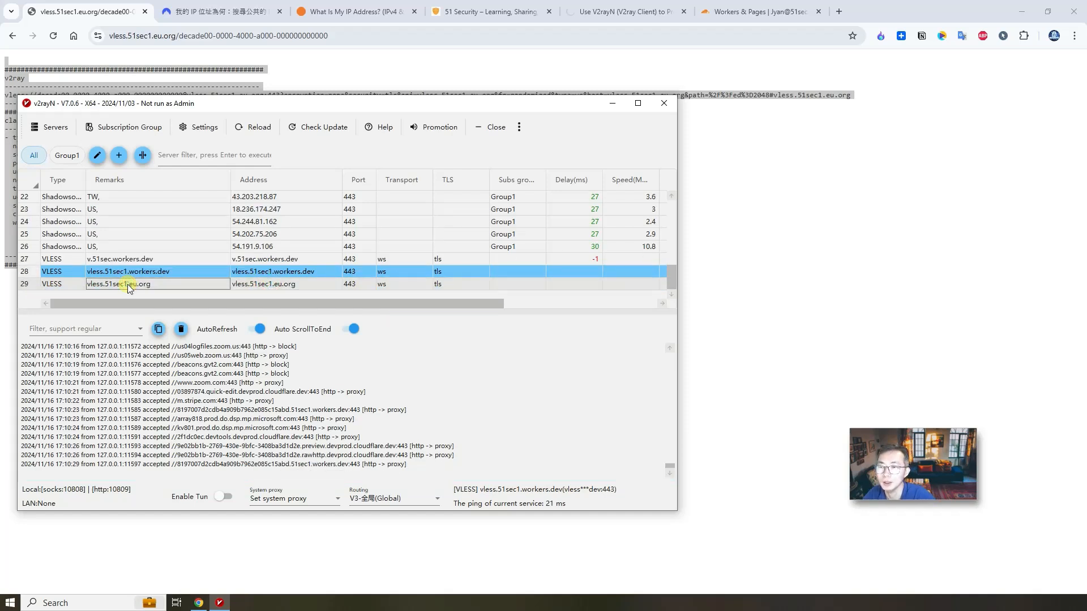
{"action": "right_click", "coordinate": [125, 270]}
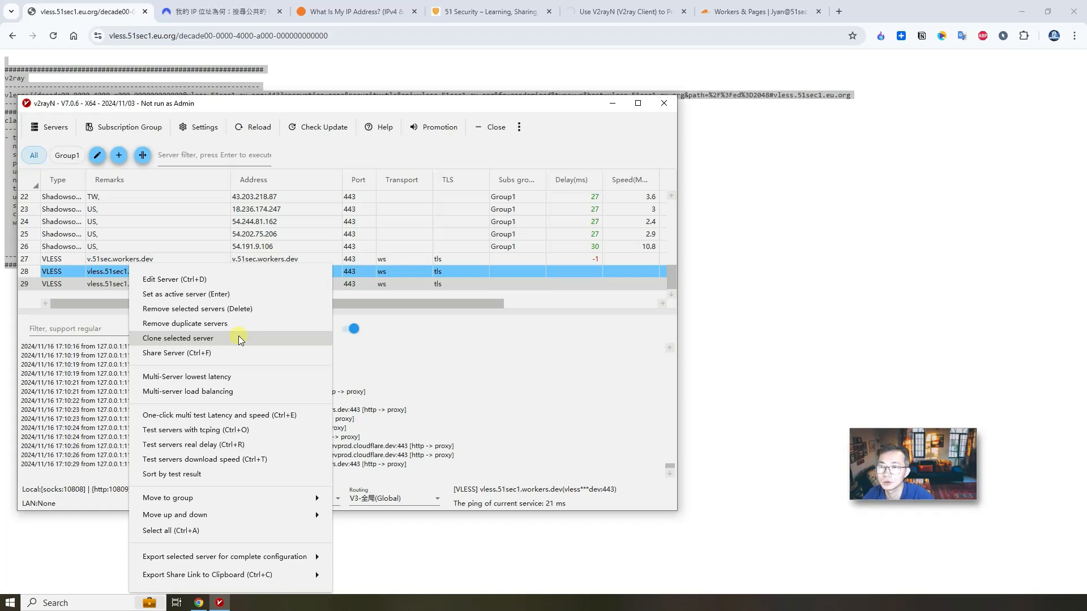
{"action": "left_click", "coordinate": [186, 295]}
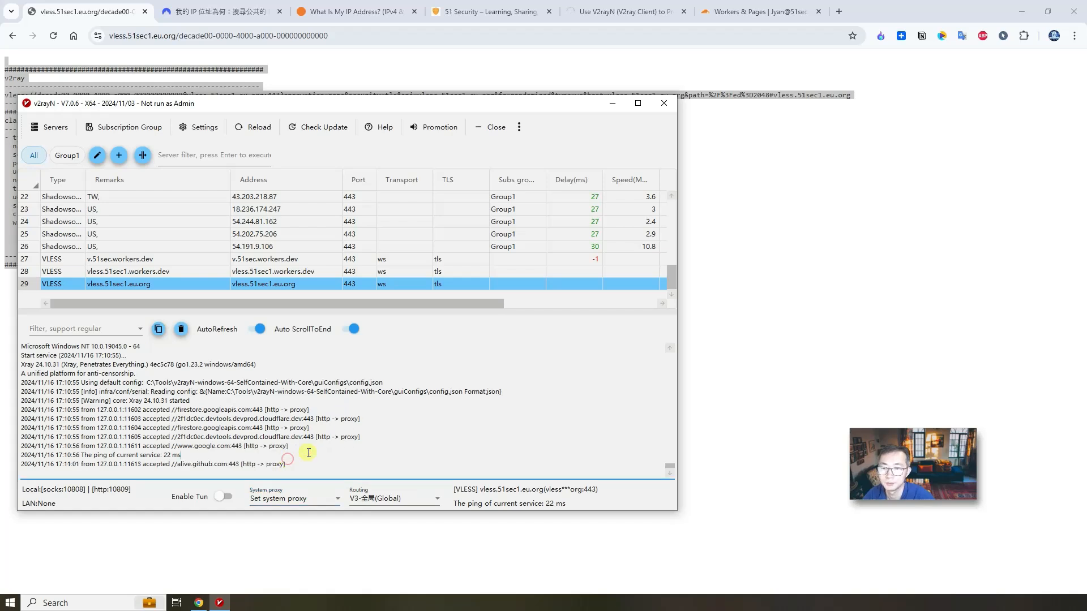
{"action": "left_click", "coordinate": [215, 11]}
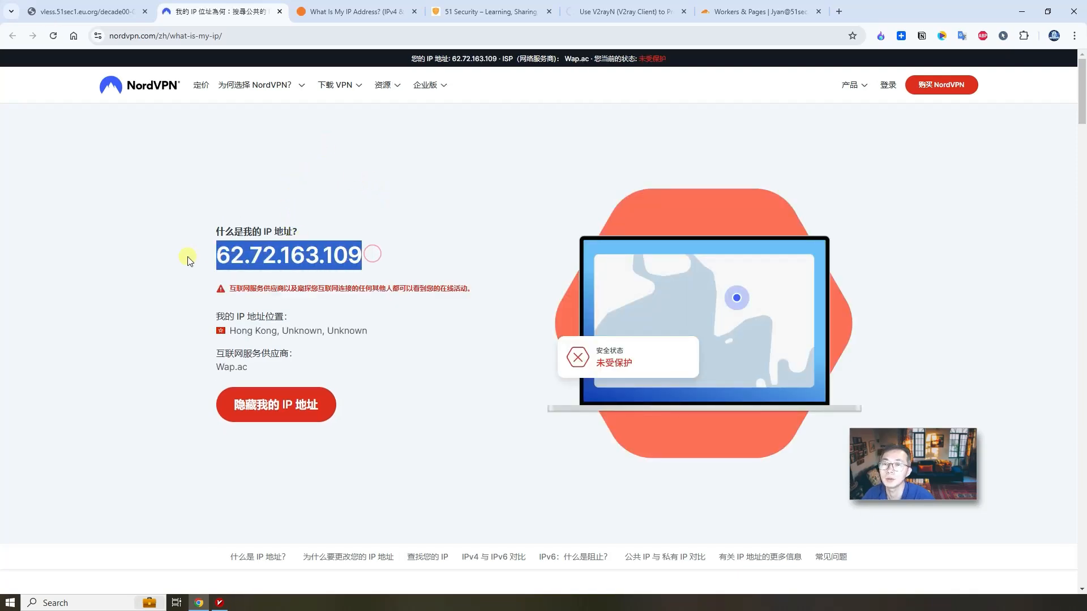
Confirm ShowMyIP shows 62.72.163.109, then move to the 51 Security V2rayN guide
{"action": "left_click", "coordinate": [354, 12]}
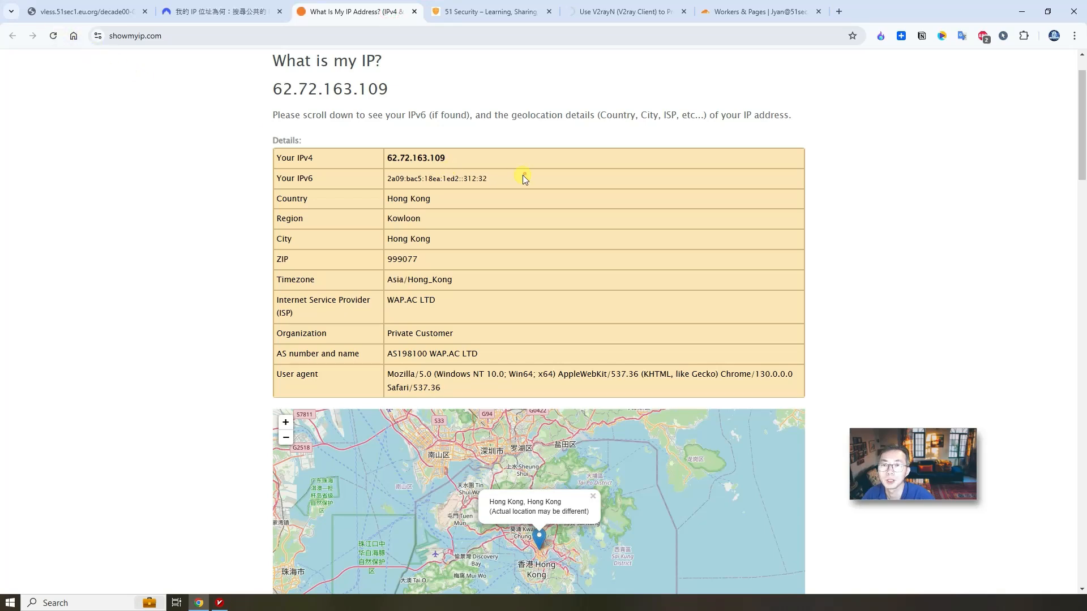
{"action": "double_click", "coordinate": [416, 157]}
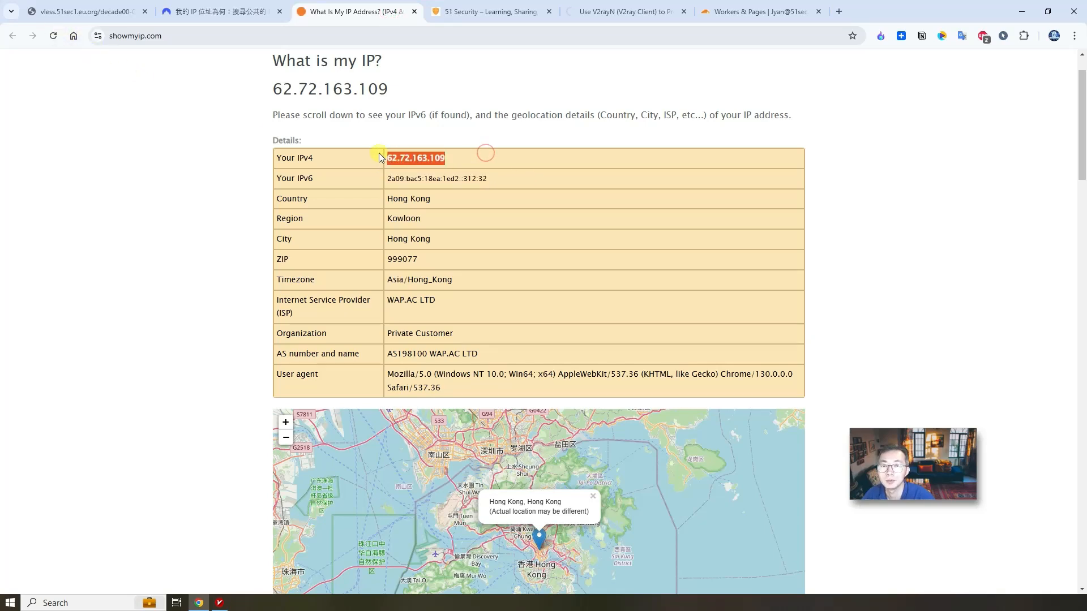
{"action": "mouse_move", "coordinate": [457, 340]}
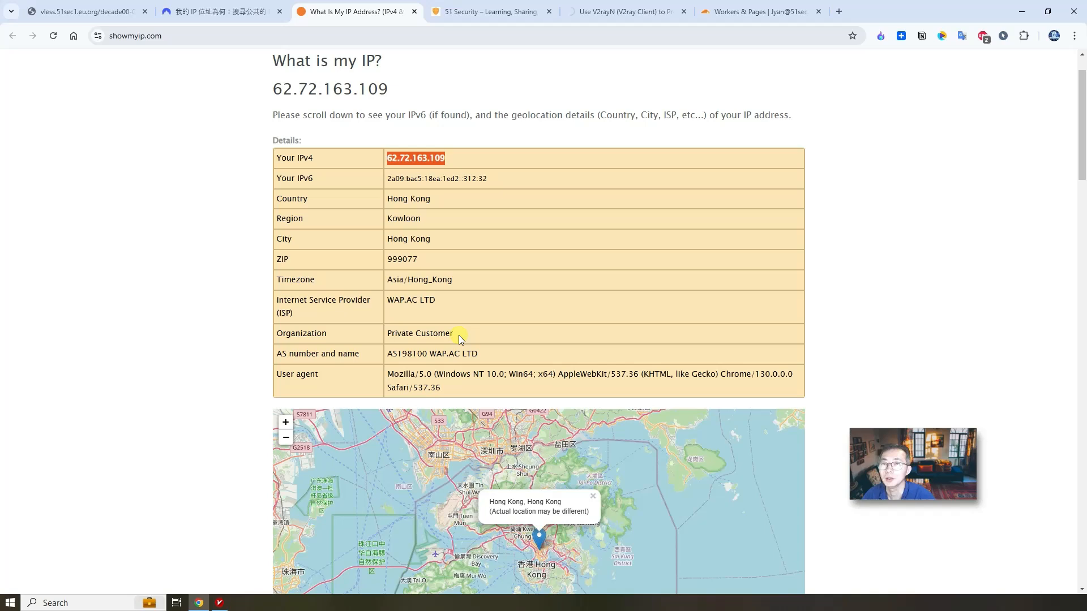
{"action": "mouse_move", "coordinate": [425, 310]}
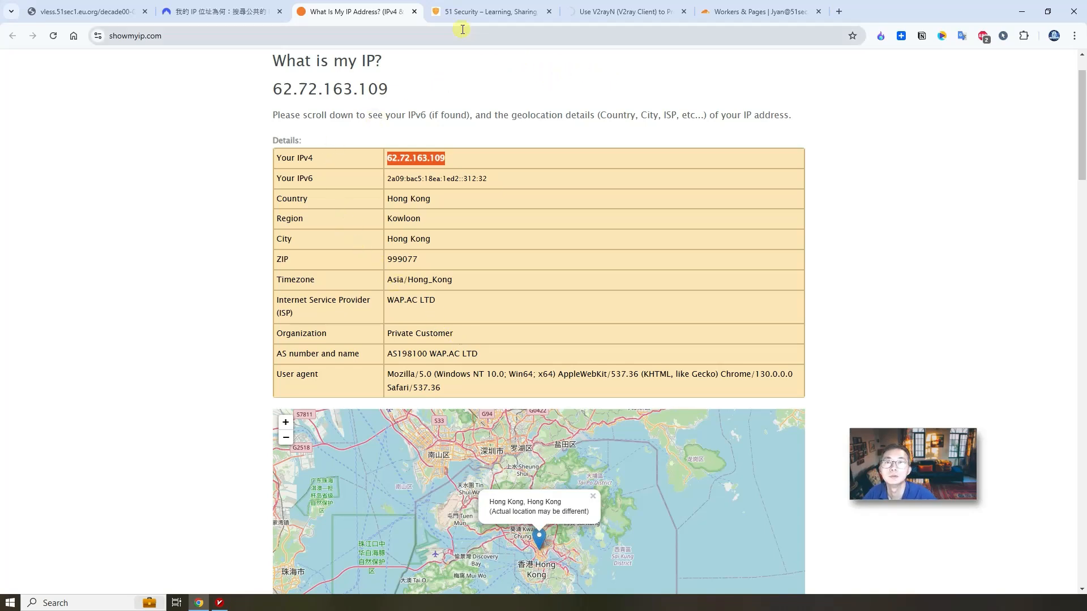
{"action": "left_click", "coordinate": [490, 11]}
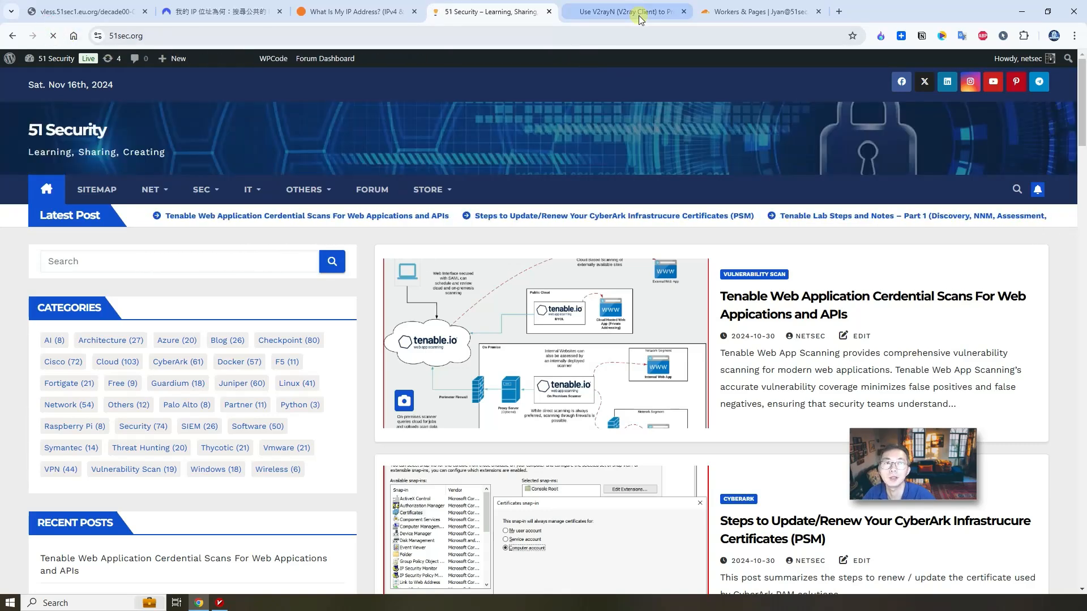
{"action": "left_click", "coordinate": [624, 11]}
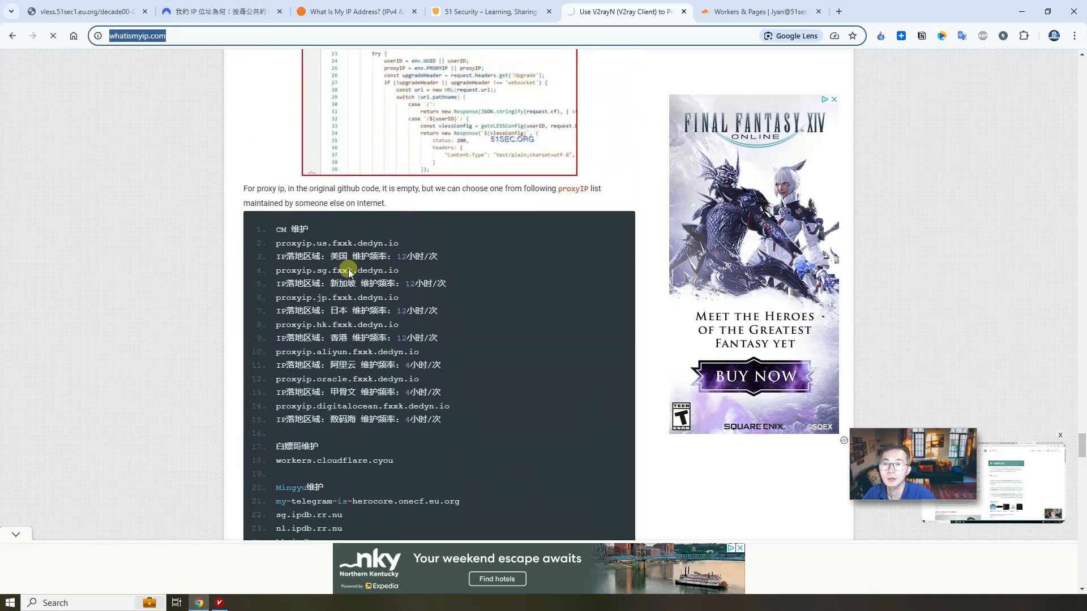
Scroll the guide to the proxyIP host list and back up to the Worker code screenshot
{"action": "scroll", "scroll_direction": "down", "scroll_amount": 3}
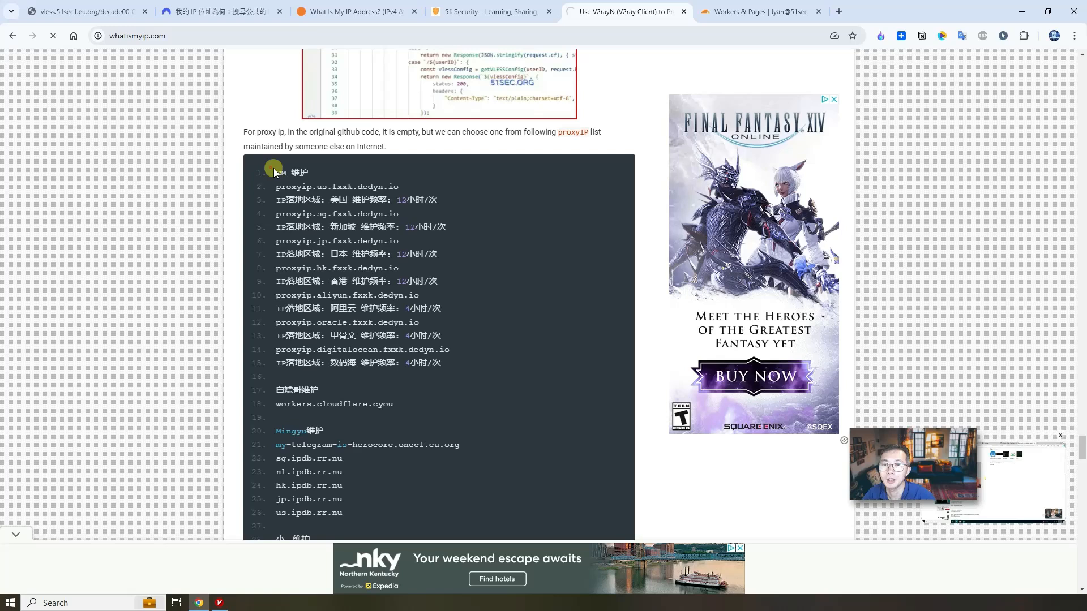
{"action": "mouse_move", "coordinate": [350, 208]}
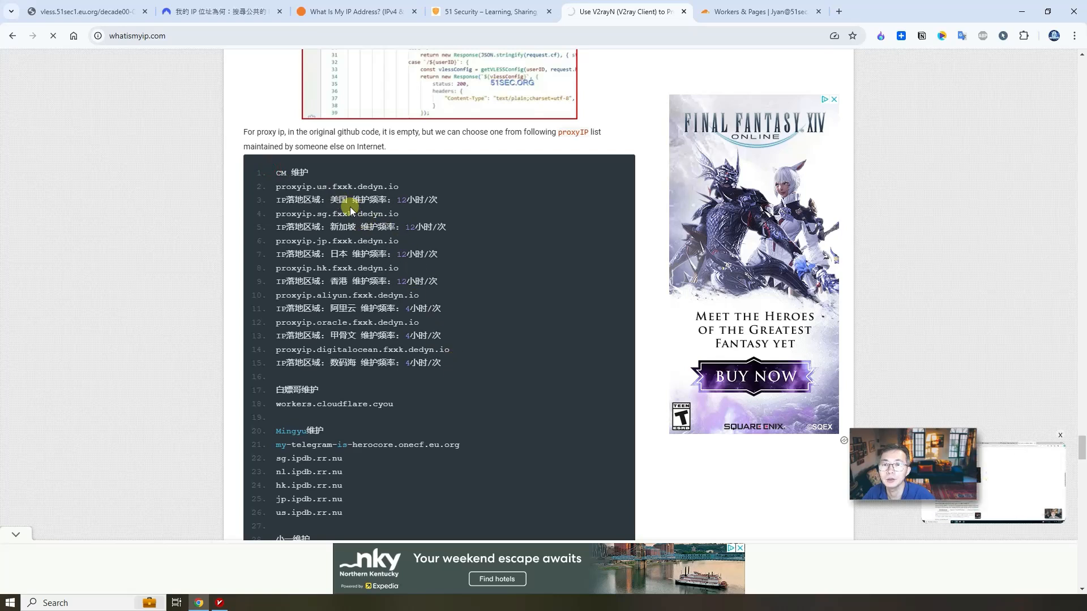
{"action": "scroll", "scroll_direction": "down", "scroll_amount": 3}
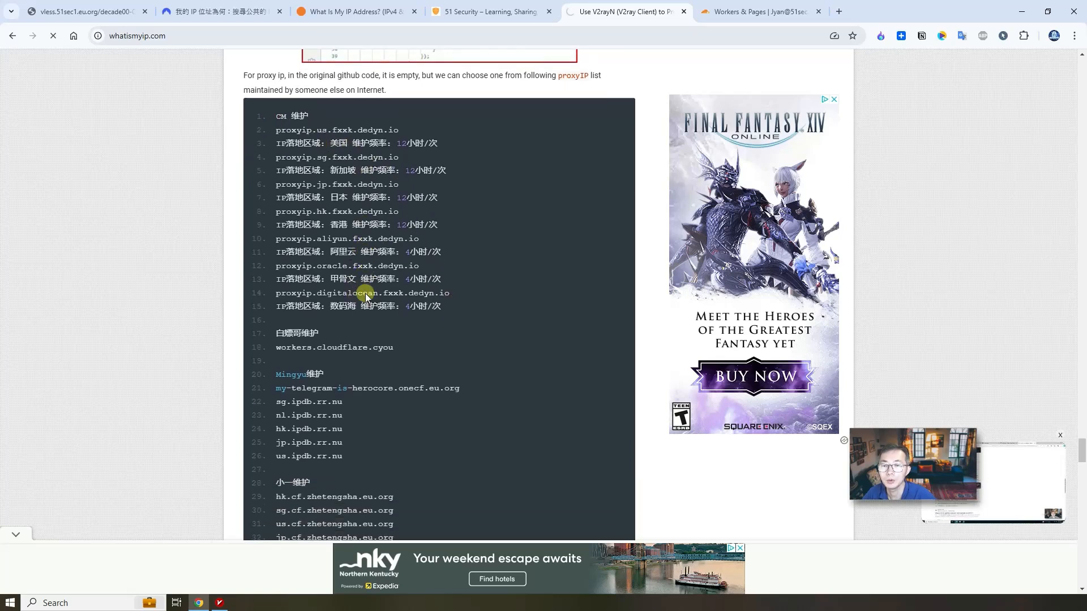
{"action": "scroll", "scroll_direction": "down", "scroll_amount": 3}
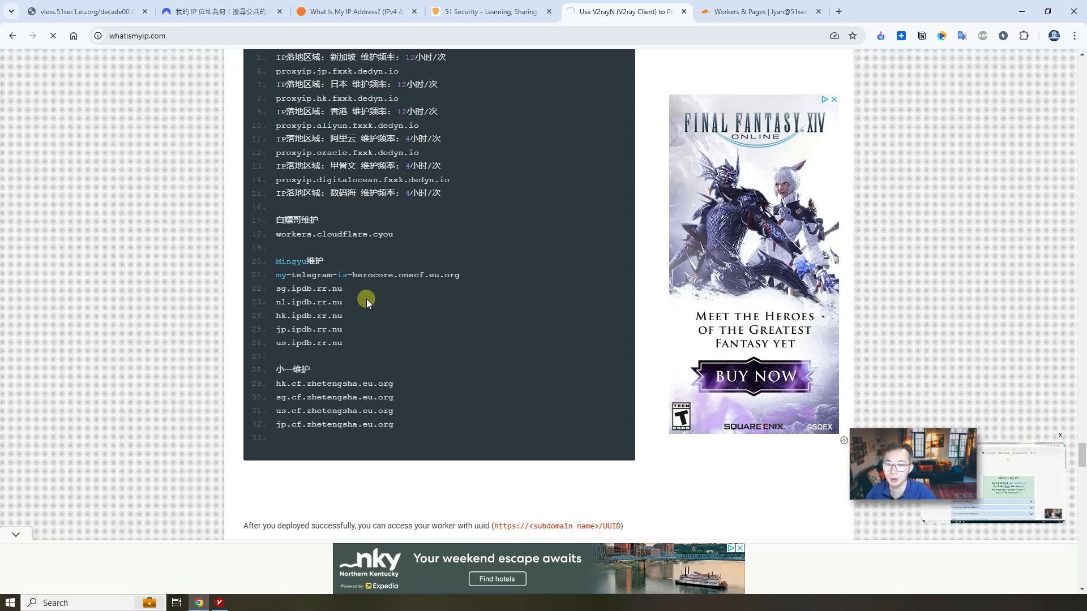
{"action": "mouse_move", "coordinate": [395, 409]}
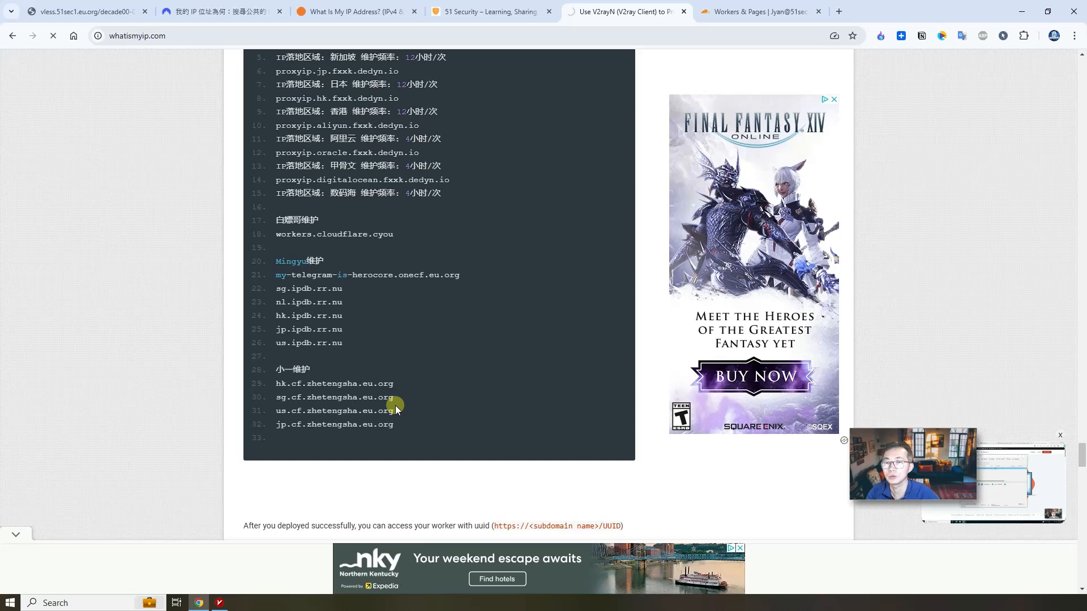
{"action": "scroll", "scroll_direction": "up", "scroll_amount": 3}
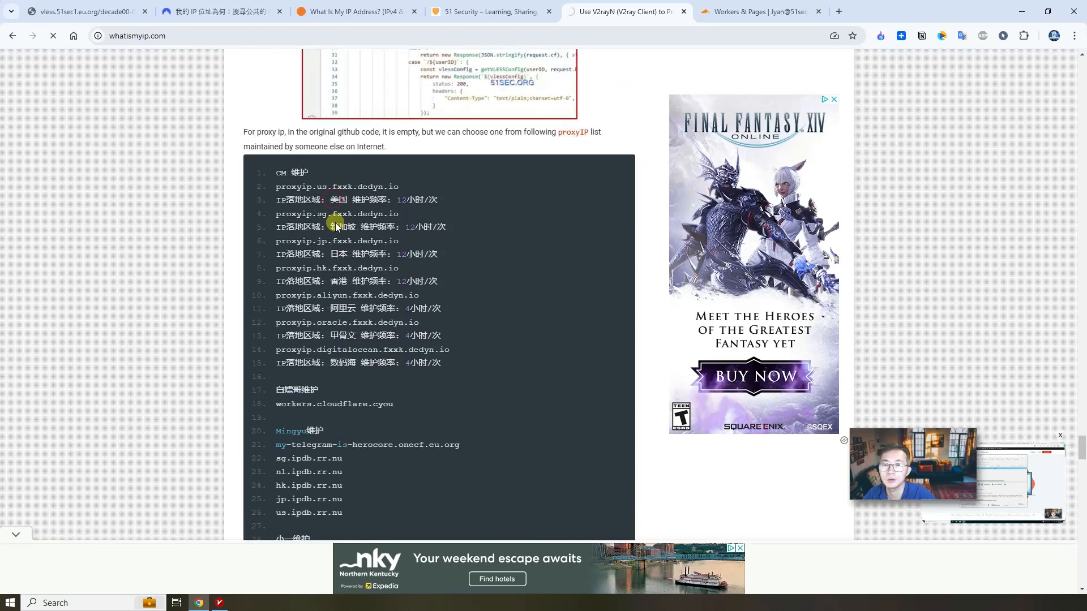
{"action": "mouse_move", "coordinate": [336, 253]}
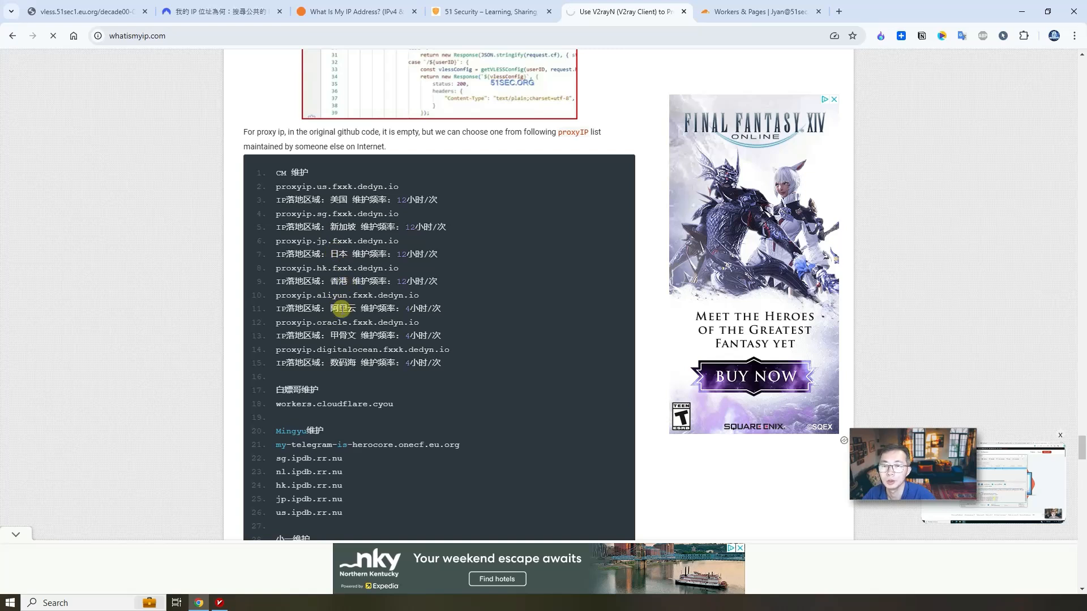
{"action": "mouse_move", "coordinate": [334, 368]}
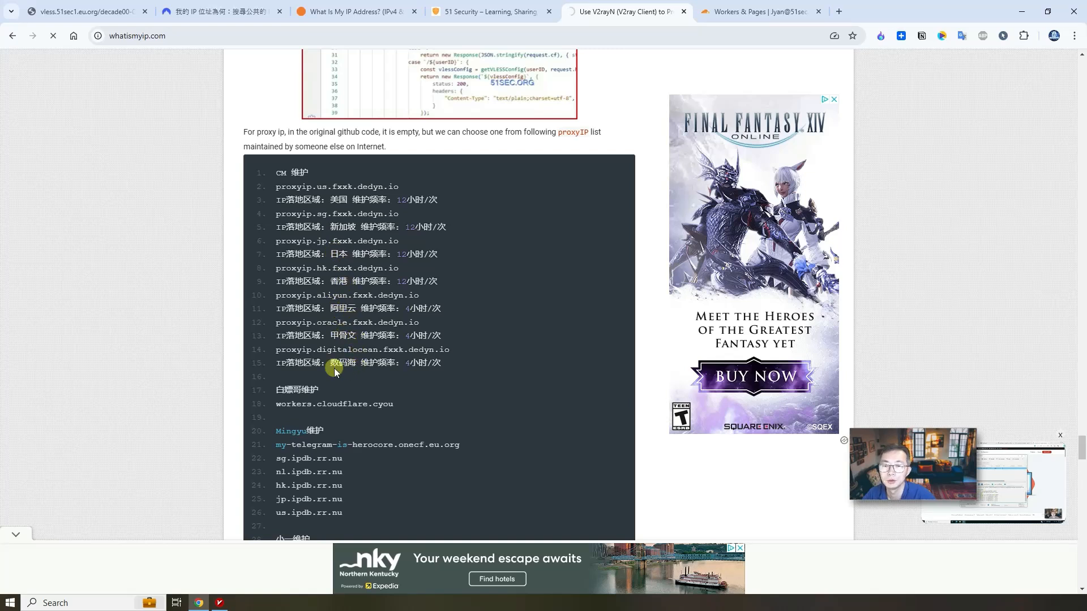
{"action": "scroll", "scroll_direction": "up", "scroll_amount": 3}
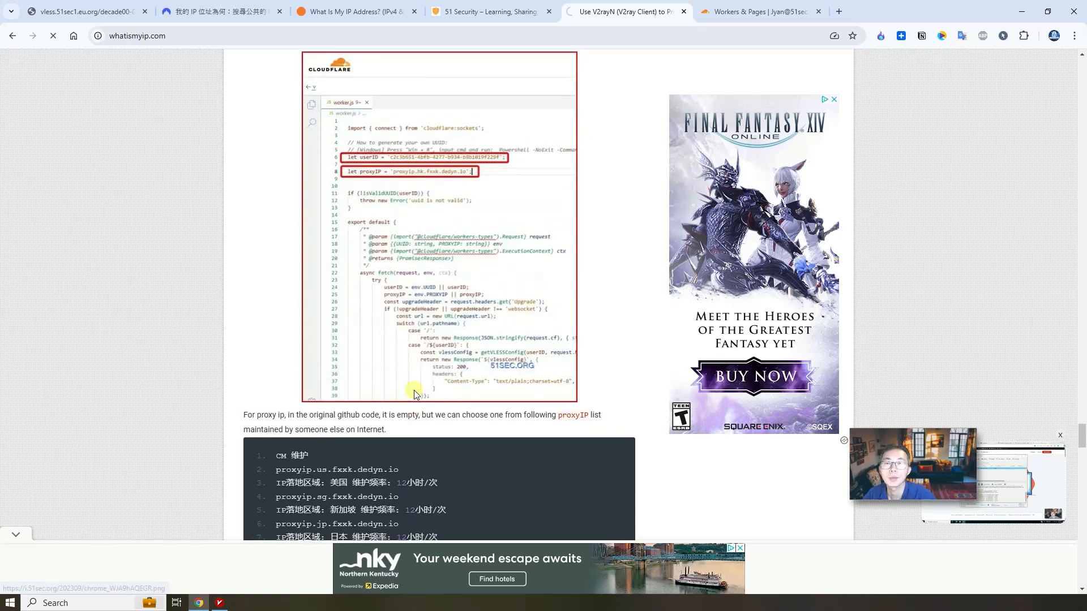
{"action": "scroll", "scroll_direction": "up", "scroll_amount": 3}
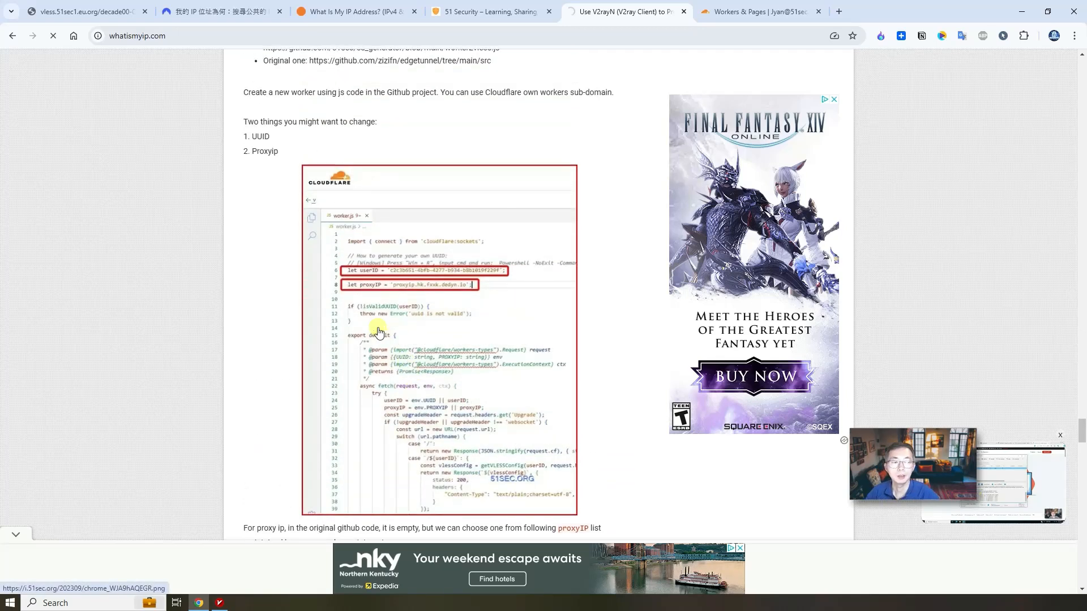